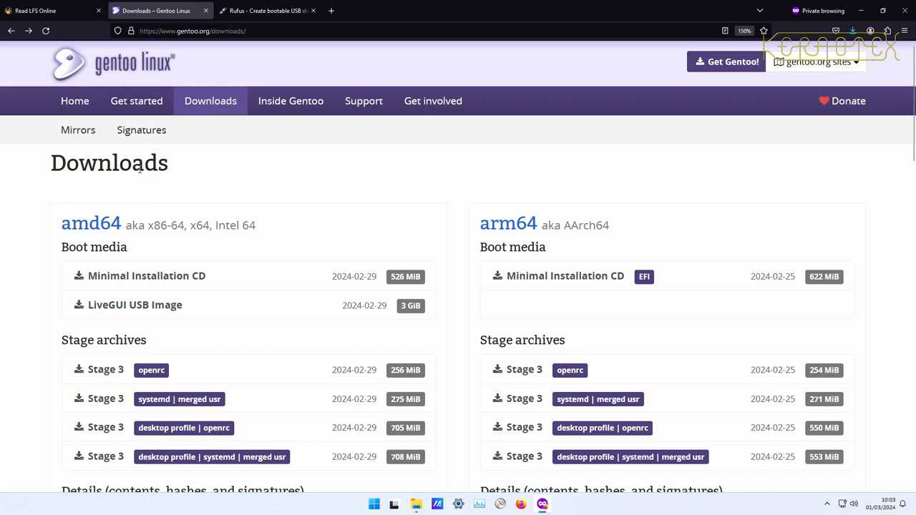
pyautogui.moveTo(184, 309)
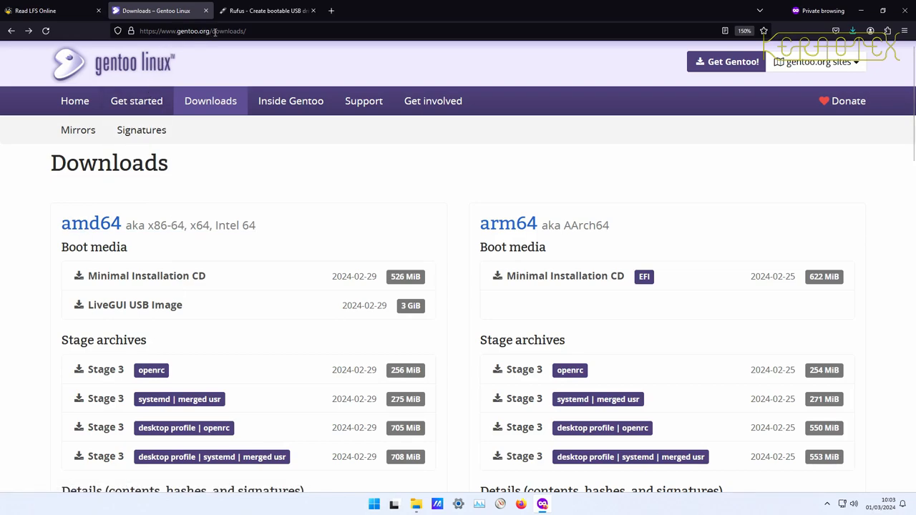
pyautogui.moveTo(191, 169)
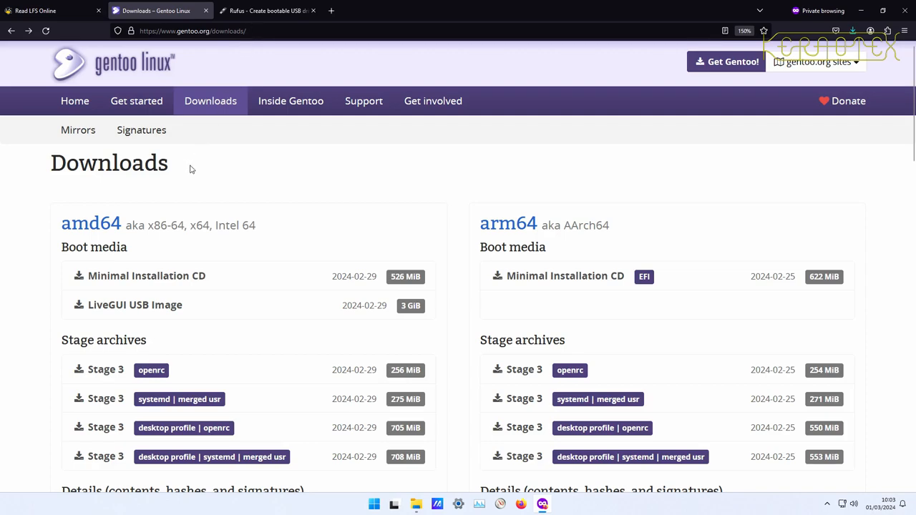
pyautogui.moveTo(203, 193)
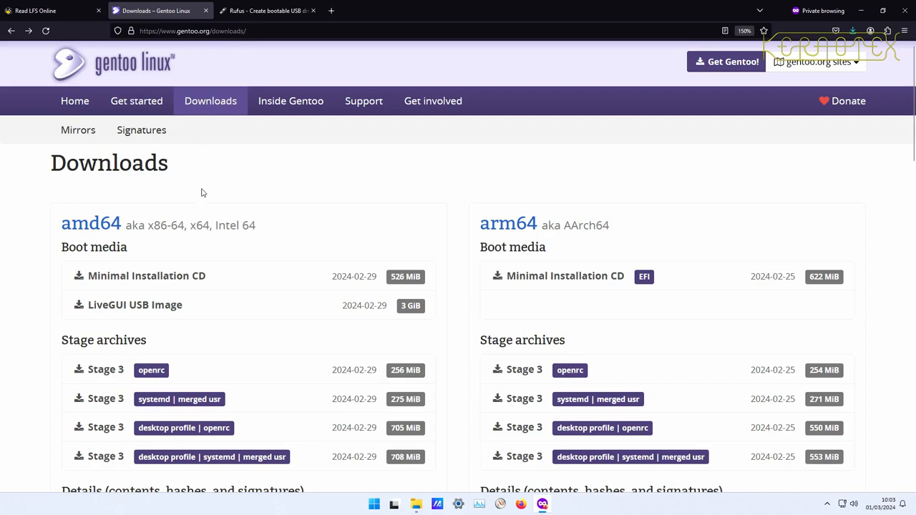
pyautogui.moveTo(135, 304)
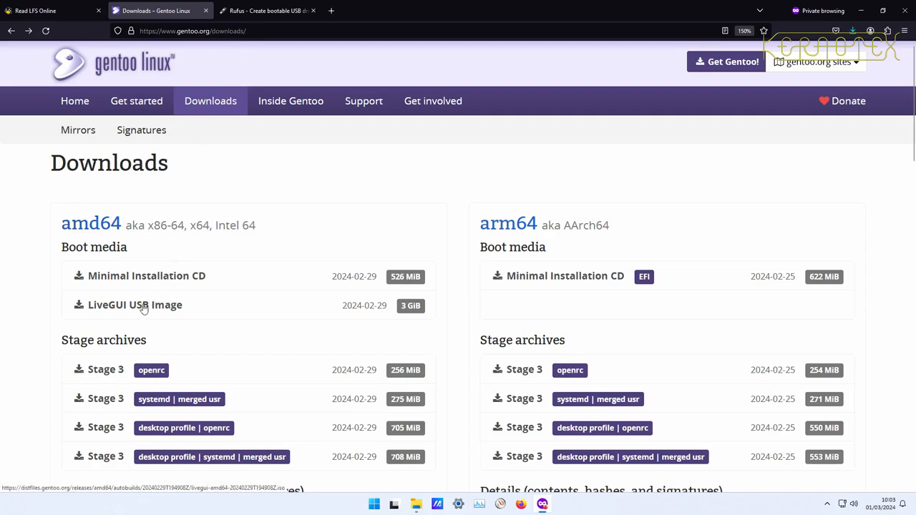
pyautogui.moveTo(348, 297)
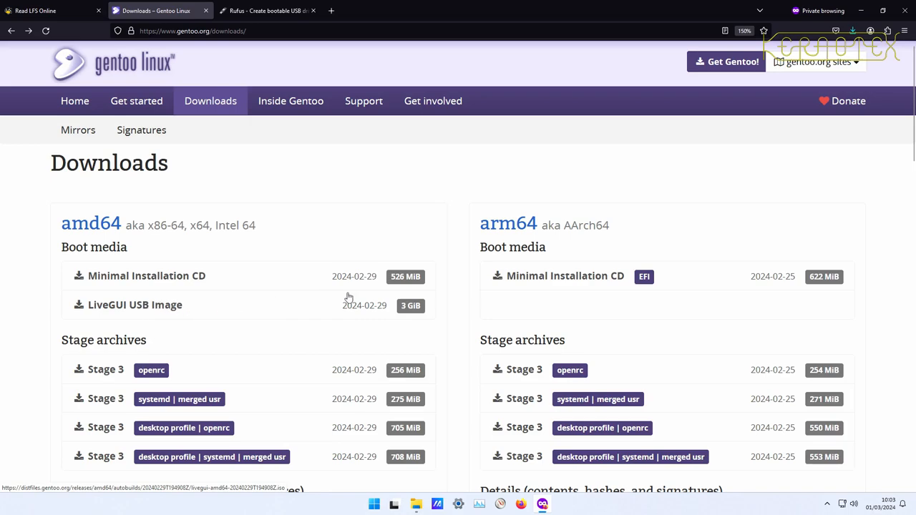
pyautogui.moveTo(412, 315)
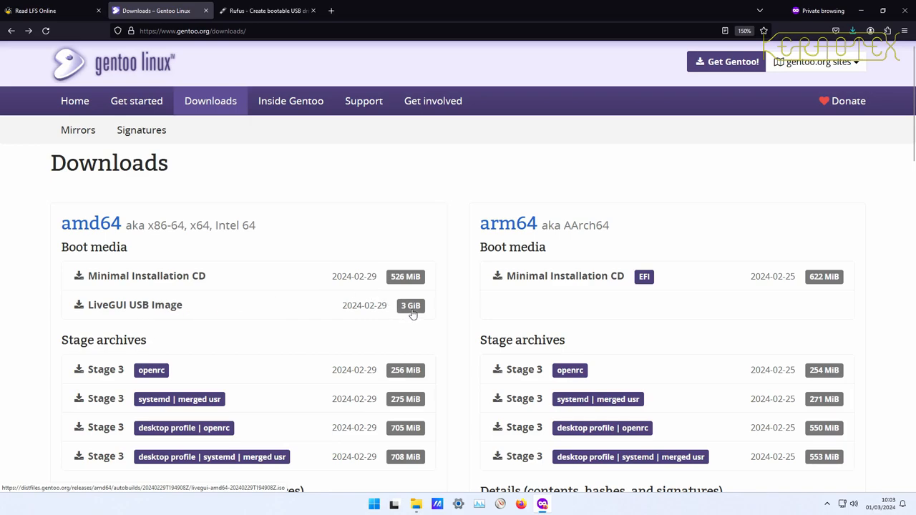
pyautogui.moveTo(293, 282)
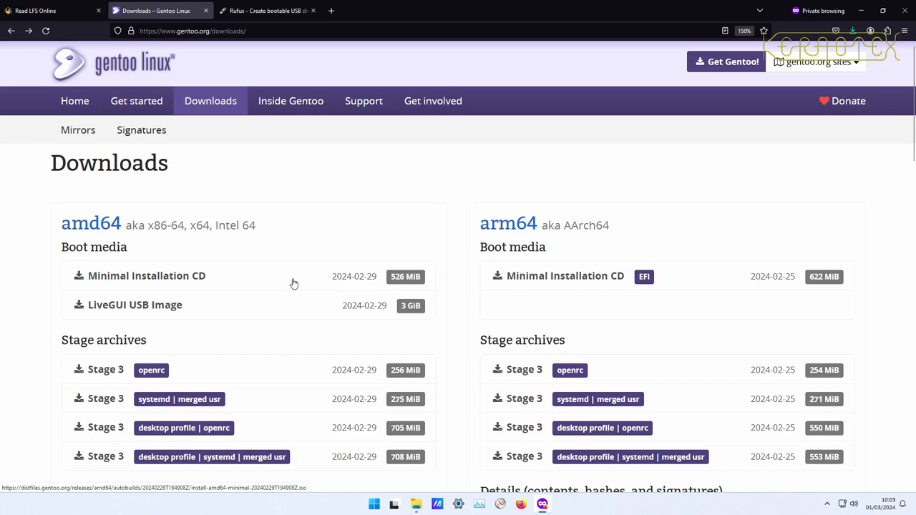
pyautogui.moveTo(532, 172)
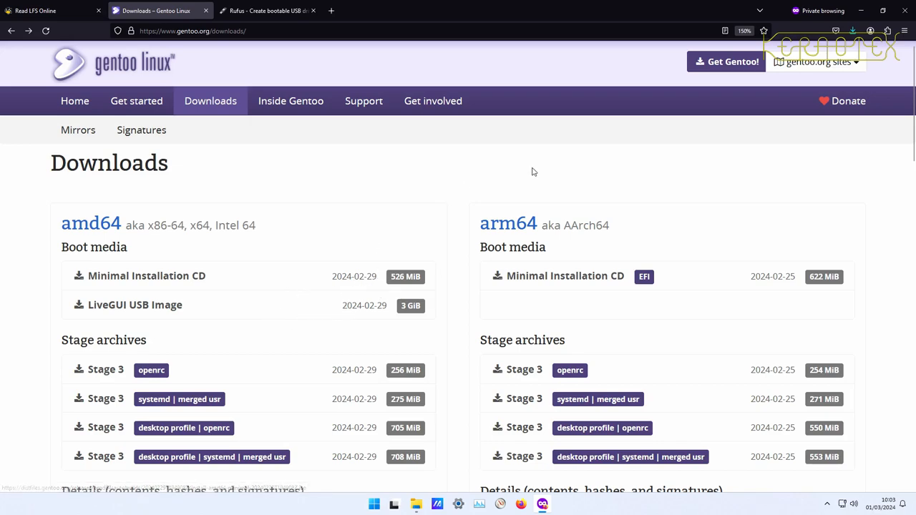
# Step: Check that the LiveGUI ISO download has completed, scrolling through the mirror page
pyautogui.click(852, 31)
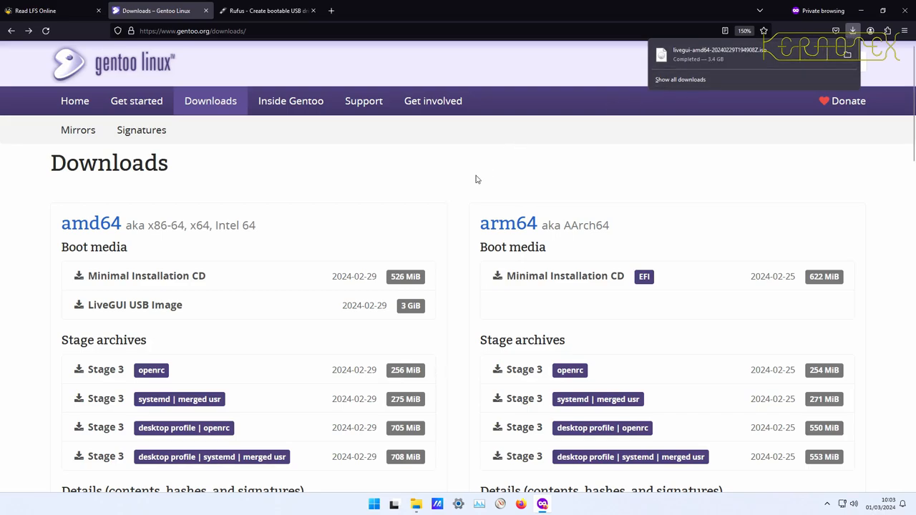
pyautogui.scroll(-3)
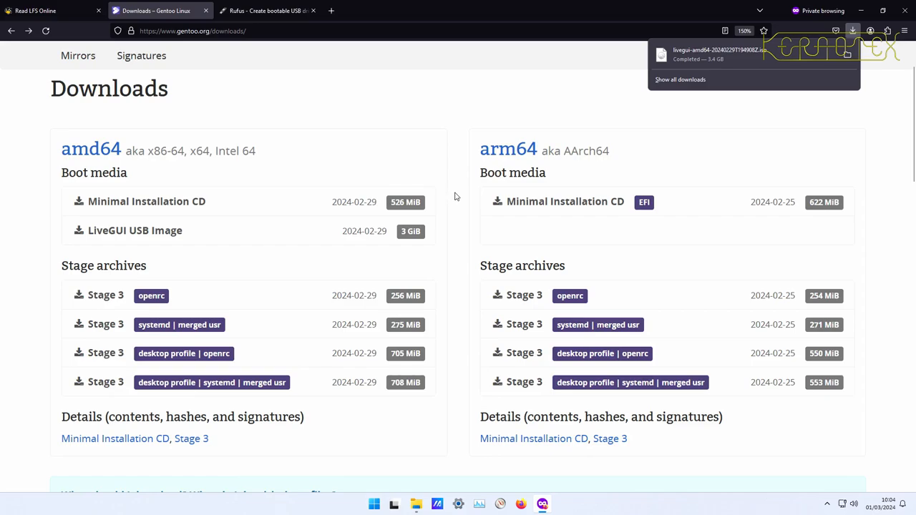
pyautogui.scroll(-3)
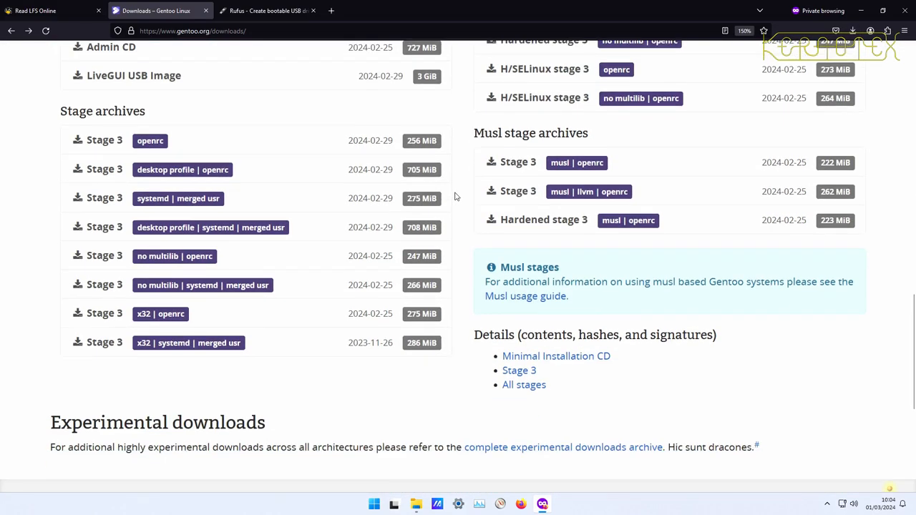
pyautogui.scroll(3)
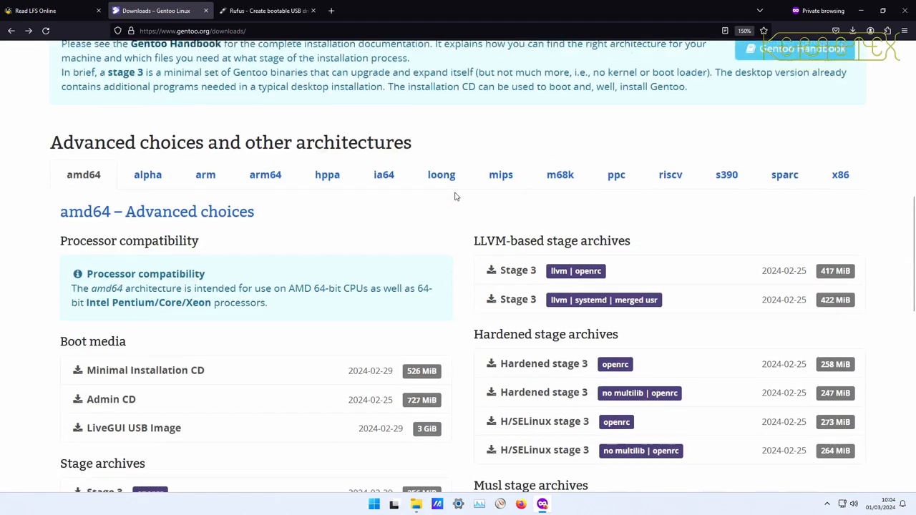
pyautogui.scroll(3)
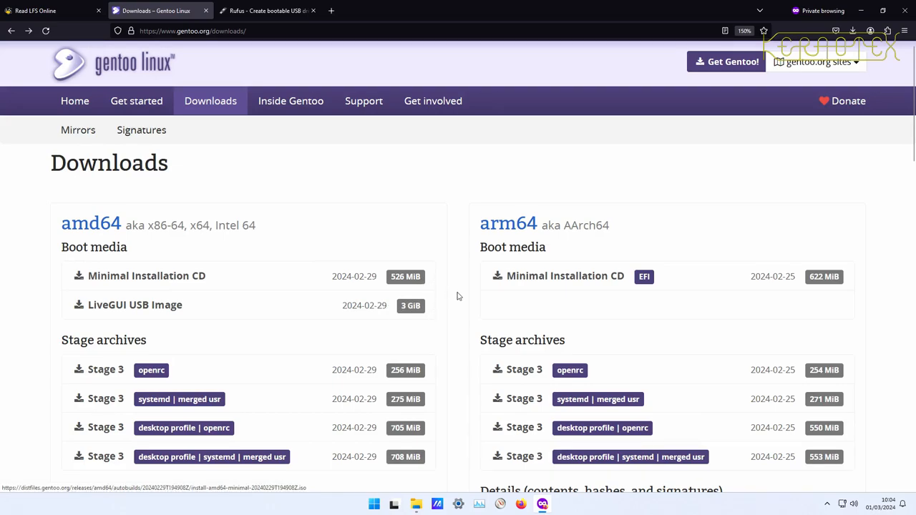
pyautogui.scroll(-3)
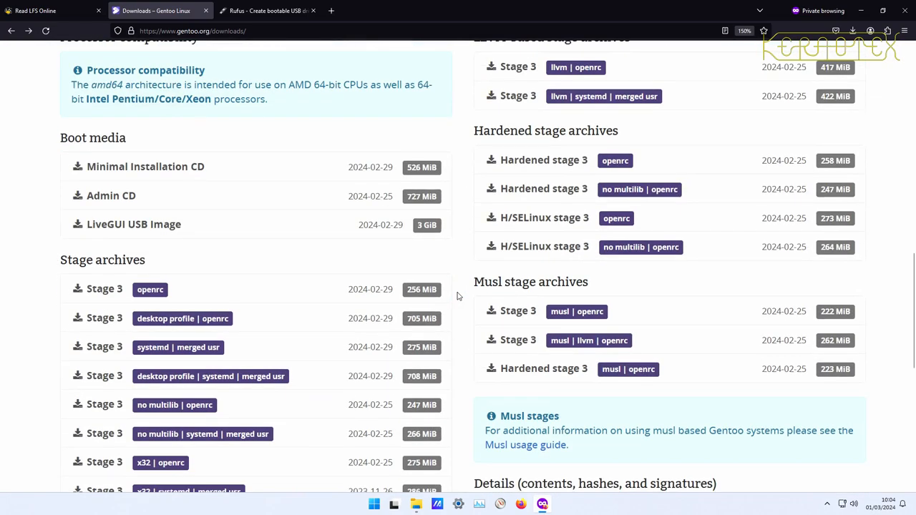
pyautogui.scroll(-3)
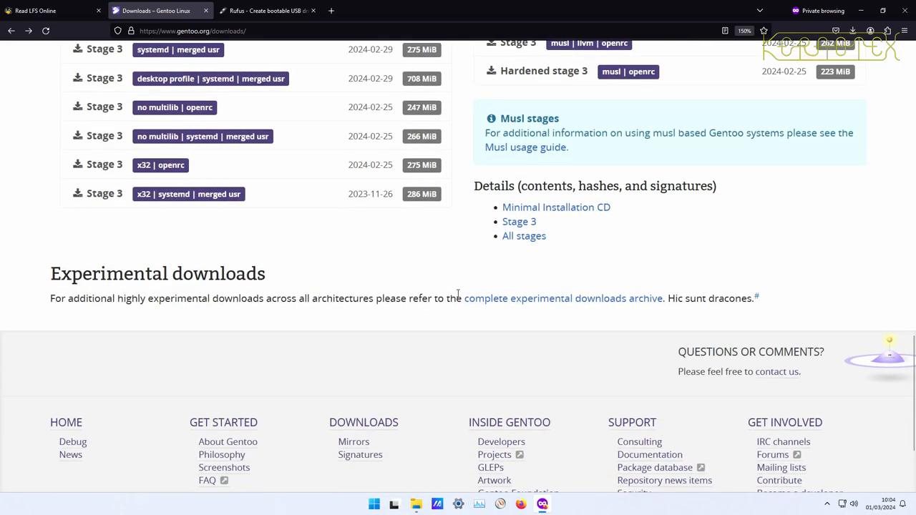
pyautogui.scroll(-3)
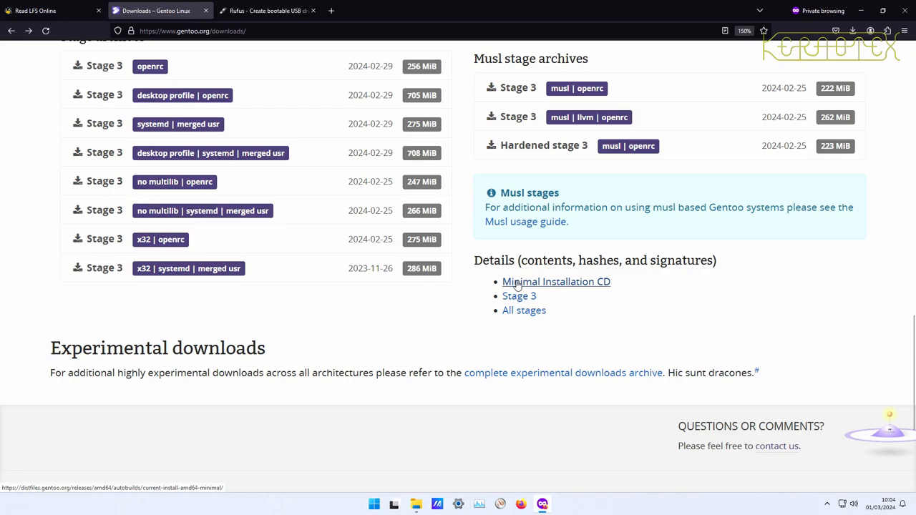
pyautogui.moveTo(522, 297)
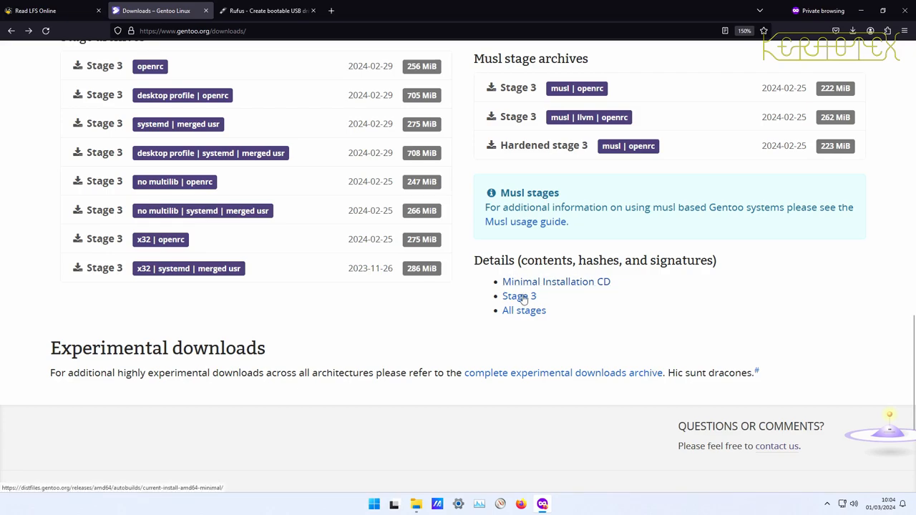
# Step: Open autobuilds, then current-livegui-amd64/, and copy the .iso.sha256 file's link
pyautogui.click(524, 309)
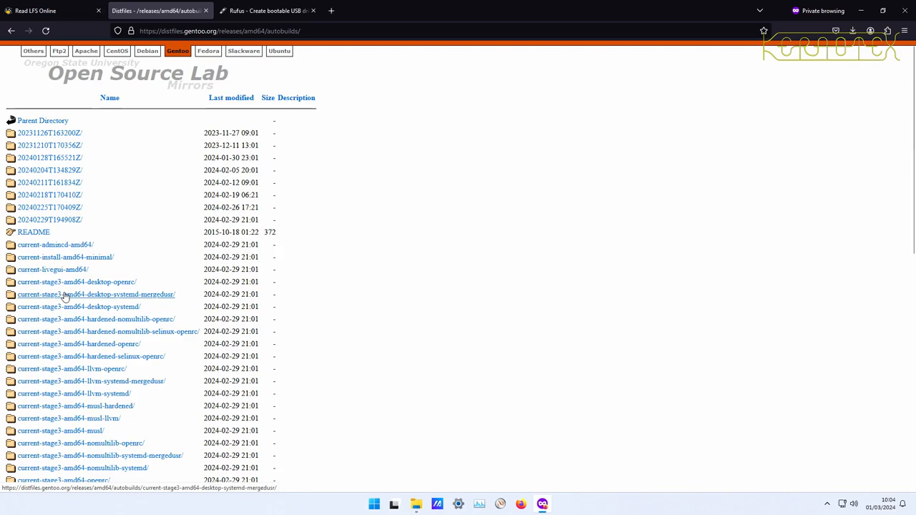
pyautogui.moveTo(57, 276)
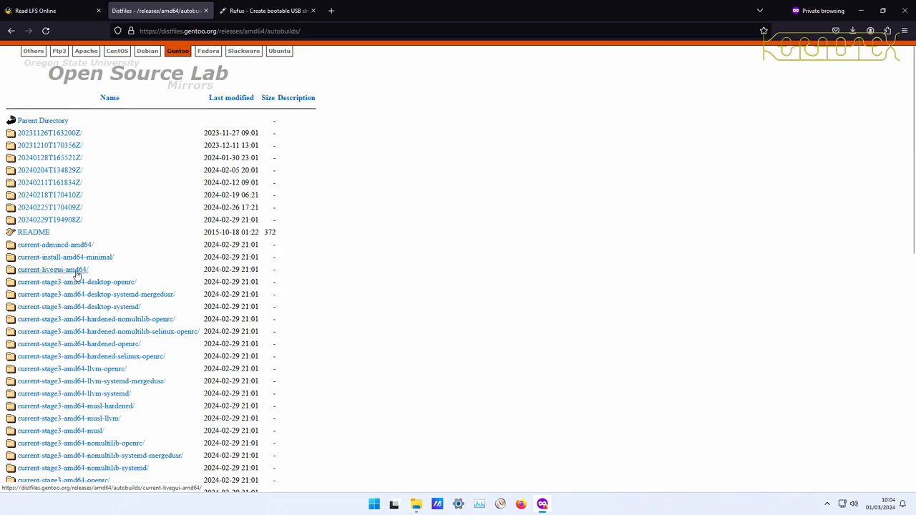
pyautogui.click(52, 269)
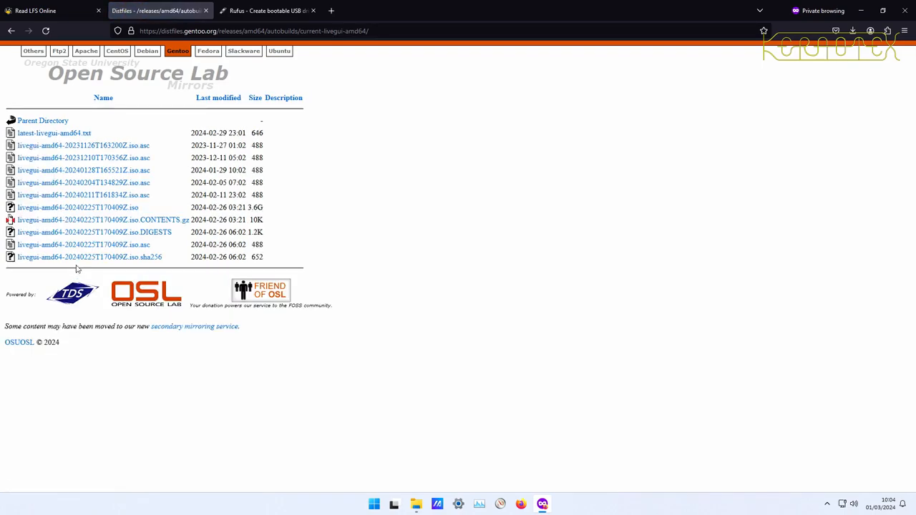
pyautogui.moveTo(77, 227)
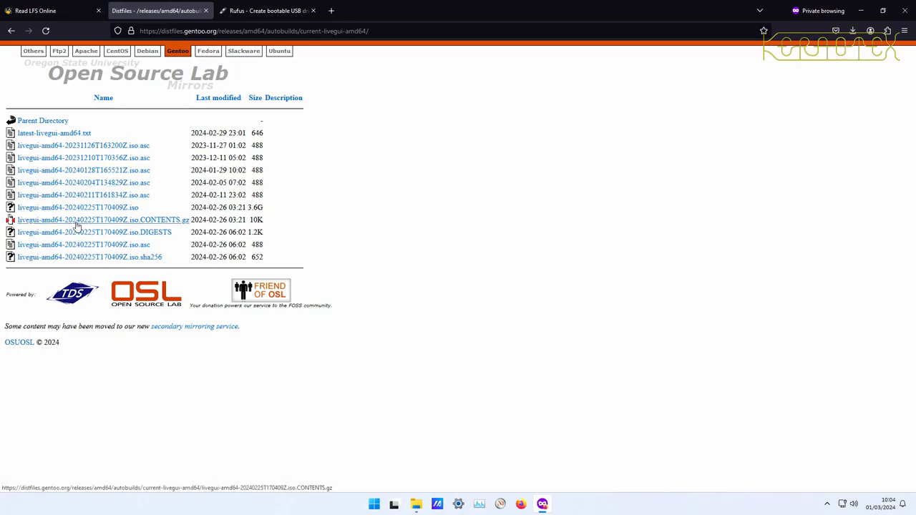
pyautogui.moveTo(89, 257)
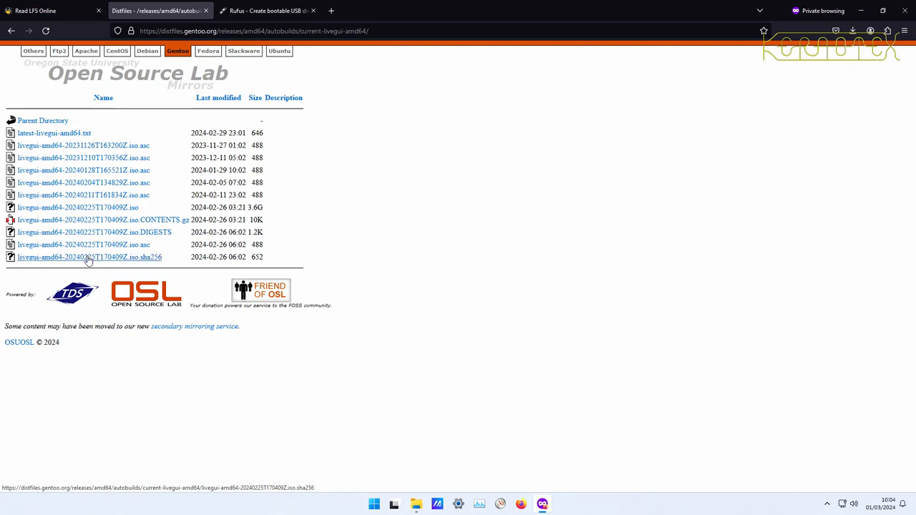
pyautogui.click(90, 257)
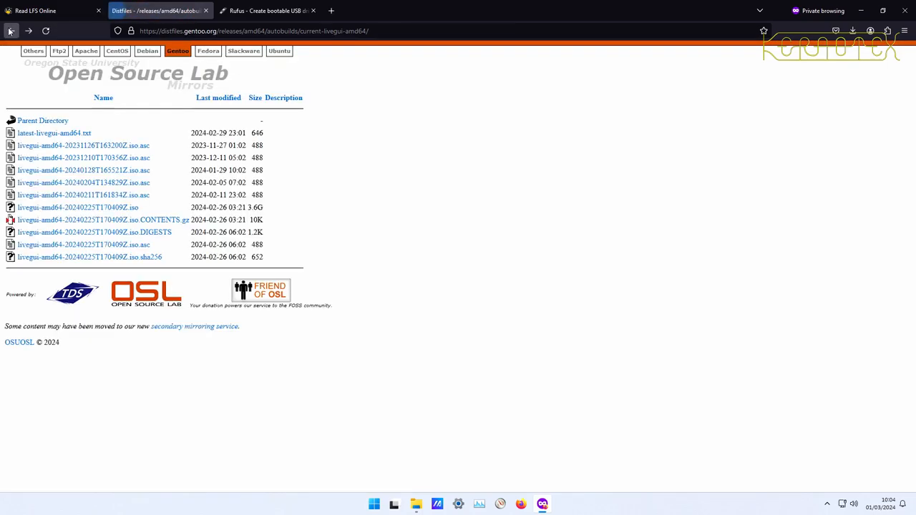
pyautogui.moveTo(88, 257)
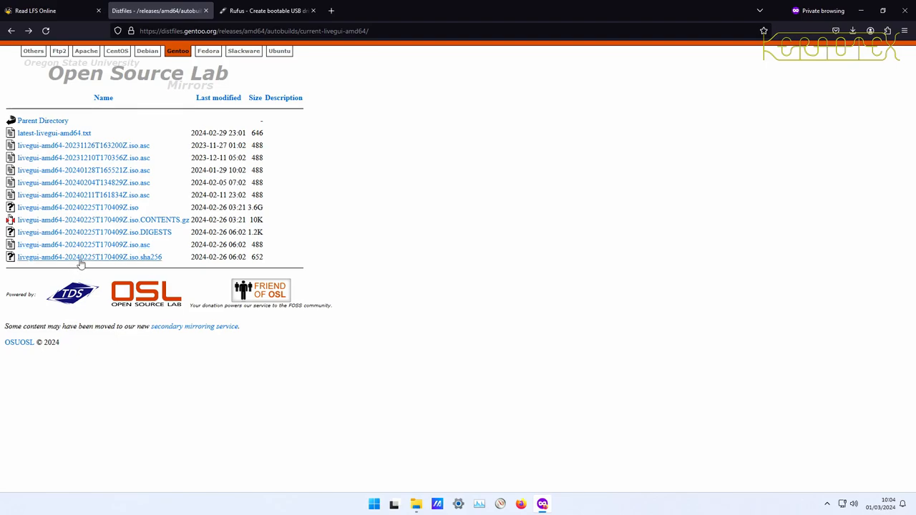
pyautogui.click(89, 257)
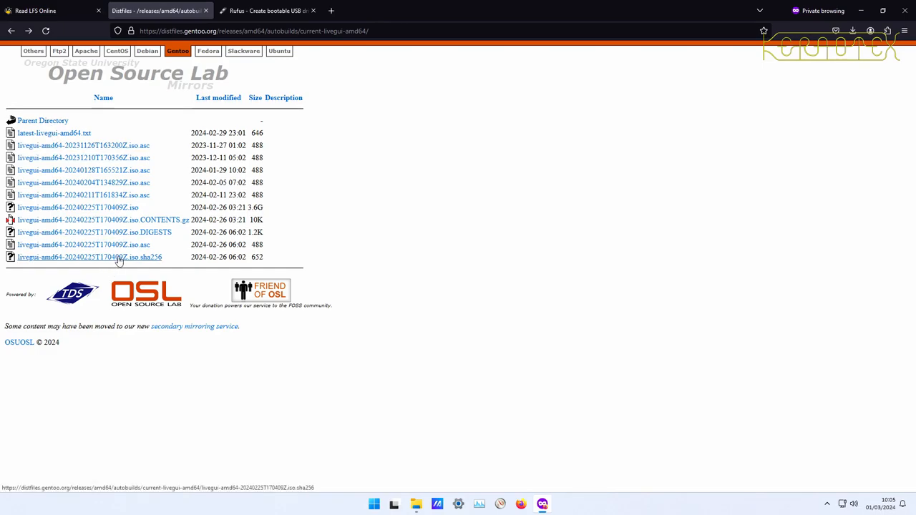
pyautogui.moveTo(168, 262)
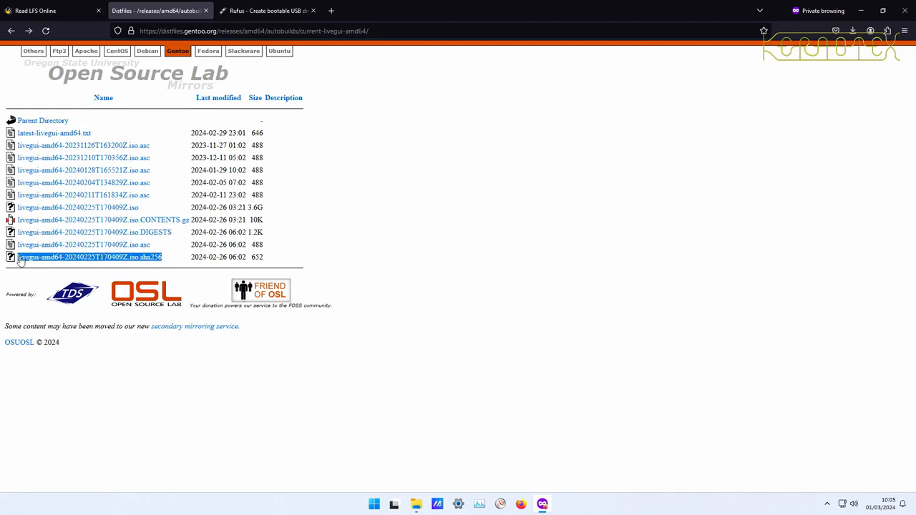
pyautogui.rightClick(89, 257)
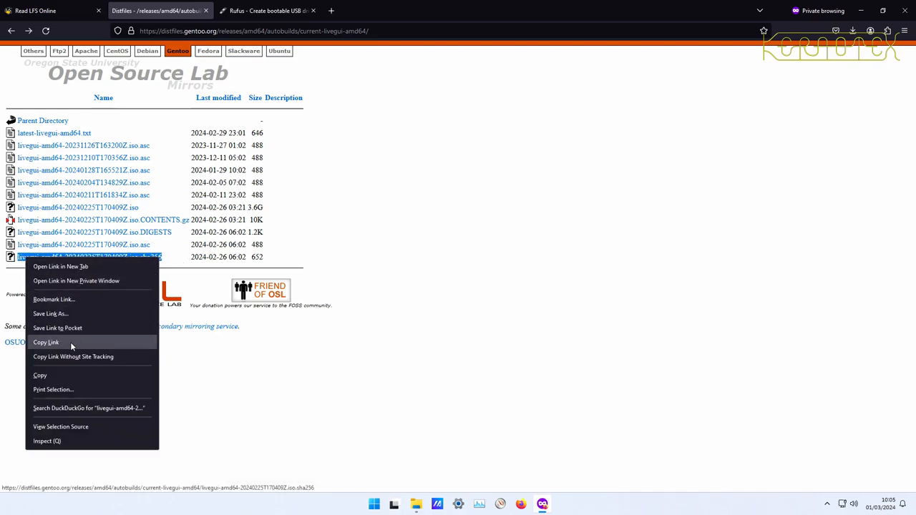
pyautogui.click(46, 342)
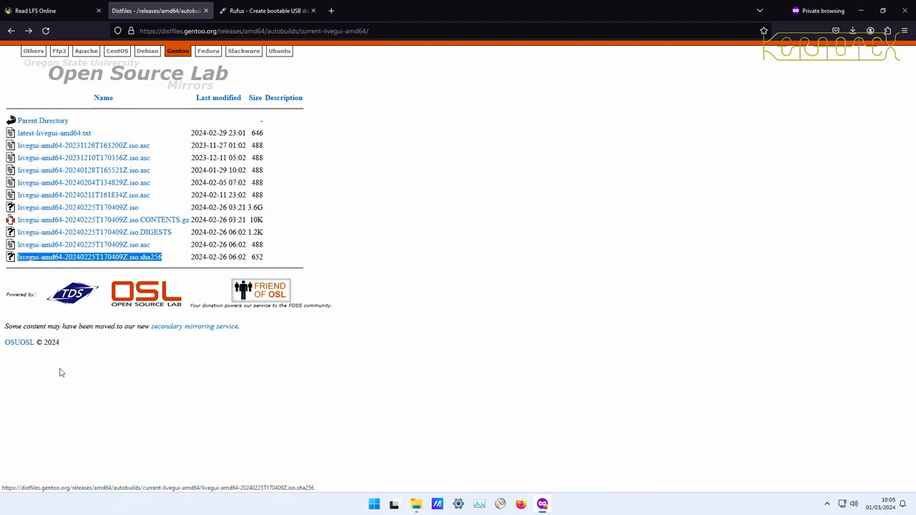
# Step: Search the copied checksum link in a private tab and open the Studenten Net Twente result
pyautogui.click(435, 10)
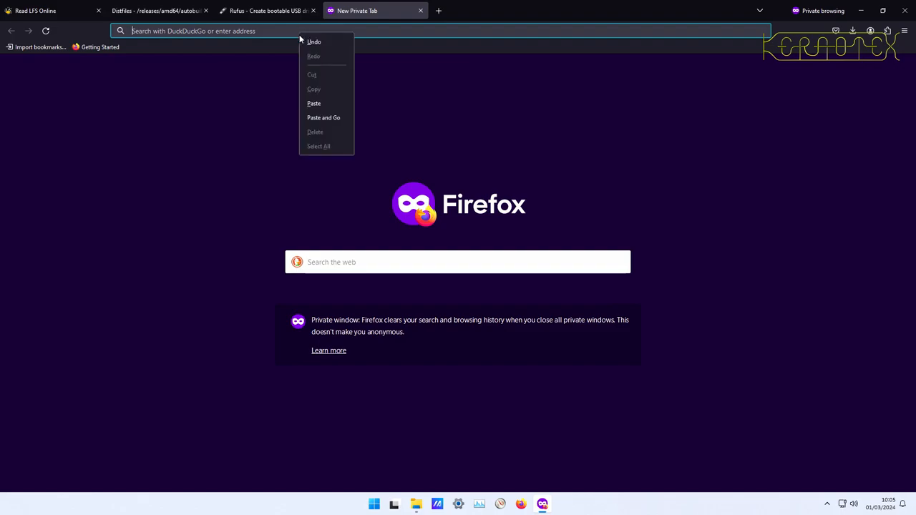
pyautogui.click(323, 118)
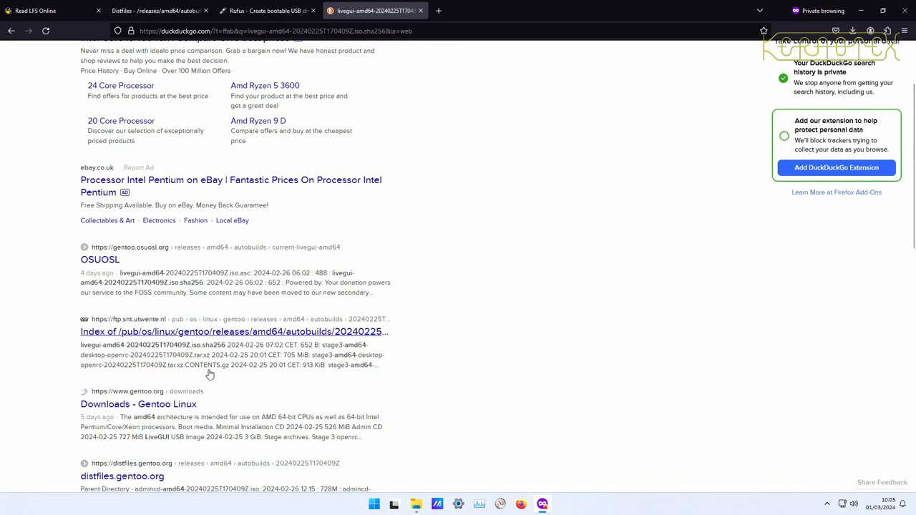
pyautogui.click(233, 331)
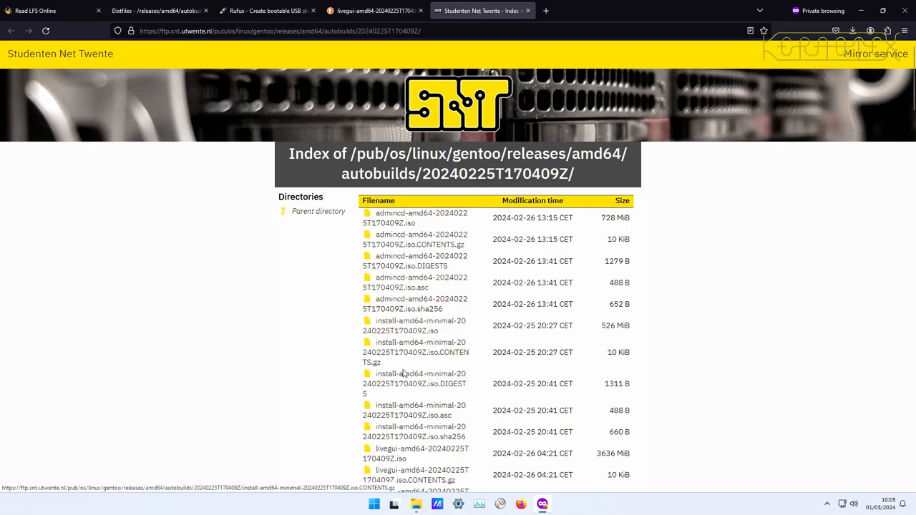
# Step: Save the livegui .iso.sha256 file from the SNT mirror into Downloads
pyautogui.scroll(-3)
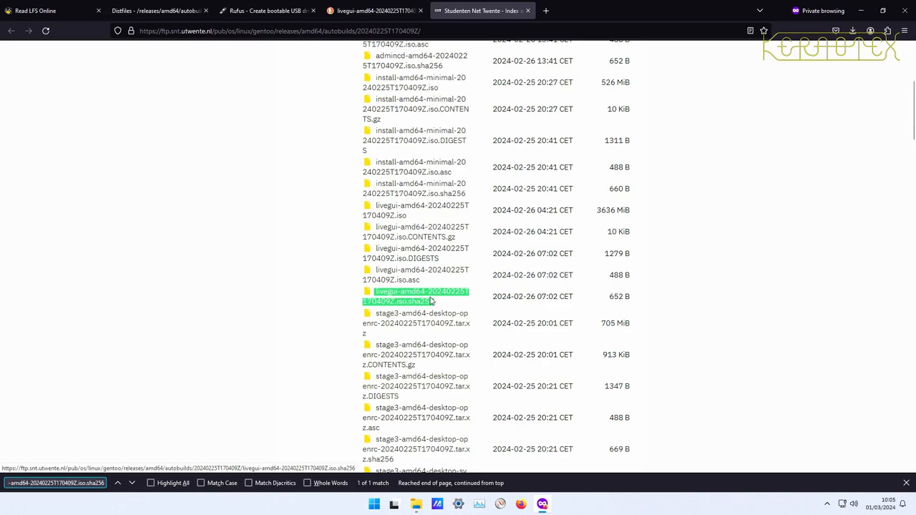
pyautogui.click(420, 296)
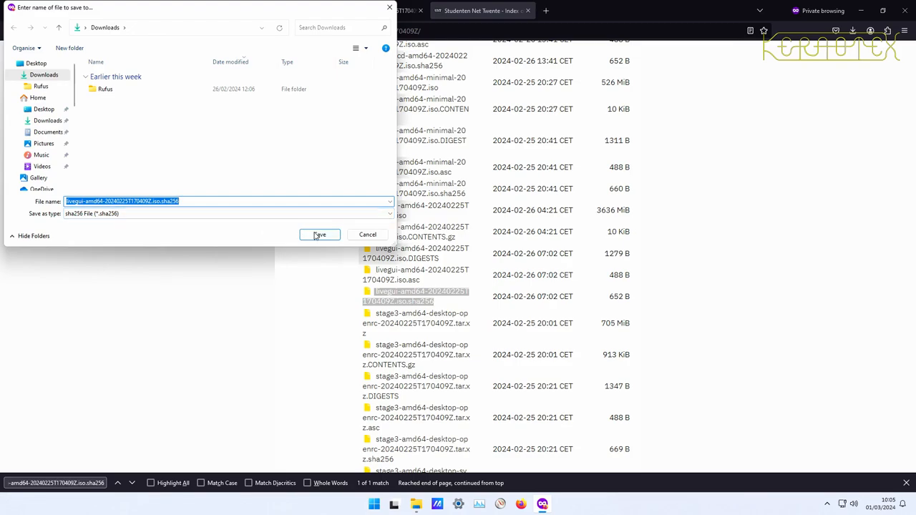
pyautogui.click(319, 235)
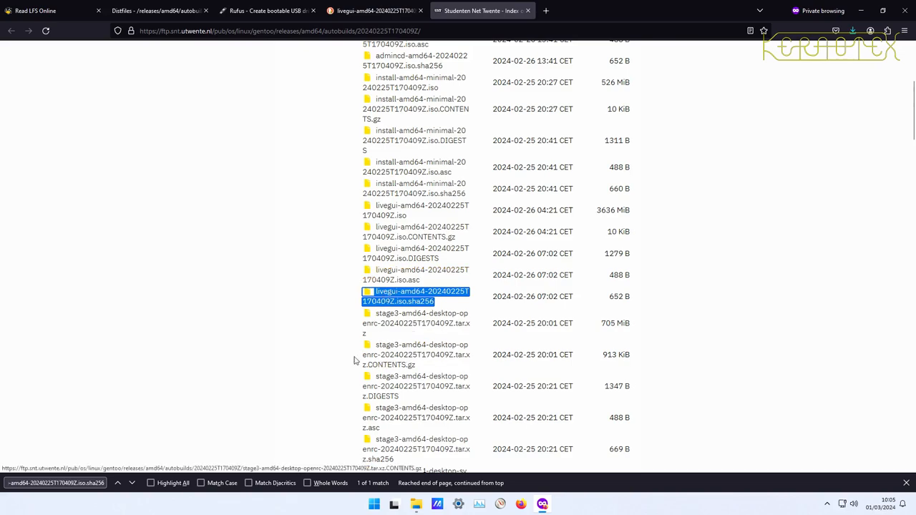
# Step: Browse All apps in Start, then search 'po' to find Windows PowerShell ISE
pyautogui.click(374, 505)
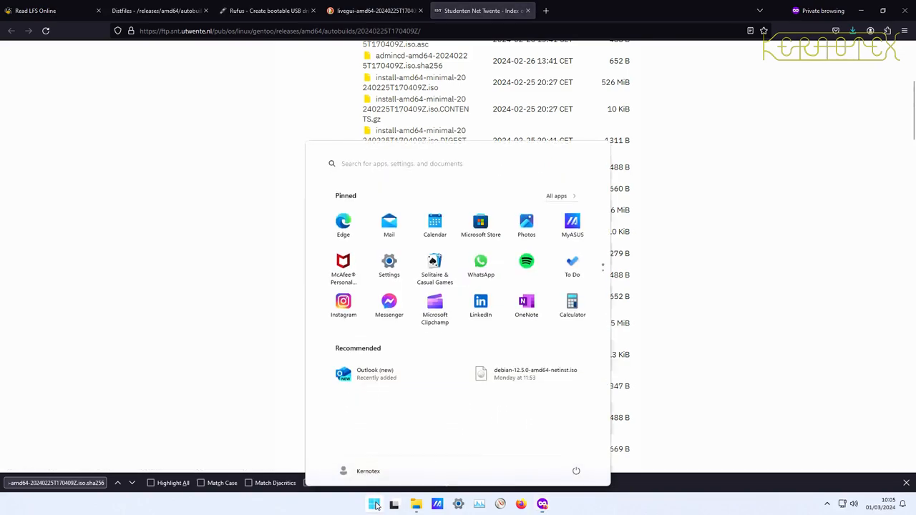
pyautogui.moveTo(387, 405)
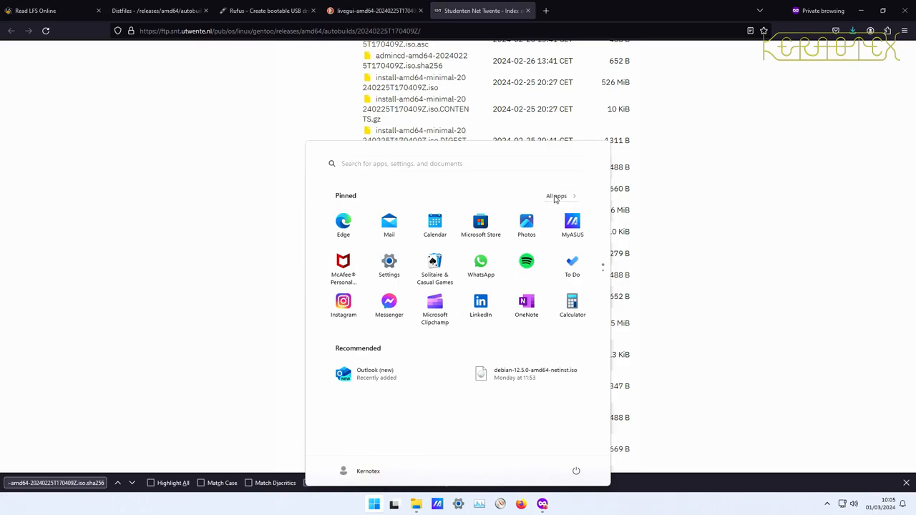
pyautogui.click(556, 195)
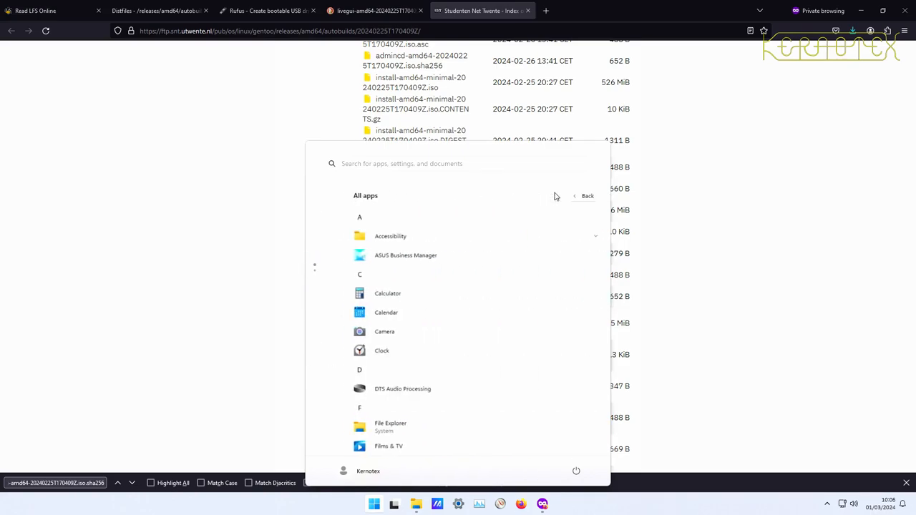
pyautogui.scroll(-3)
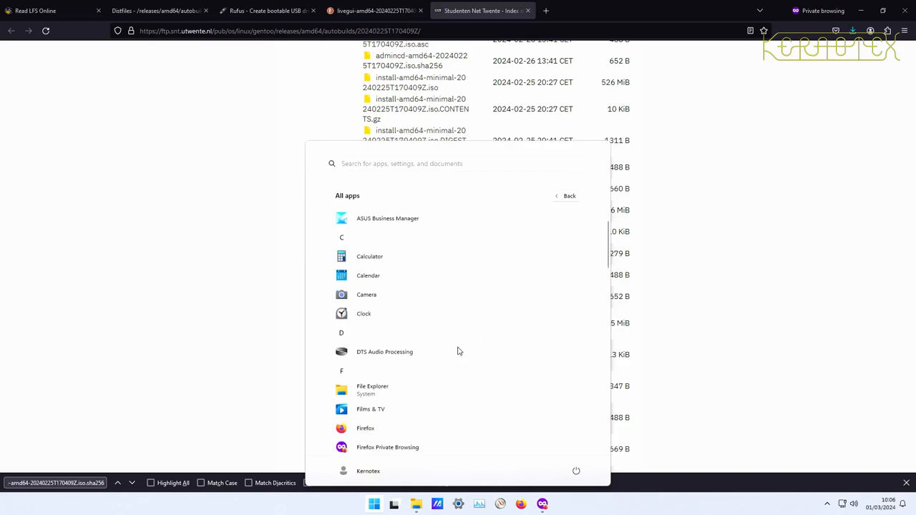
pyautogui.scroll(-3)
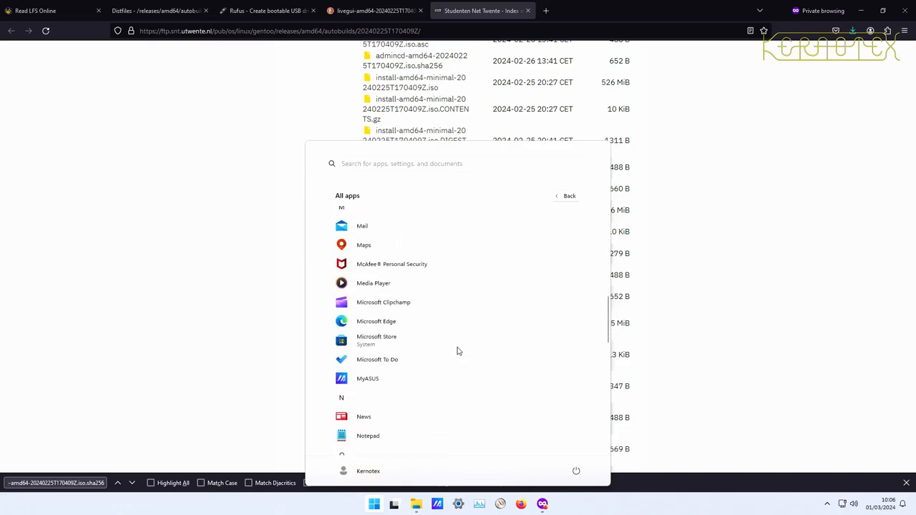
pyautogui.write('power')
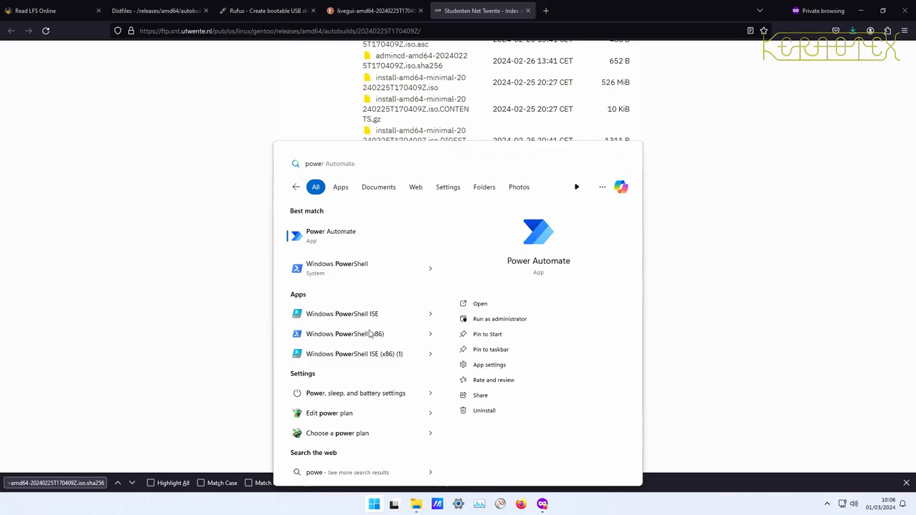
pyautogui.moveTo(347, 299)
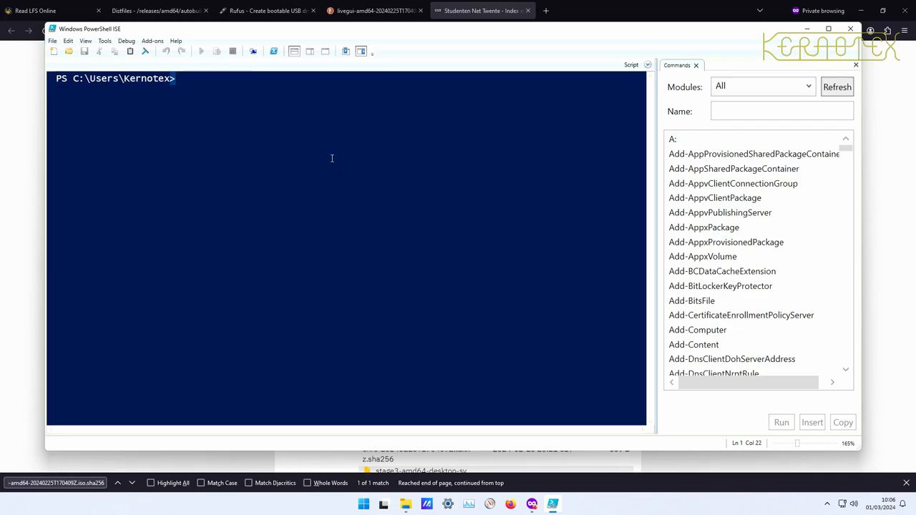
# Step: Change into the Downloads folder and list its contents with dir
pyautogui.write('cd dow')
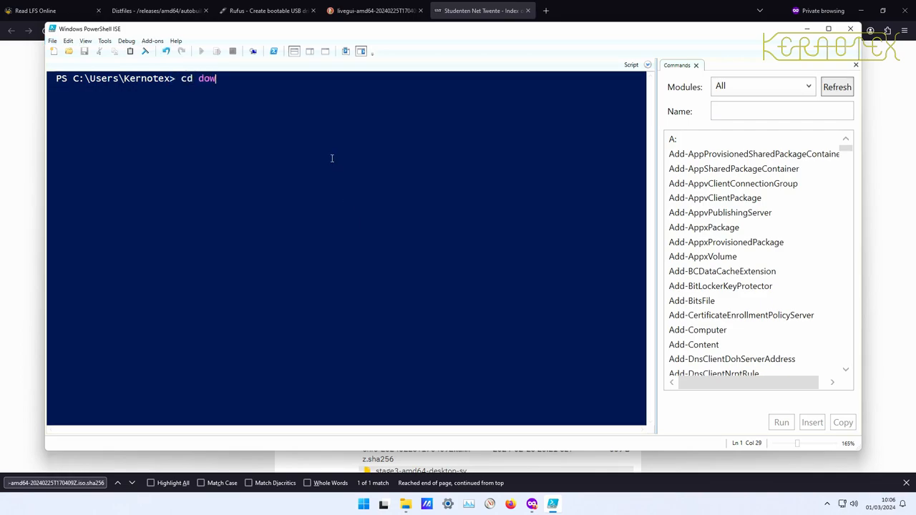
pyautogui.press('enter')
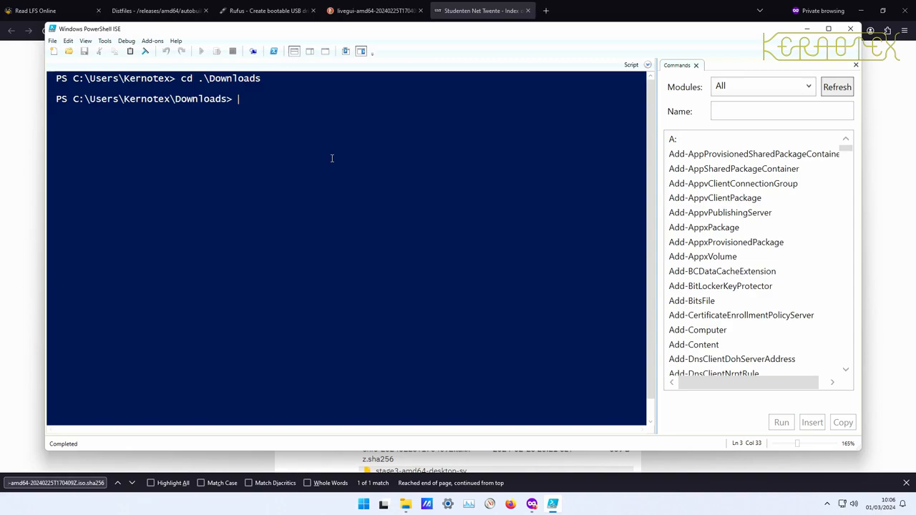
pyautogui.write('dir')
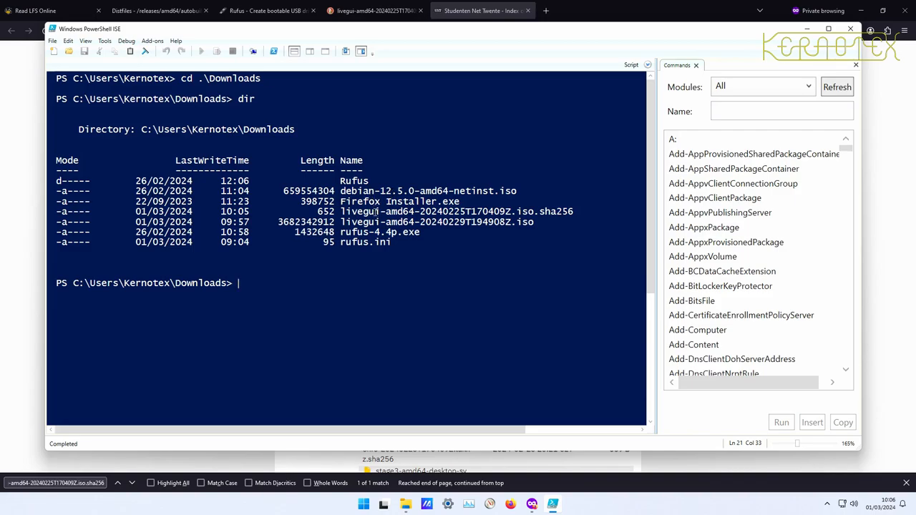
# Step: Copy the livegui .iso.sha256 file name and paste it after 'type' to print it
pyautogui.doubleClick(362, 211)
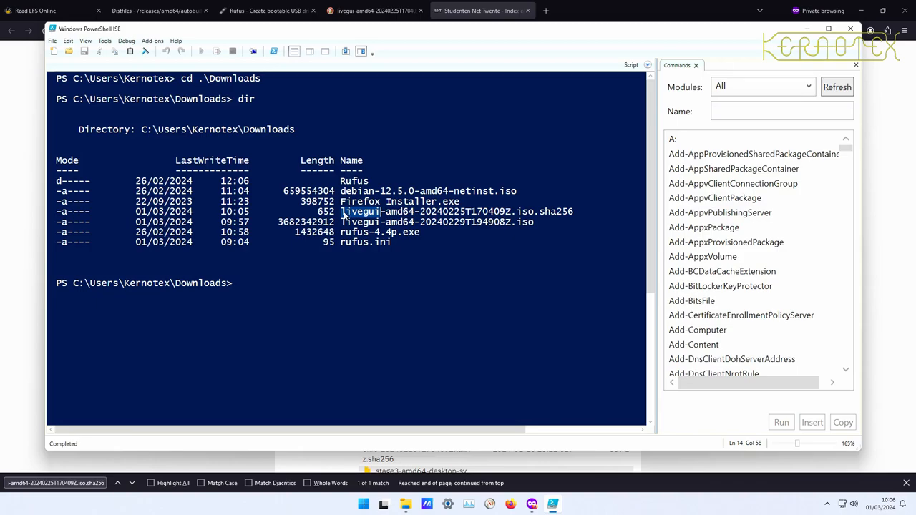
pyautogui.moveTo(384, 211); pyautogui.dragTo(572, 211)
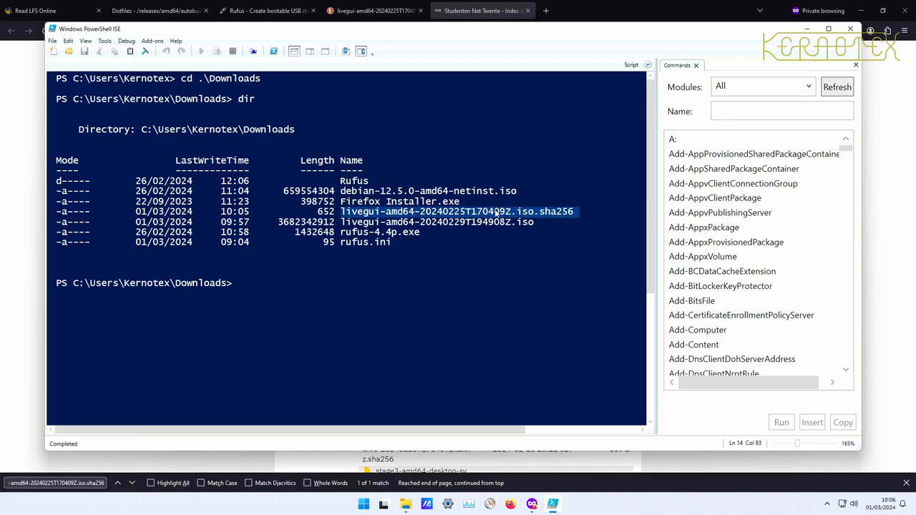
pyautogui.write('type')
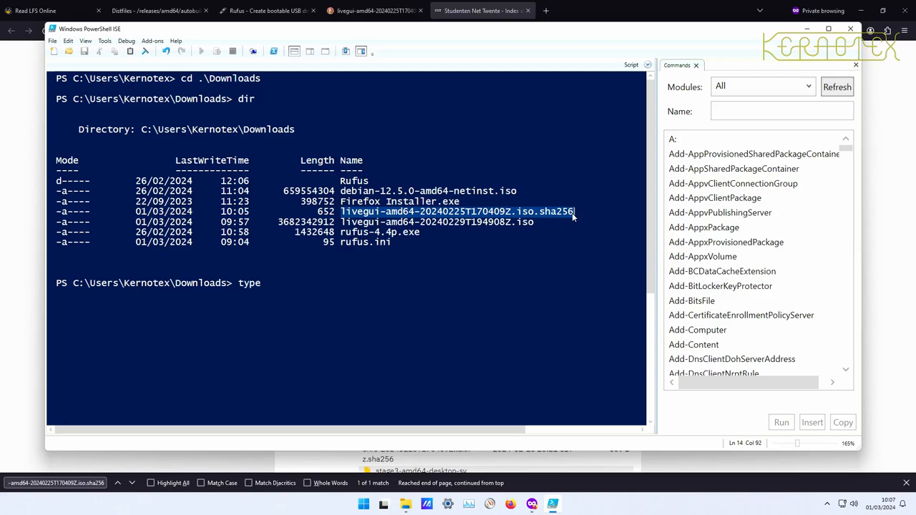
pyautogui.rightClick(591, 272)
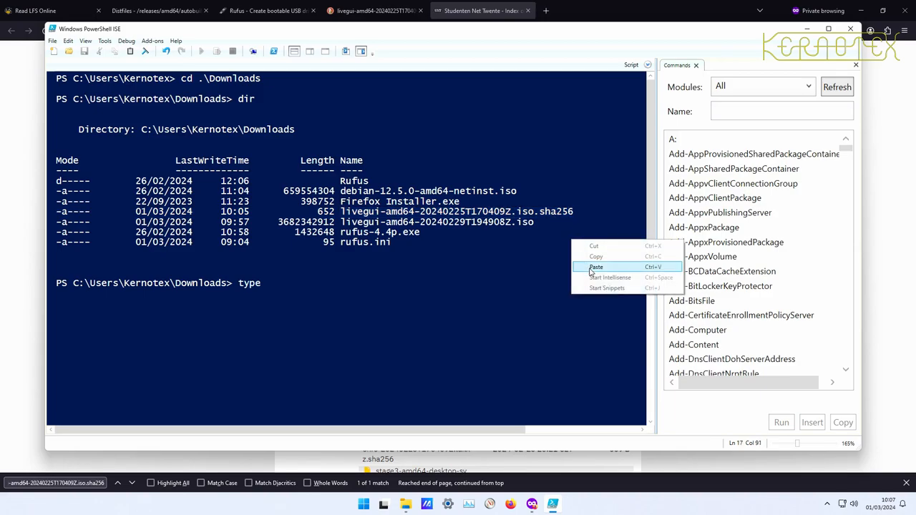
pyautogui.click(595, 266)
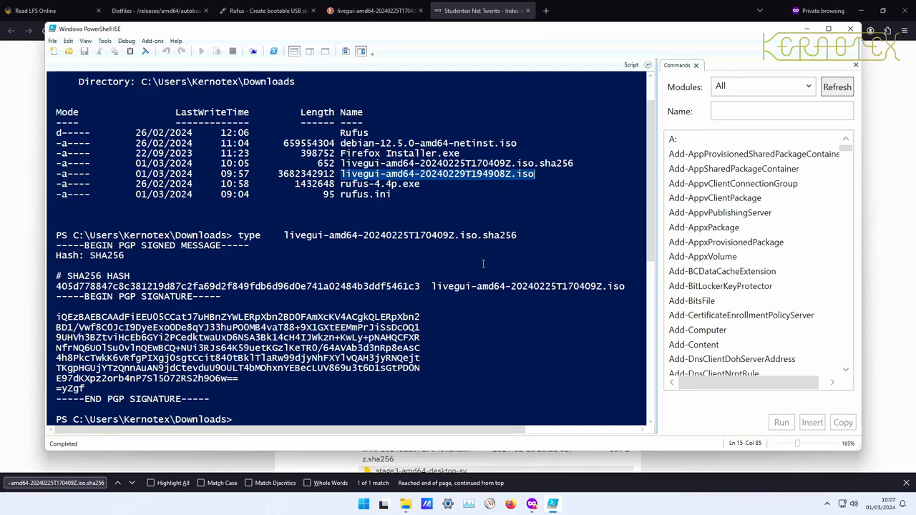
# Step: Run Get-FileHash on the livegui checksum file, then switch back to Firefox
pyautogui.write('get')
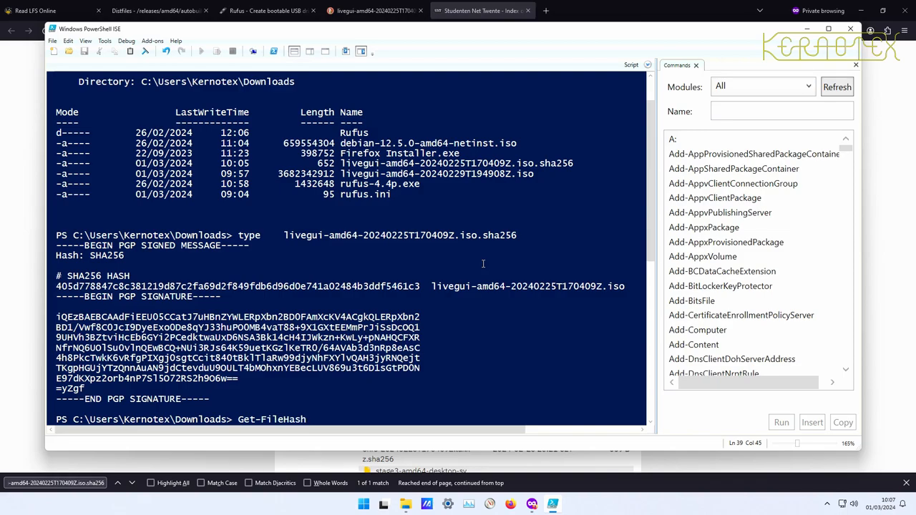
pyautogui.write('|')
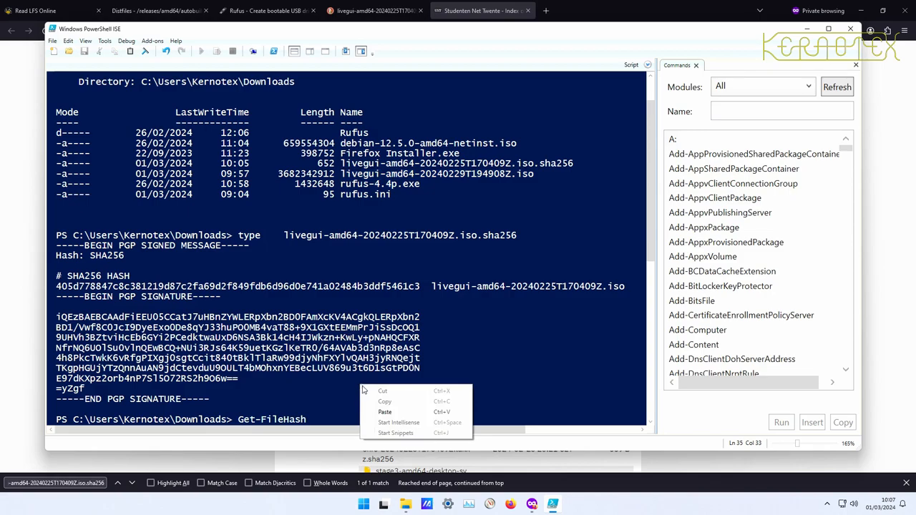
pyautogui.press('Enter')
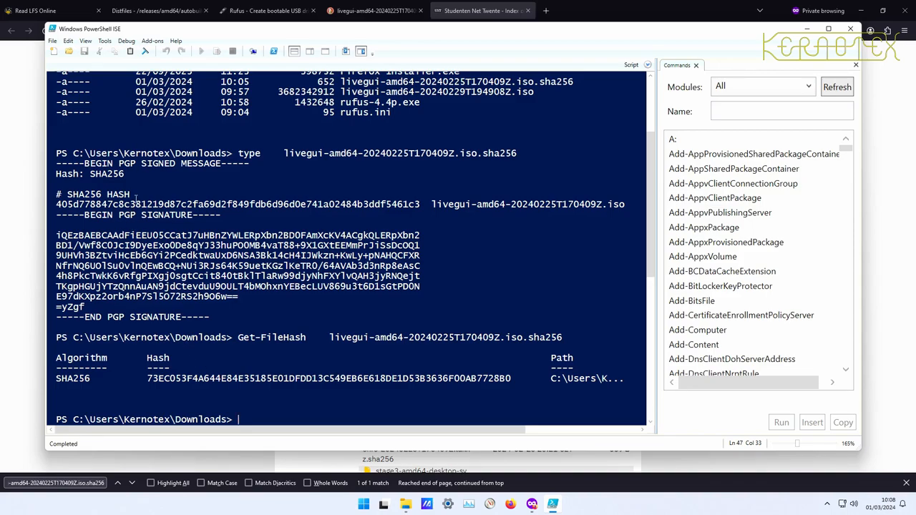
pyautogui.click(375, 10)
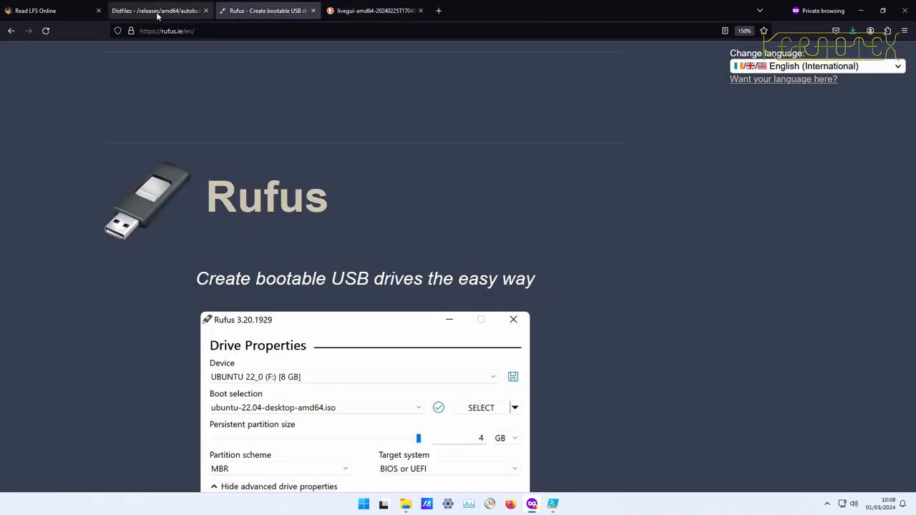
# Step: Close the Rufus page and switch to the Gentoo current-livegui-amd64 listing tab
pyautogui.click(157, 10)
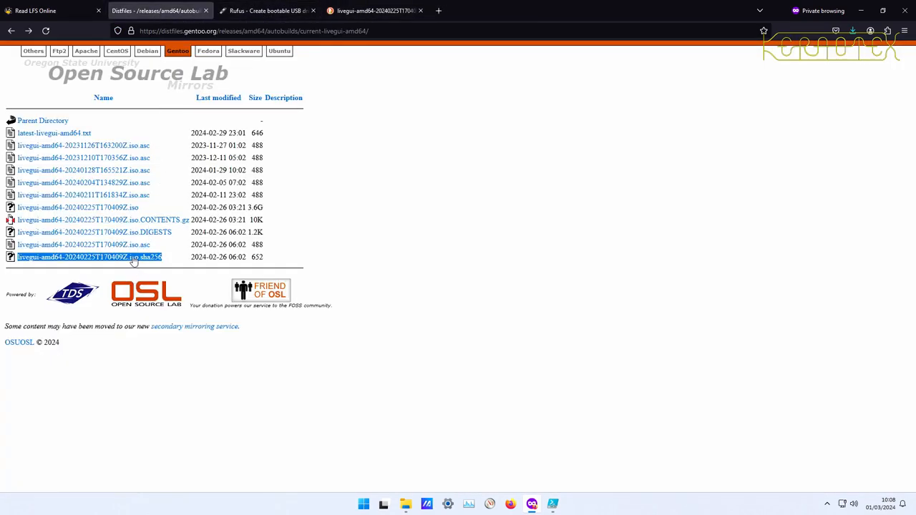
pyautogui.click(88, 257)
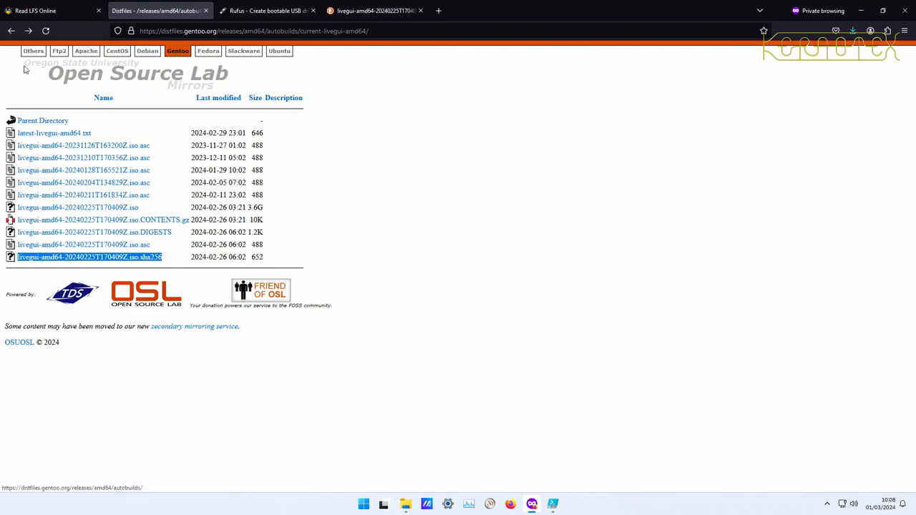
pyautogui.moveTo(10, 31)
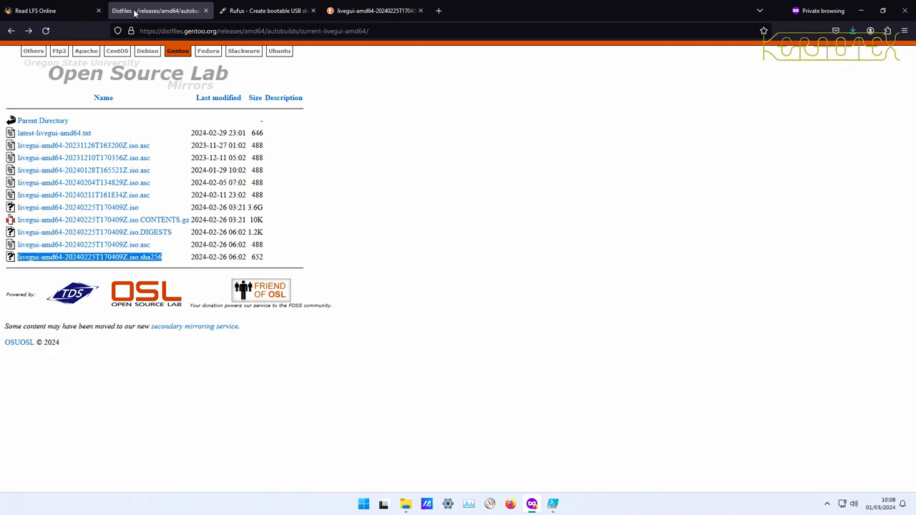
pyautogui.moveTo(158, 11)
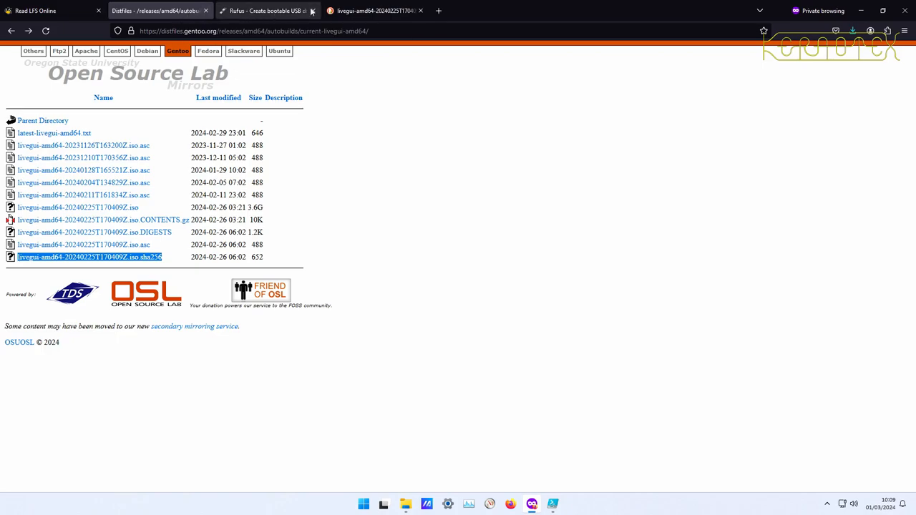
pyautogui.click(372, 10)
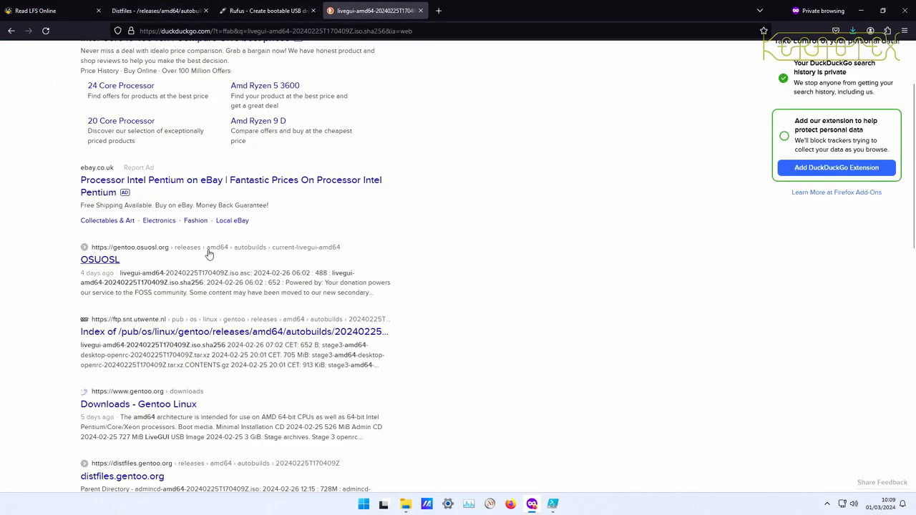
pyautogui.moveTo(218, 351)
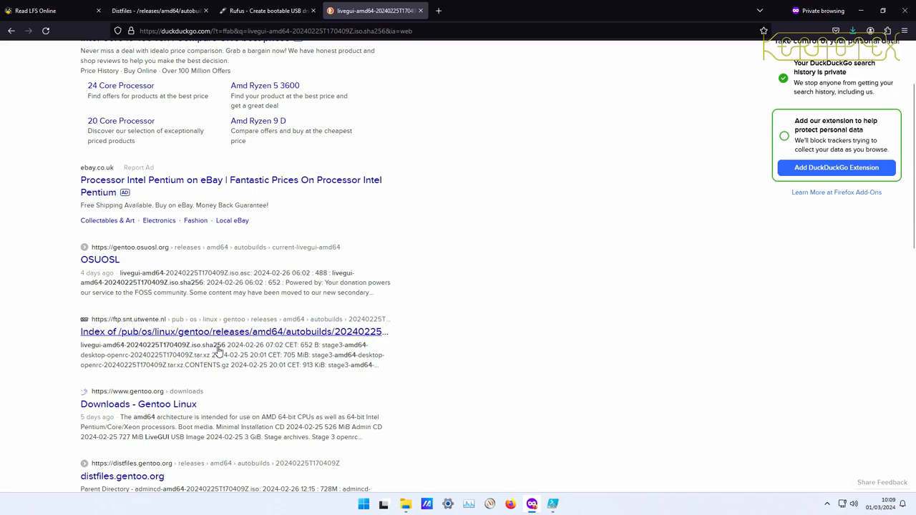
pyautogui.click(157, 10)
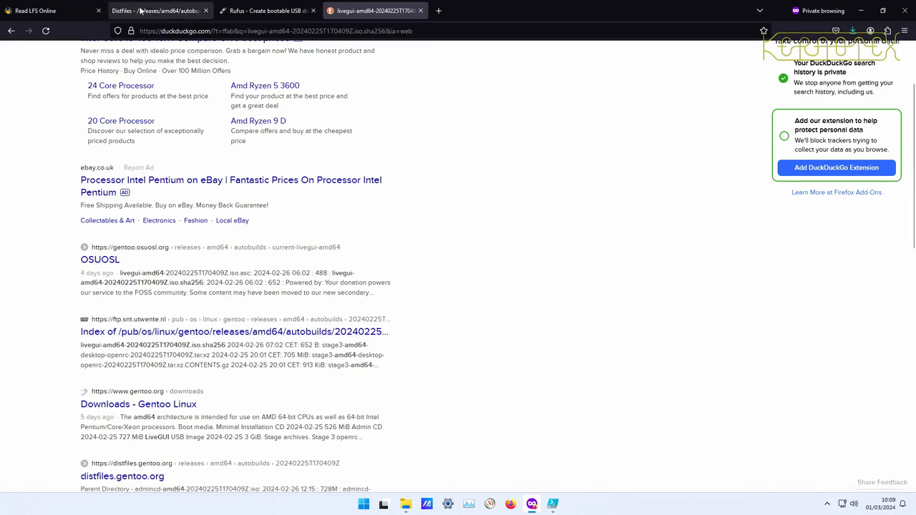
pyautogui.moveTo(154, 10)
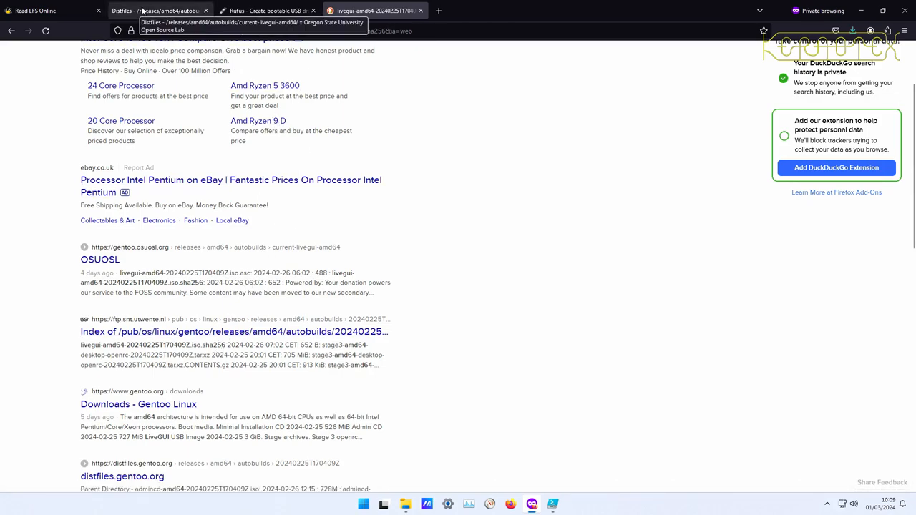
pyautogui.click(156, 10)
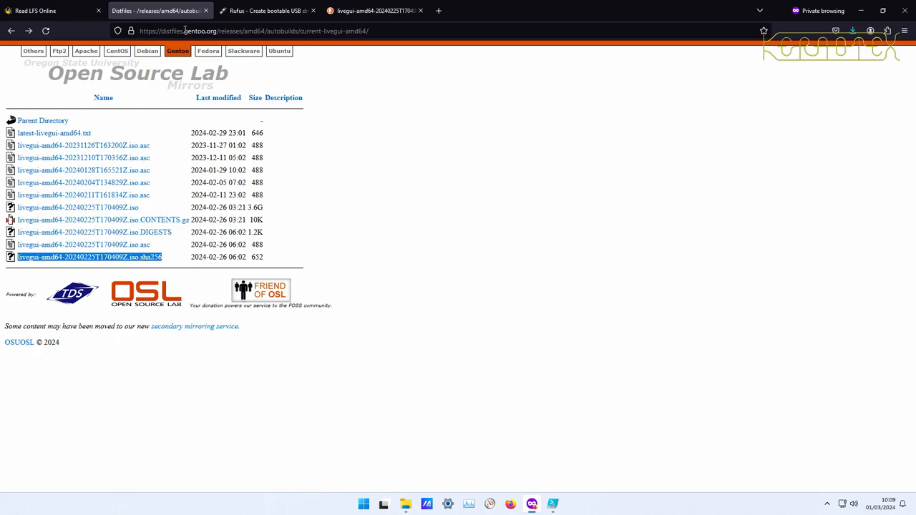
pyautogui.moveTo(154, 10)
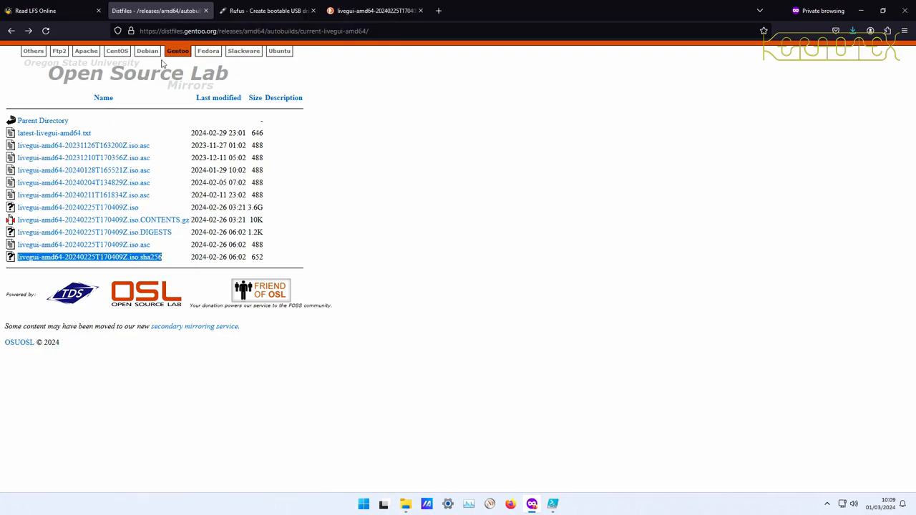
pyautogui.moveTo(179, 14)
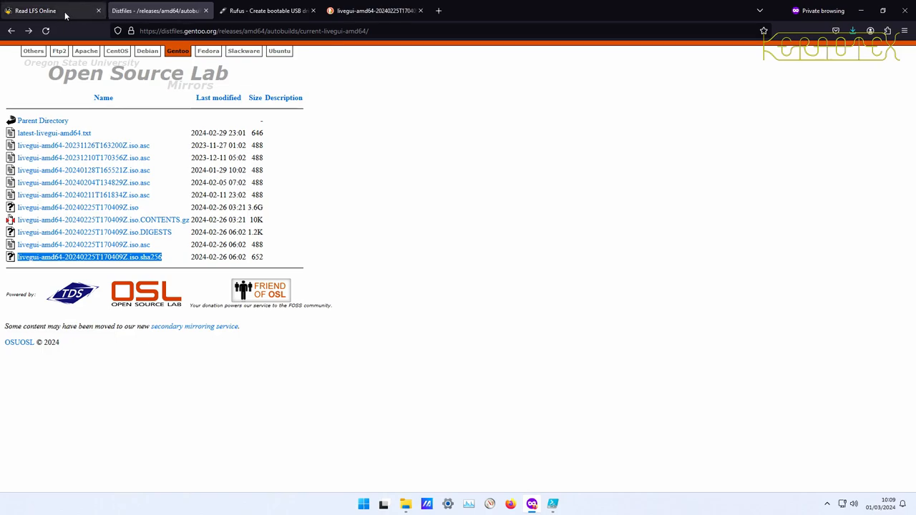
pyautogui.click(35, 10)
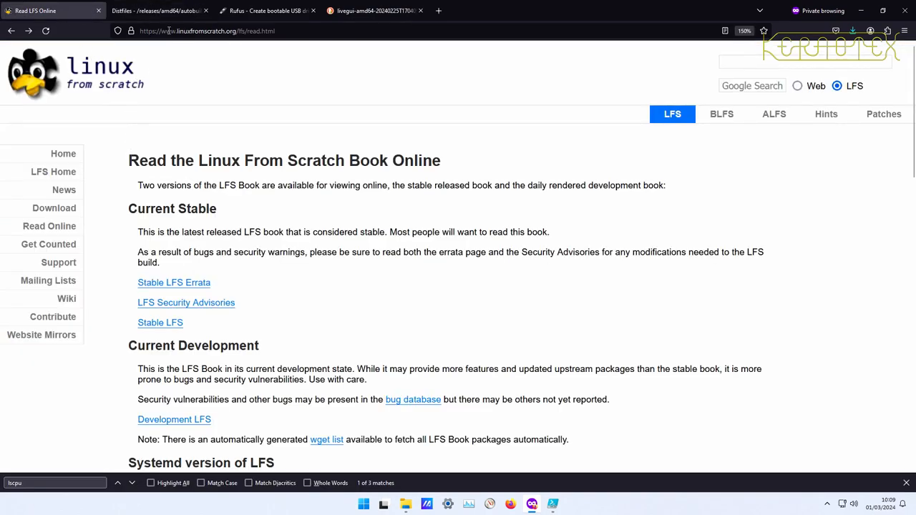
pyautogui.click(150, 10)
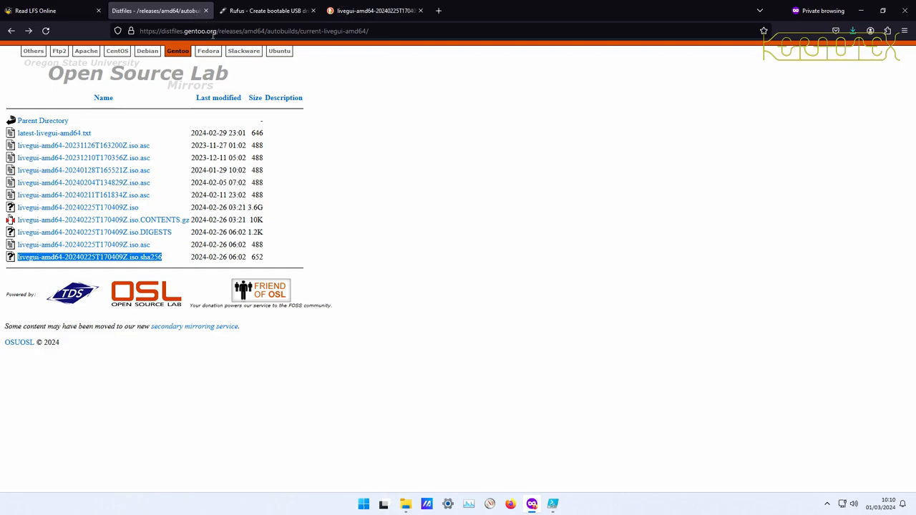
pyautogui.moveTo(299, 78)
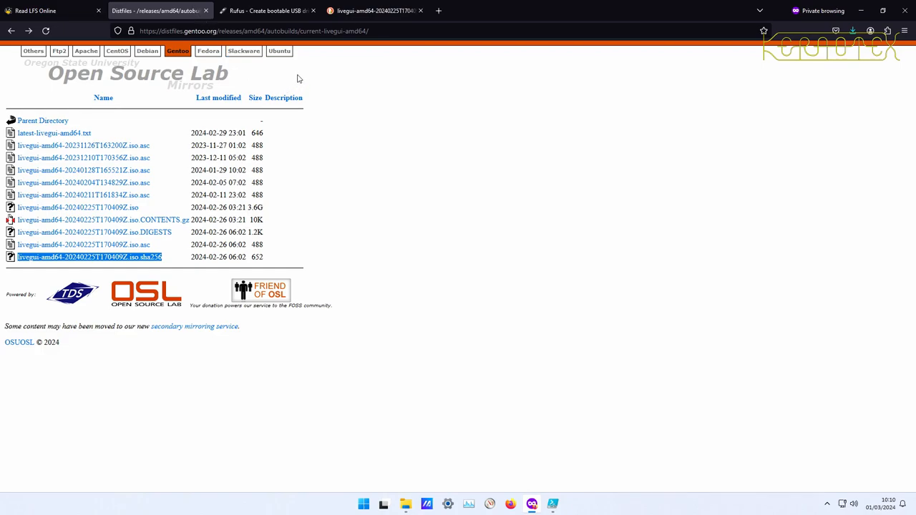
pyautogui.moveTo(330, 79)
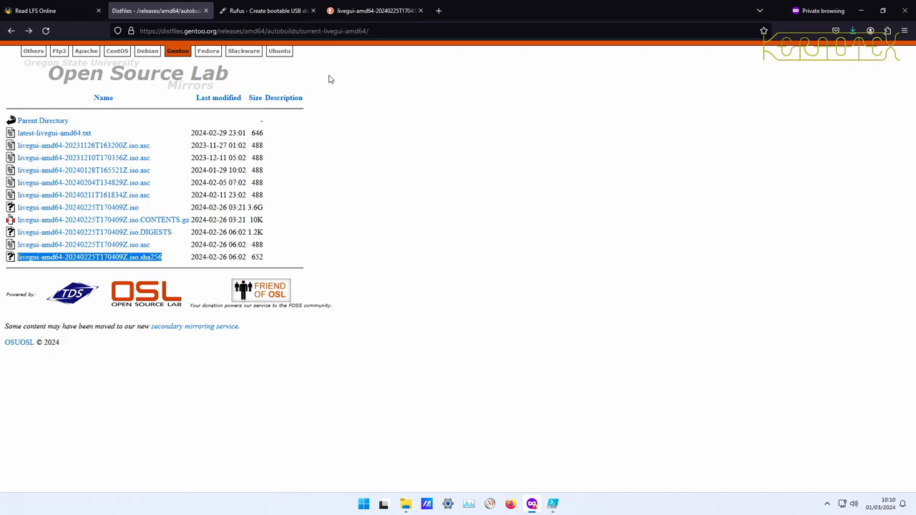
# Step: Scroll the Rufus site to the rufus-4.4 download table, then open File Explorer on This PC
pyautogui.click(267, 10)
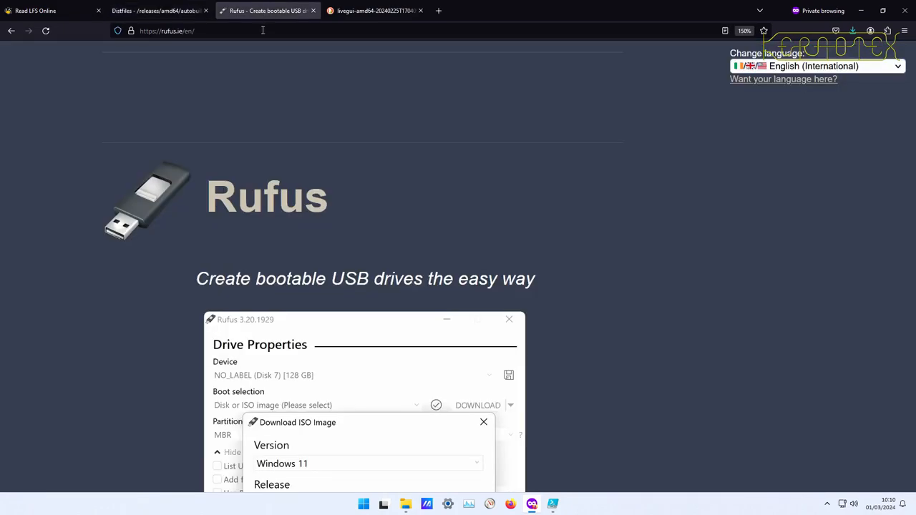
pyautogui.moveTo(252, 224)
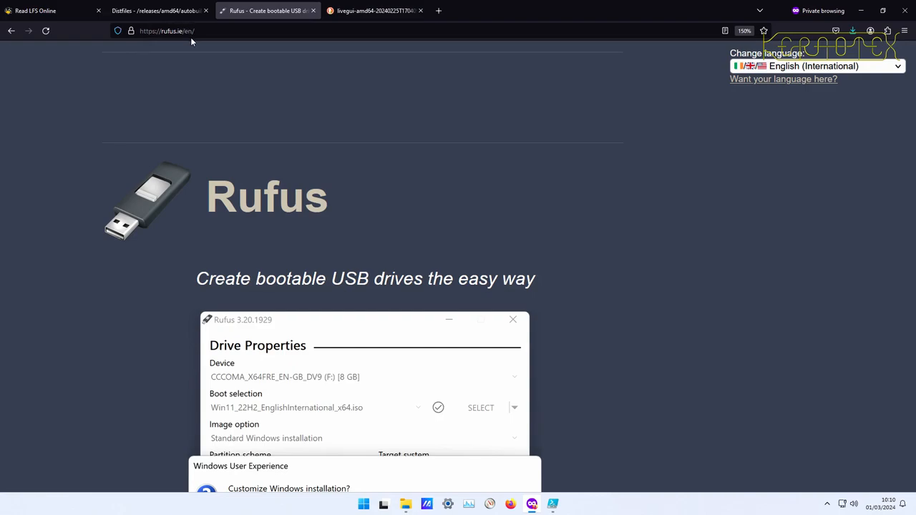
pyautogui.moveTo(202, 85)
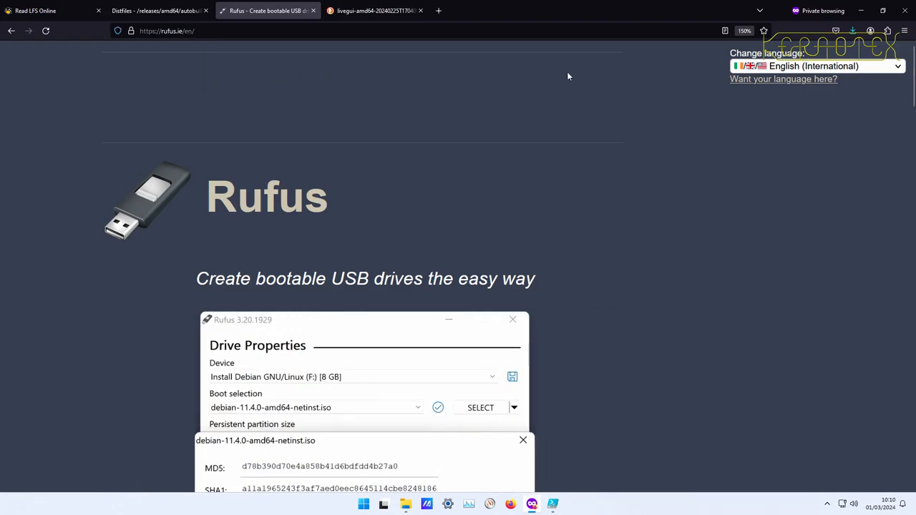
pyautogui.moveTo(630, 131)
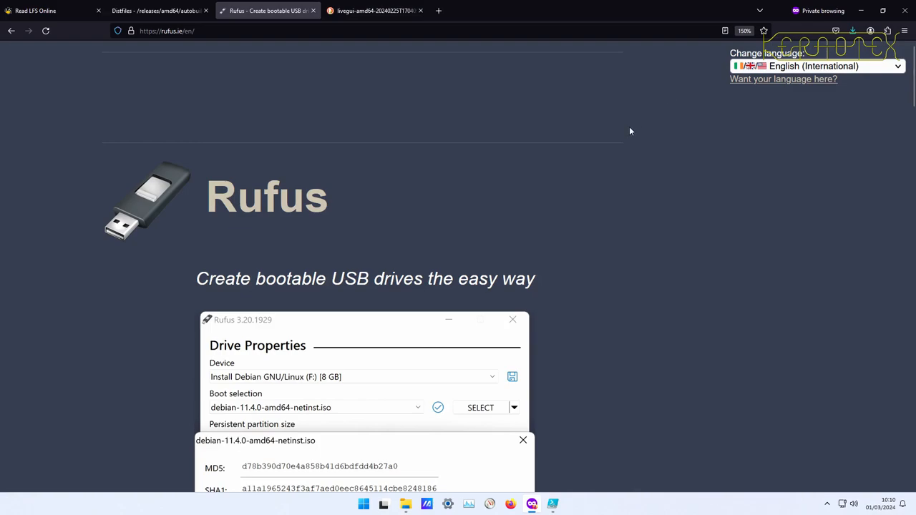
pyautogui.moveTo(486, 260)
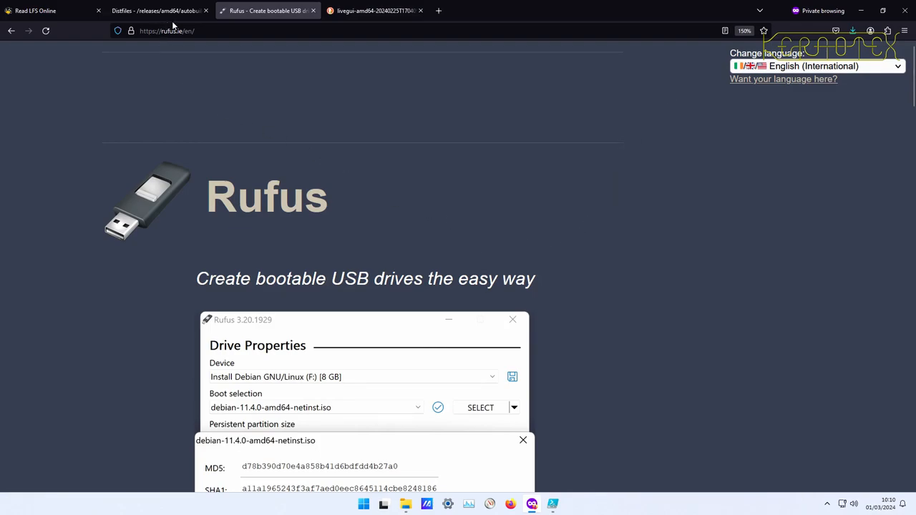
pyautogui.moveTo(486, 223)
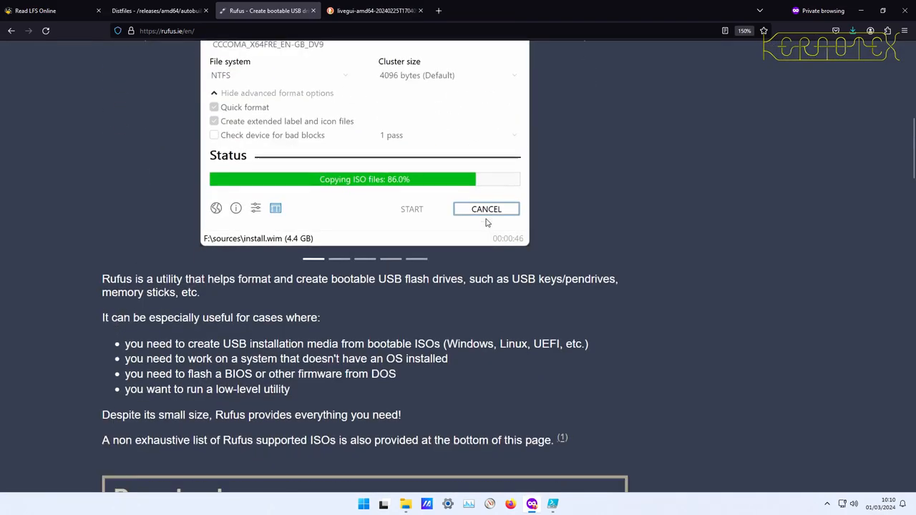
pyautogui.scroll(-3)
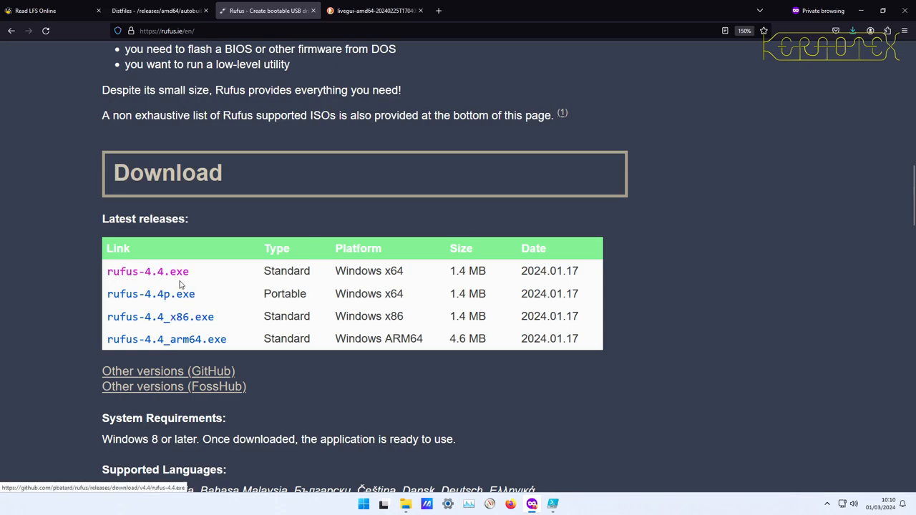
pyautogui.moveTo(147, 299)
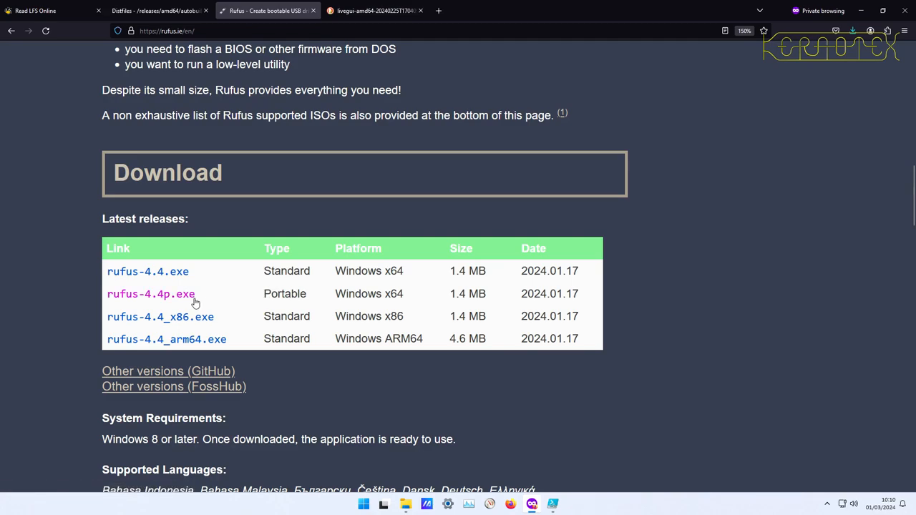
pyautogui.moveTo(189, 297)
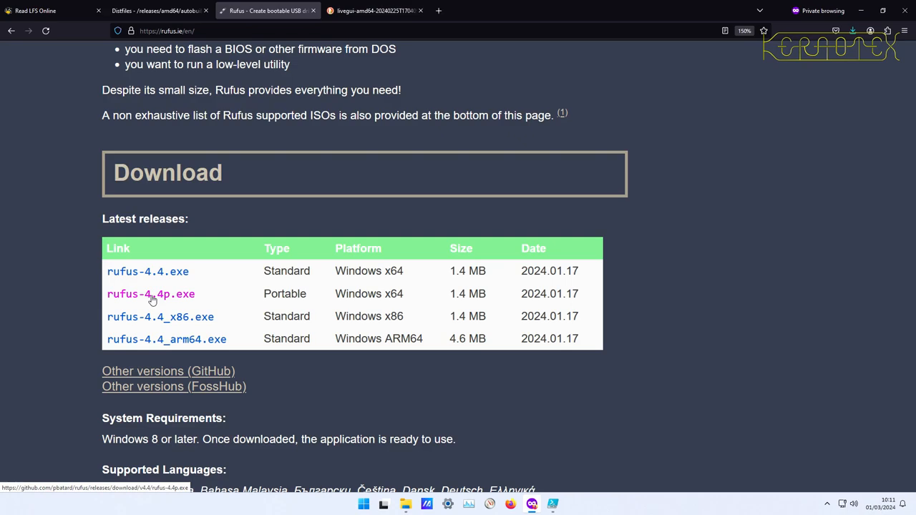
pyautogui.moveTo(619, 161)
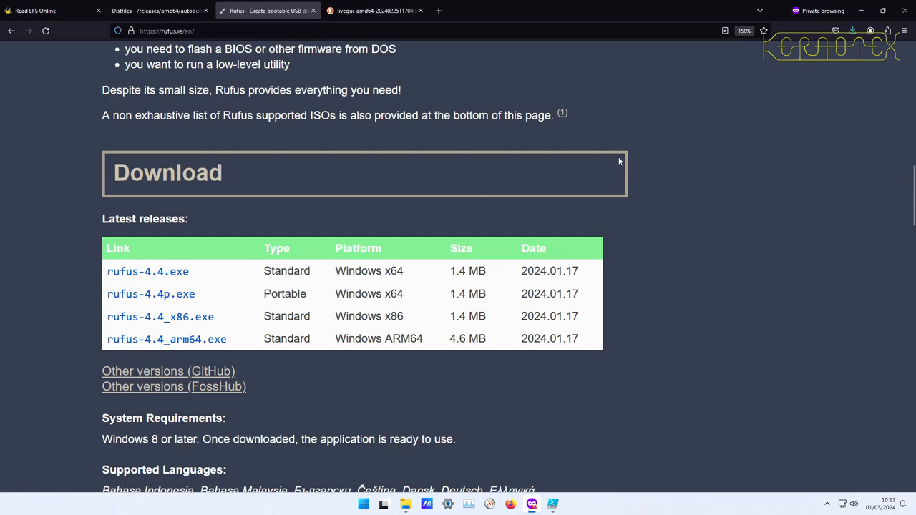
pyautogui.moveTo(713, 103)
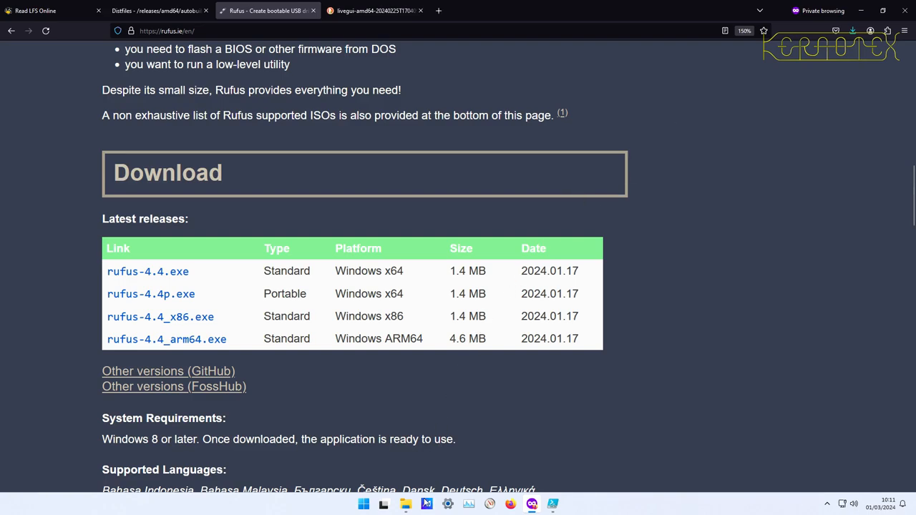
pyautogui.click(405, 505)
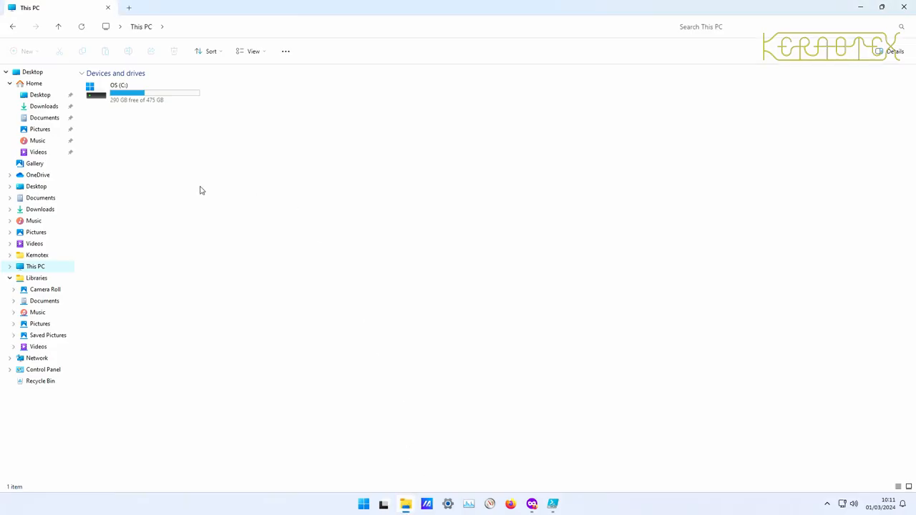
# Step: Run rufus-4.4p.exe from Downloads and approve the User Account Control prompt
pyautogui.click(44, 106)
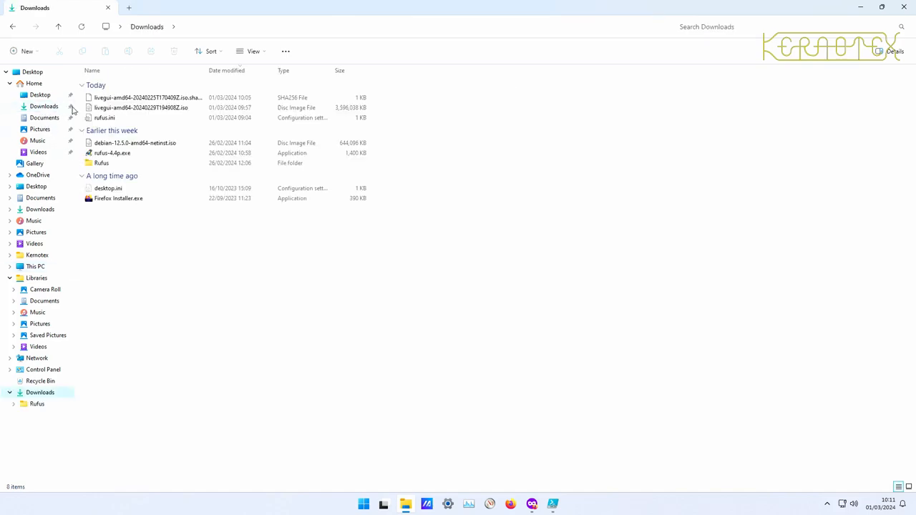
pyautogui.moveTo(112, 153)
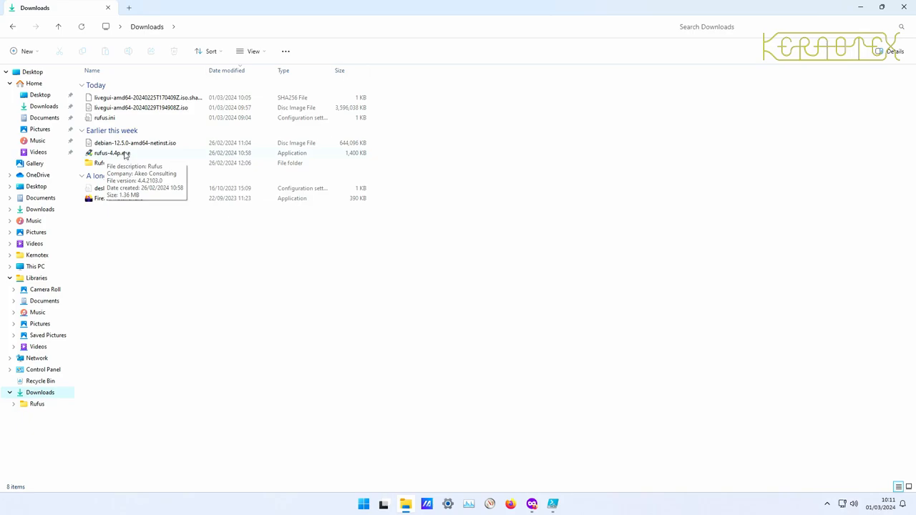
pyautogui.click(113, 153)
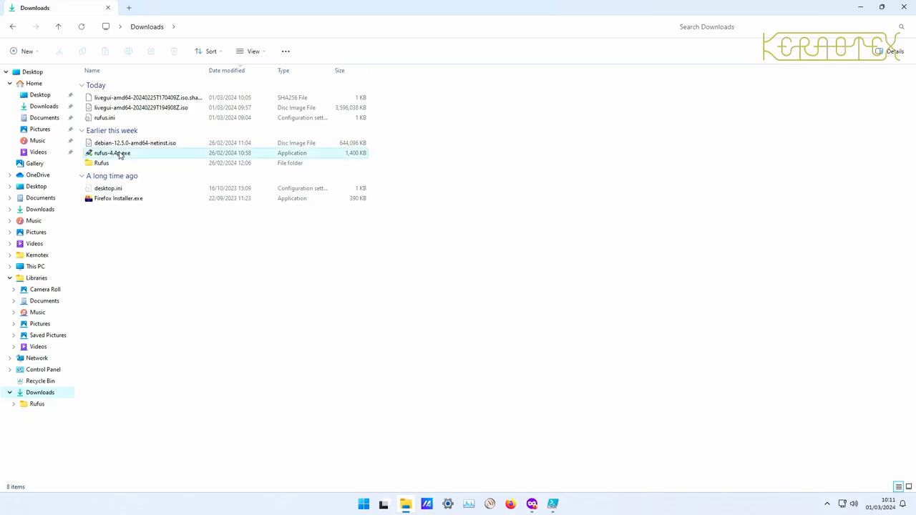
pyautogui.doubleClick(112, 153)
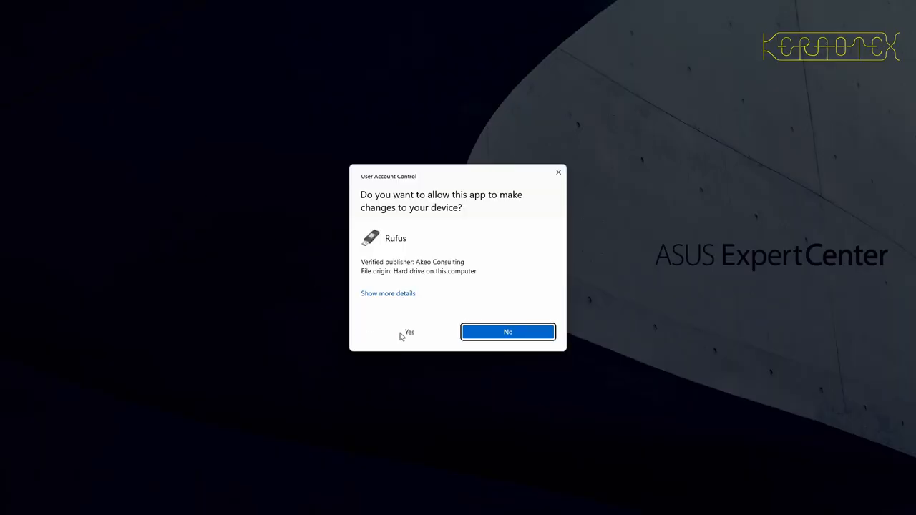
pyautogui.click(408, 331)
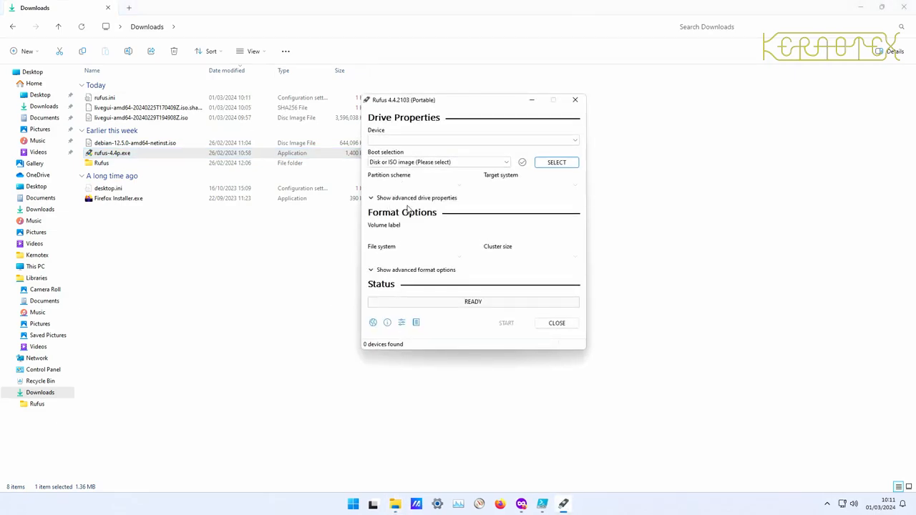
# Step: With the 16 GB NO_LABEL drive detected, open the SELECT disk image dialog
pyautogui.click(472, 140)
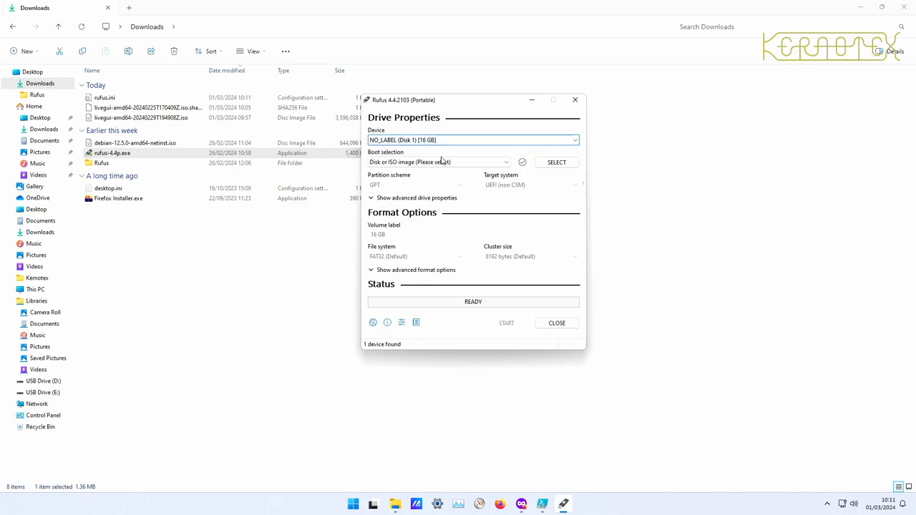
pyautogui.click(506, 162)
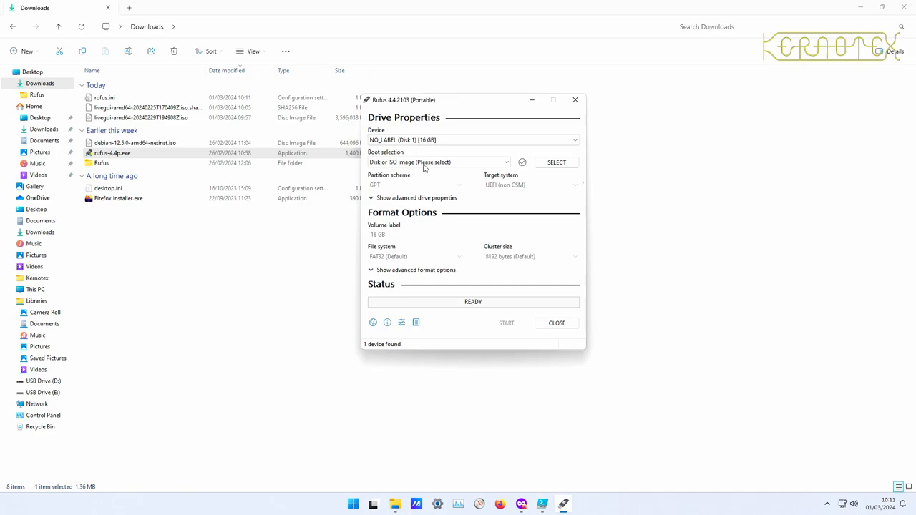
pyautogui.click(556, 162)
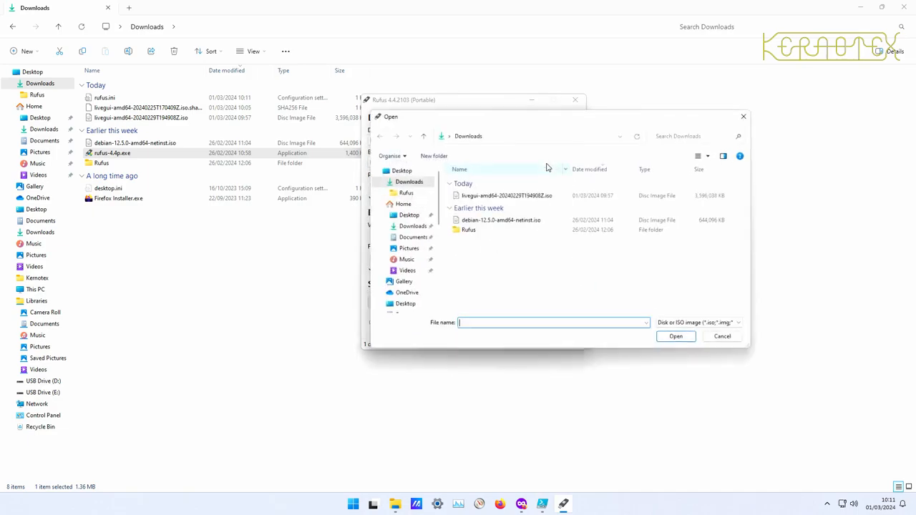
pyautogui.click(505, 195)
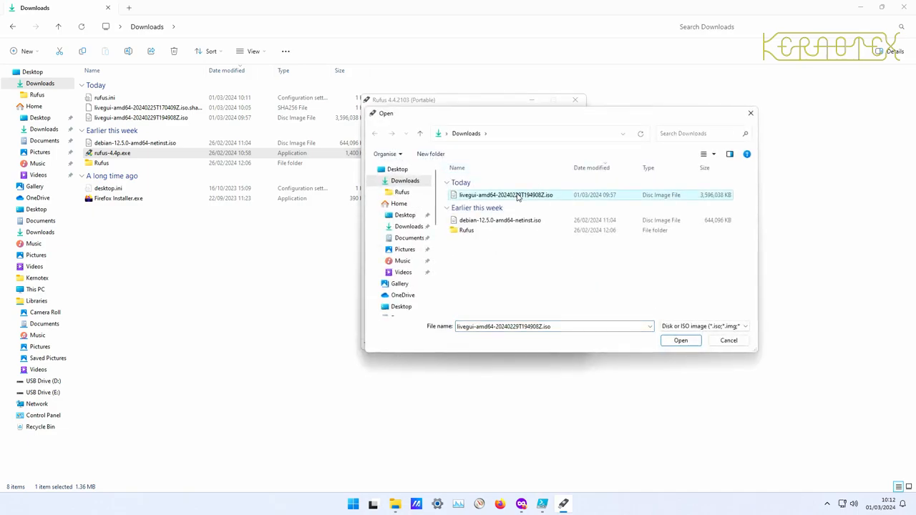
pyautogui.click(680, 340)
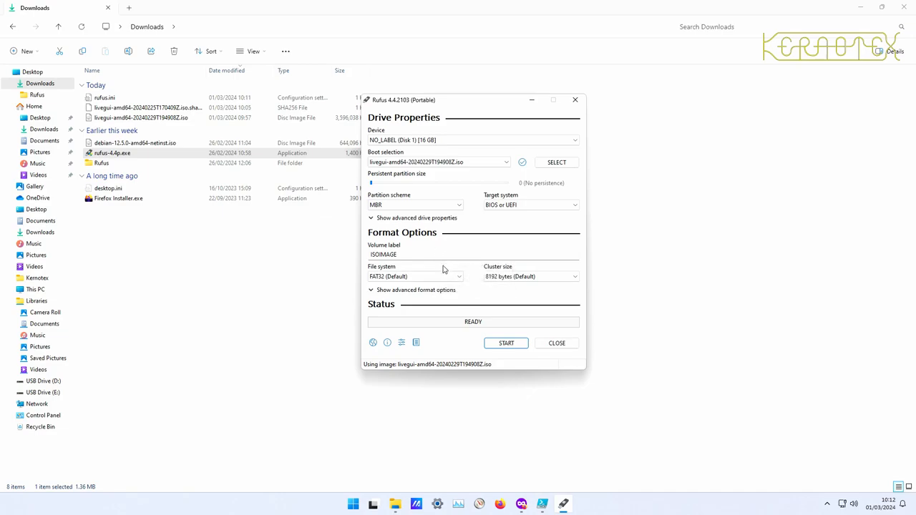
pyautogui.click(415, 205)
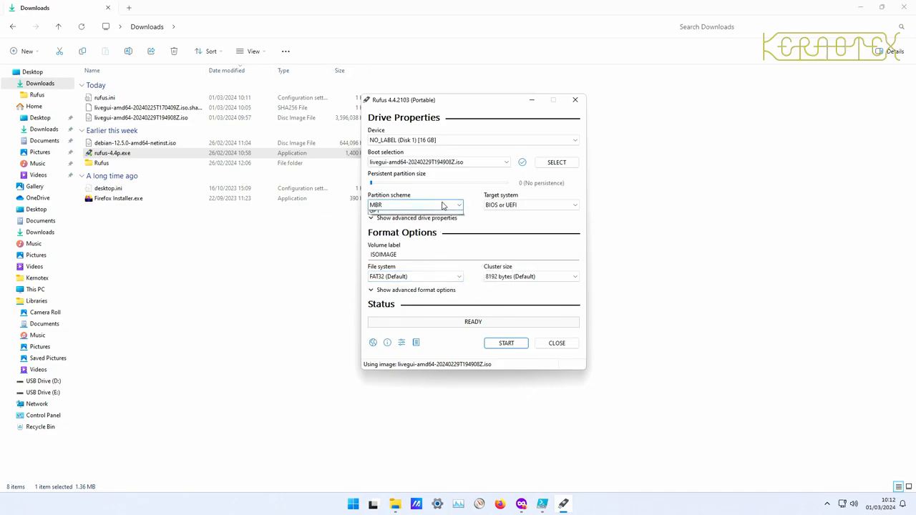
pyautogui.click(530, 205)
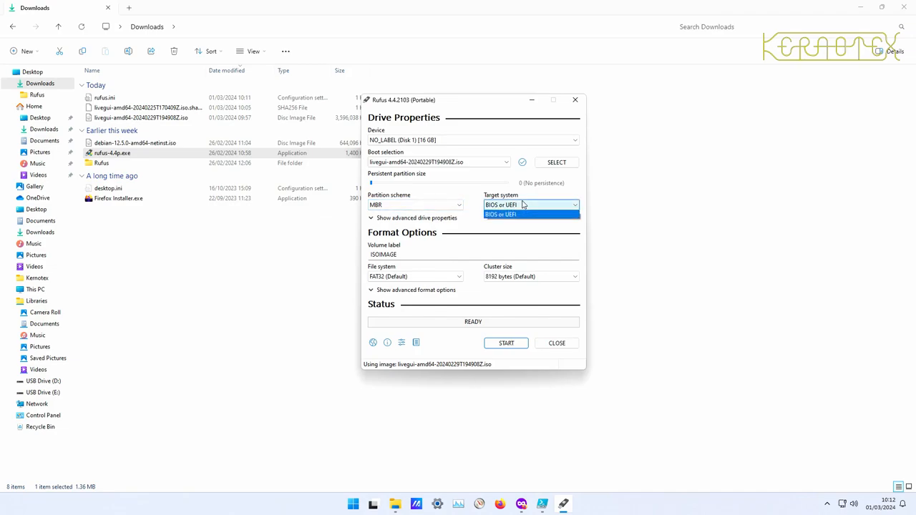
pyautogui.click(530, 214)
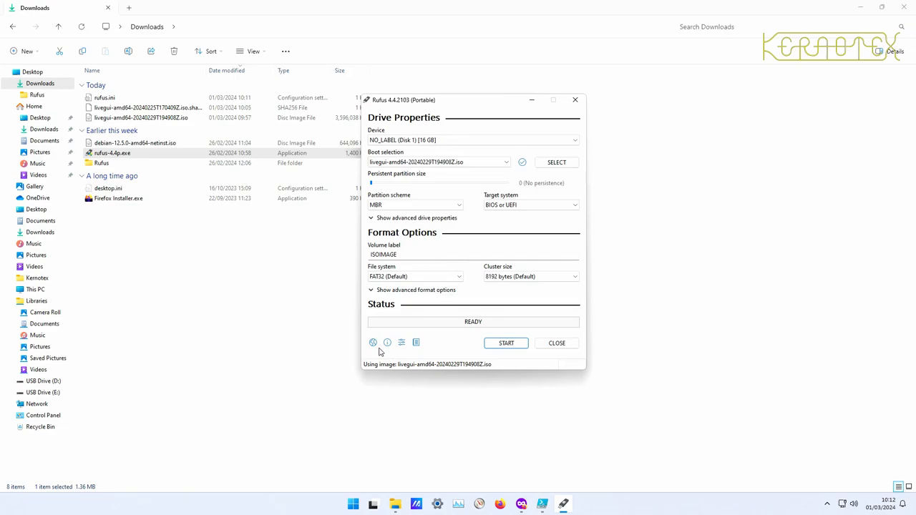
pyautogui.moveTo(389, 217)
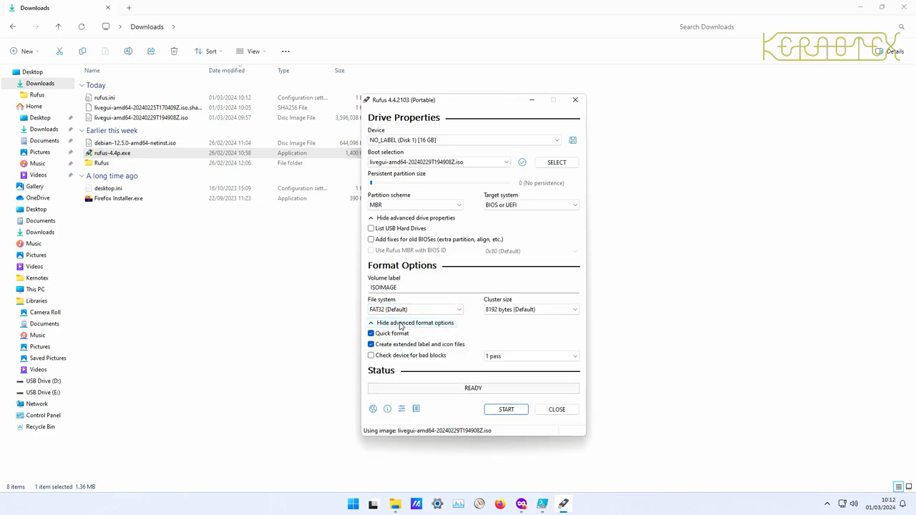
pyautogui.moveTo(405, 355)
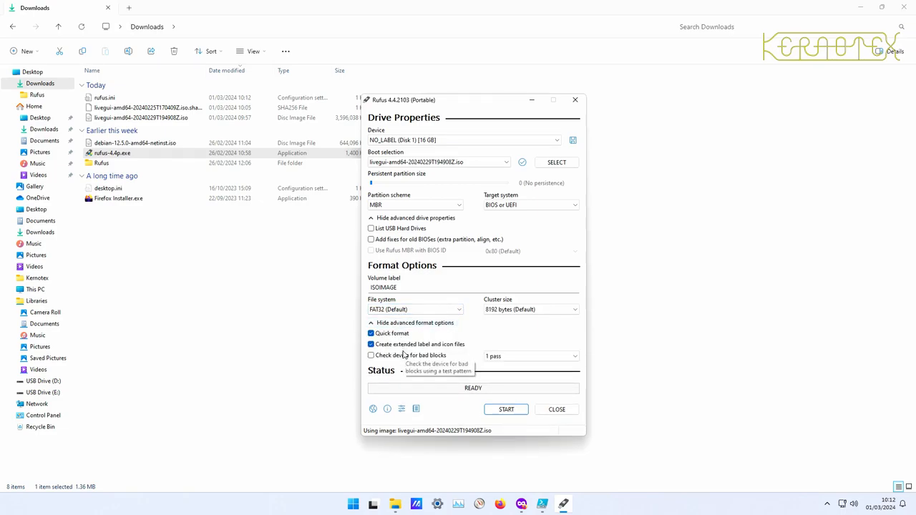
pyautogui.moveTo(399, 412)
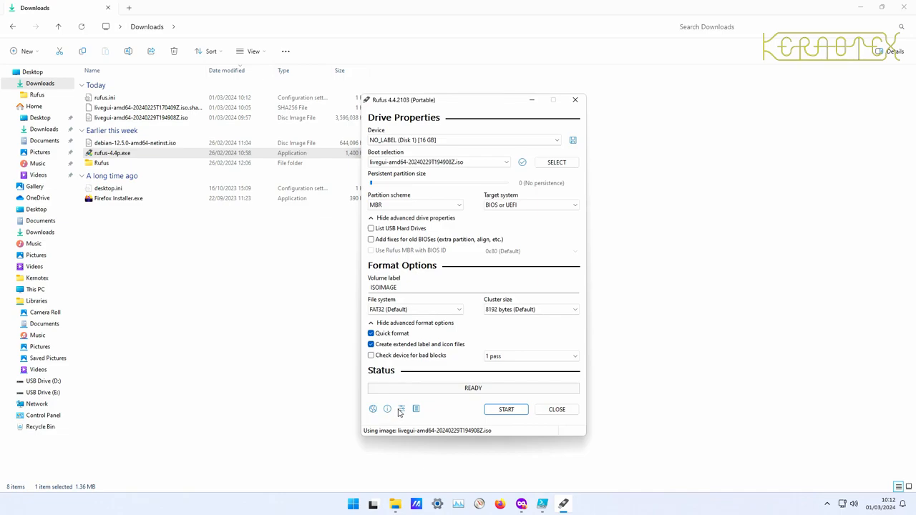
# Step: View and dismiss Rufus's update policy settings and About information
pyautogui.click(401, 409)
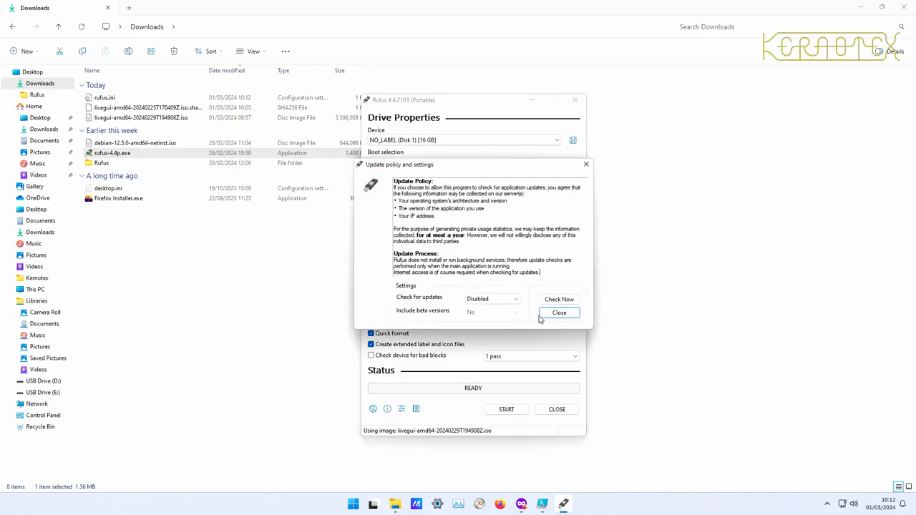
pyautogui.click(559, 313)
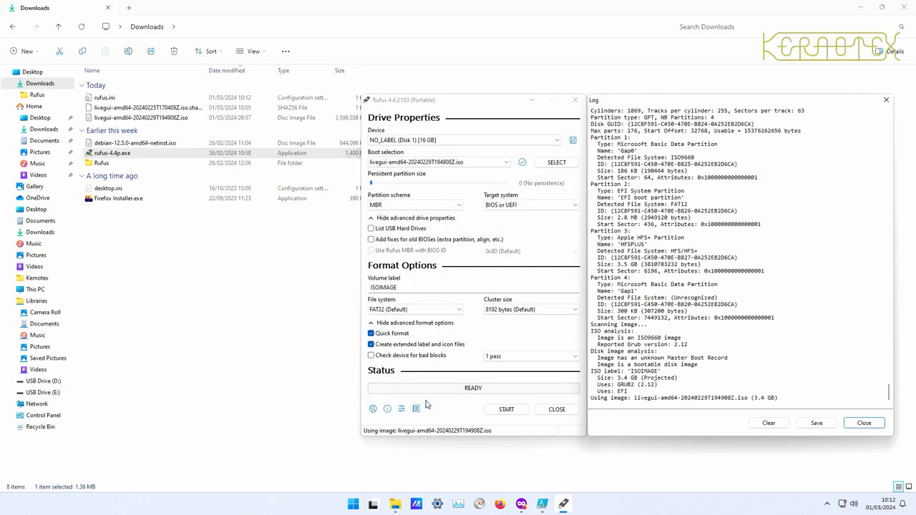
pyautogui.click(387, 408)
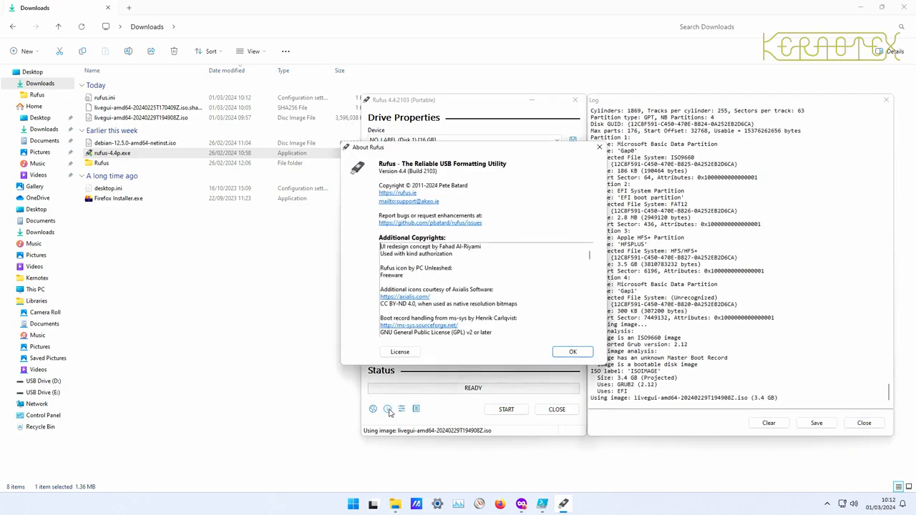
pyautogui.click(572, 351)
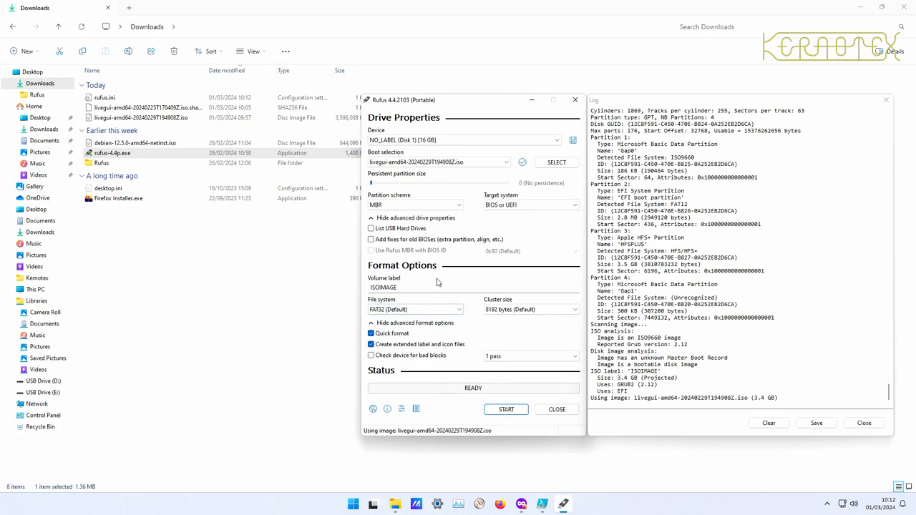
pyautogui.moveTo(438, 251)
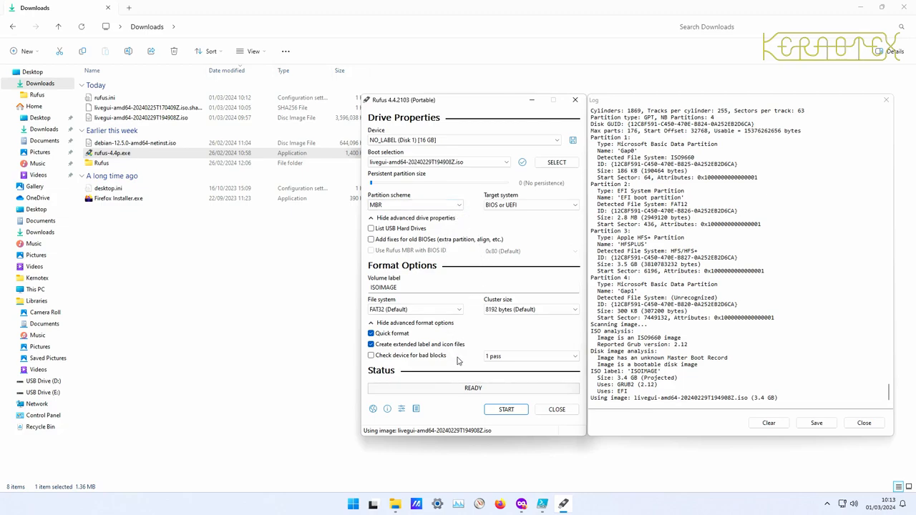
pyautogui.moveTo(470, 358)
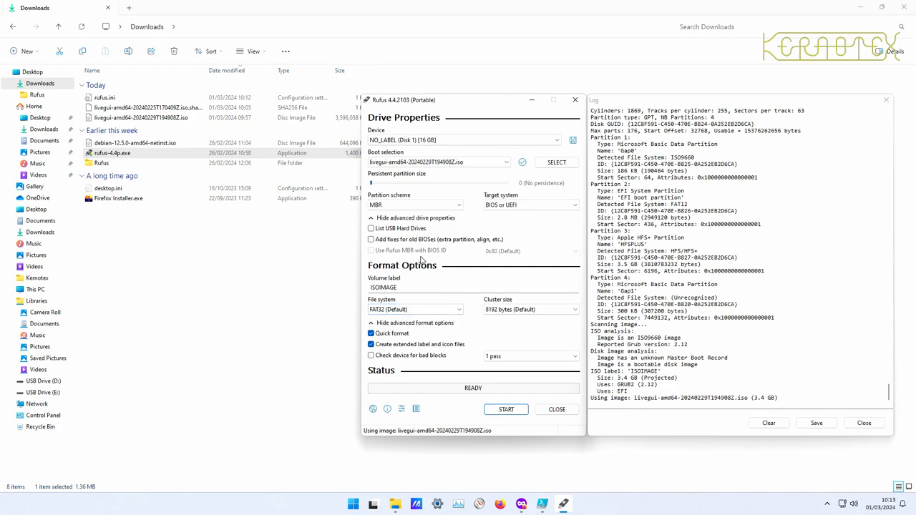
pyautogui.moveTo(390, 239)
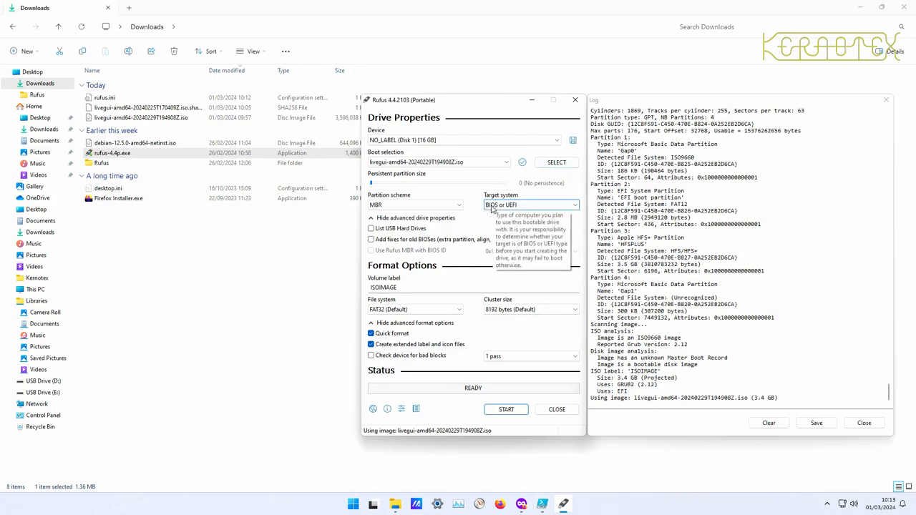
pyautogui.moveTo(439, 241)
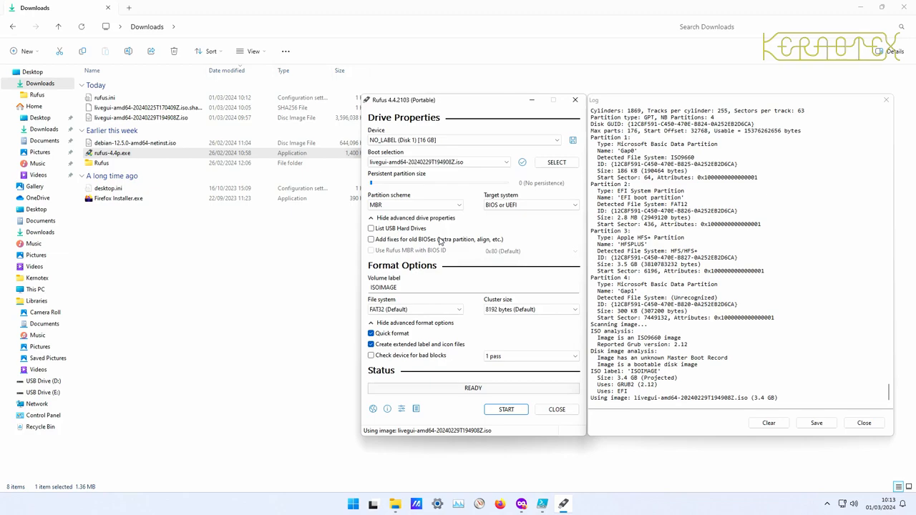
pyautogui.moveTo(439, 239)
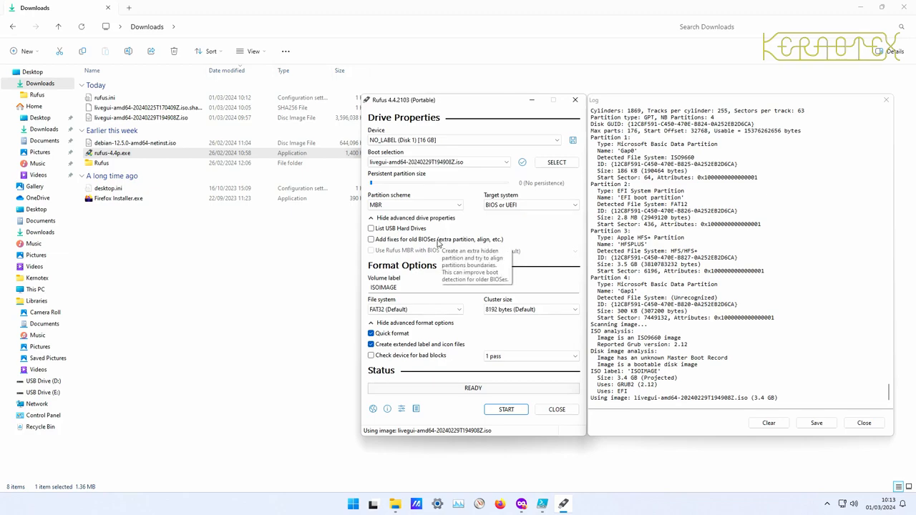
pyautogui.moveTo(433, 276)
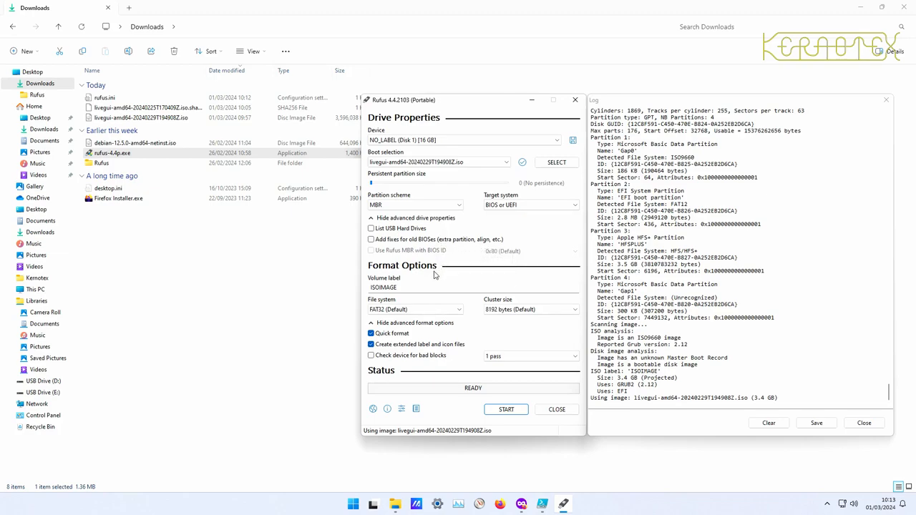
pyautogui.click(415, 287)
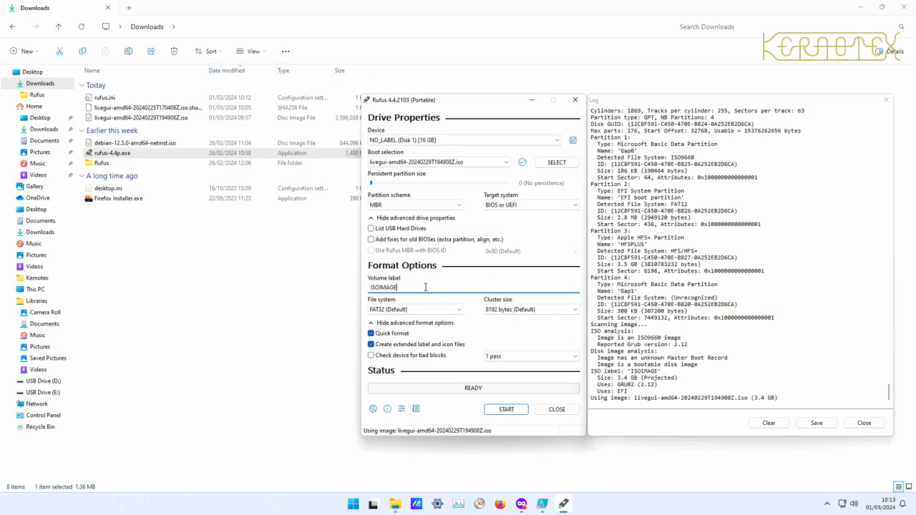
pyautogui.click(415, 309)
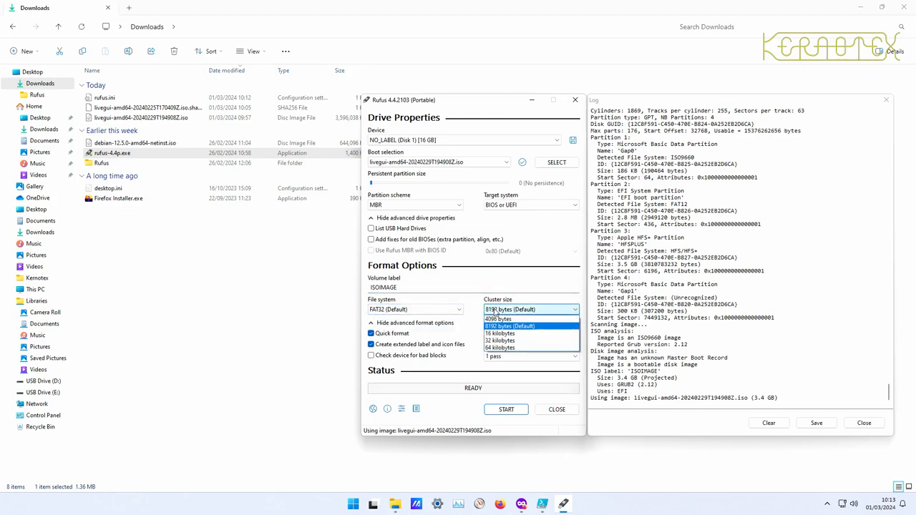
pyautogui.click(509, 326)
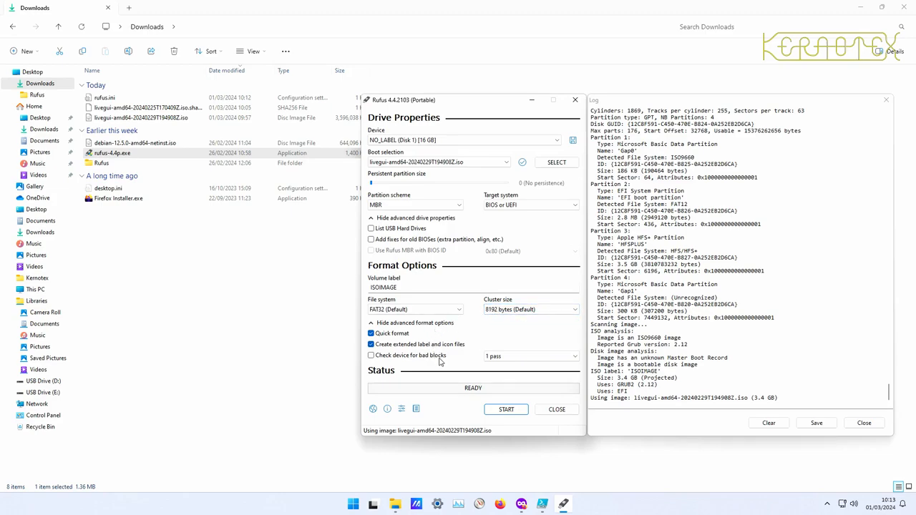
pyautogui.moveTo(461, 367)
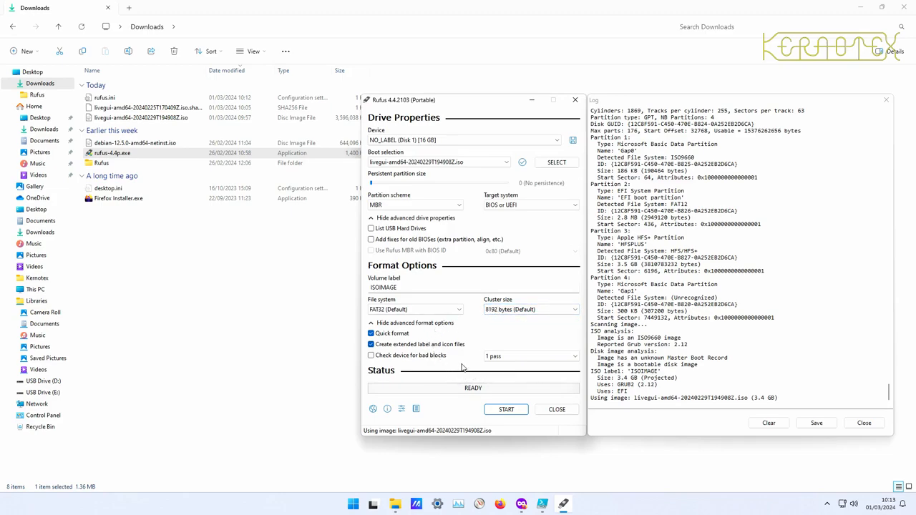
pyautogui.moveTo(464, 393)
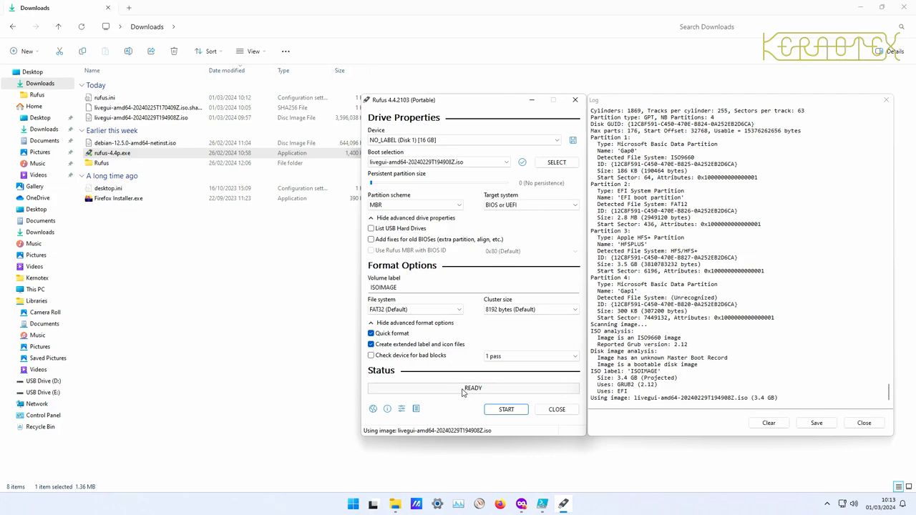
pyautogui.moveTo(442, 227)
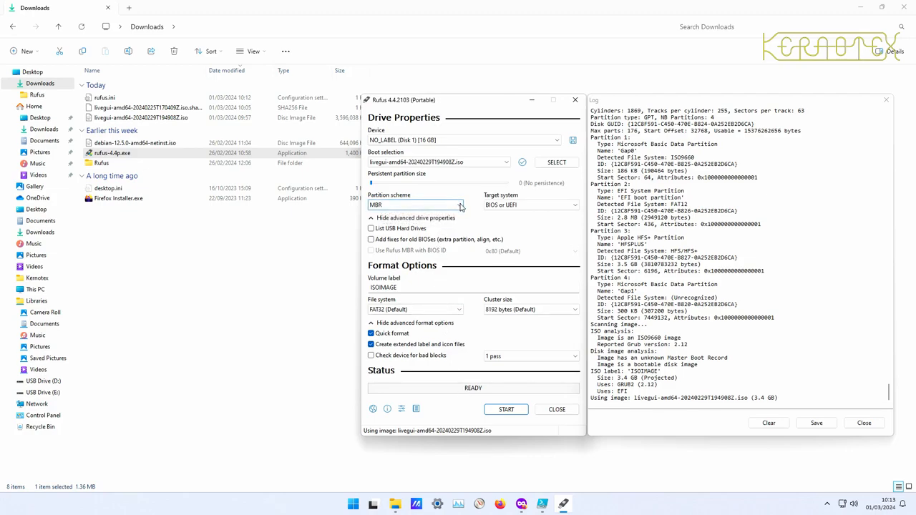
pyautogui.moveTo(415, 205)
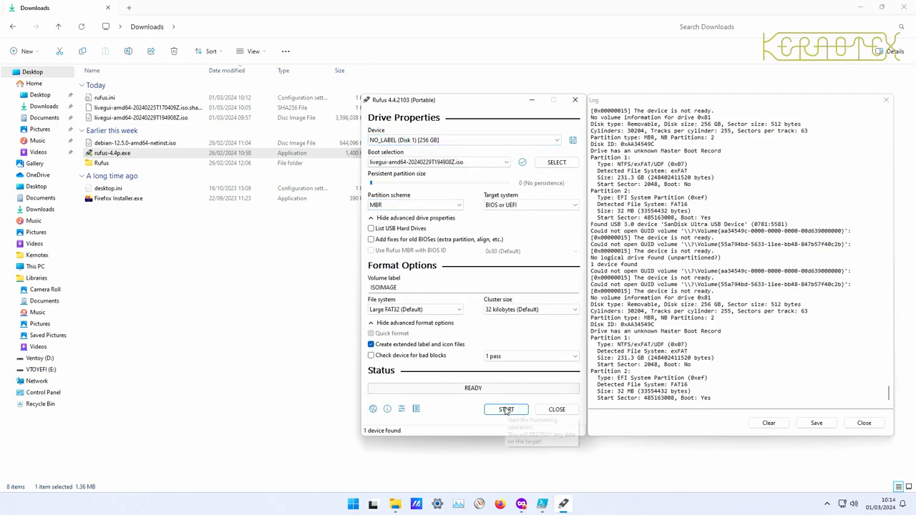
pyautogui.click(506, 410)
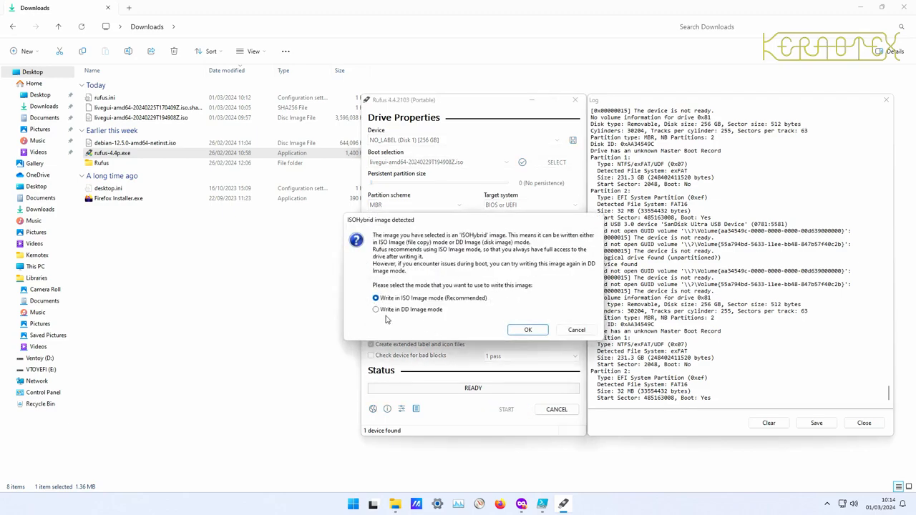
pyautogui.click(375, 309)
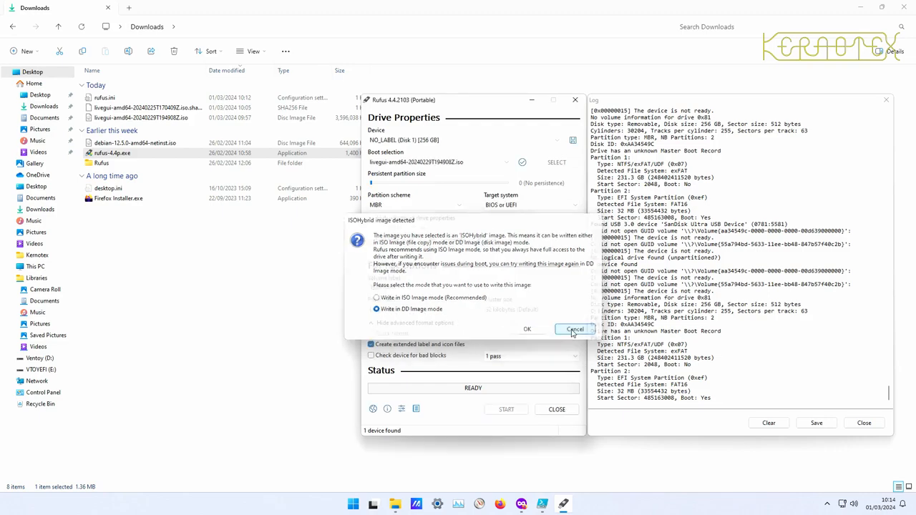
pyautogui.click(574, 329)
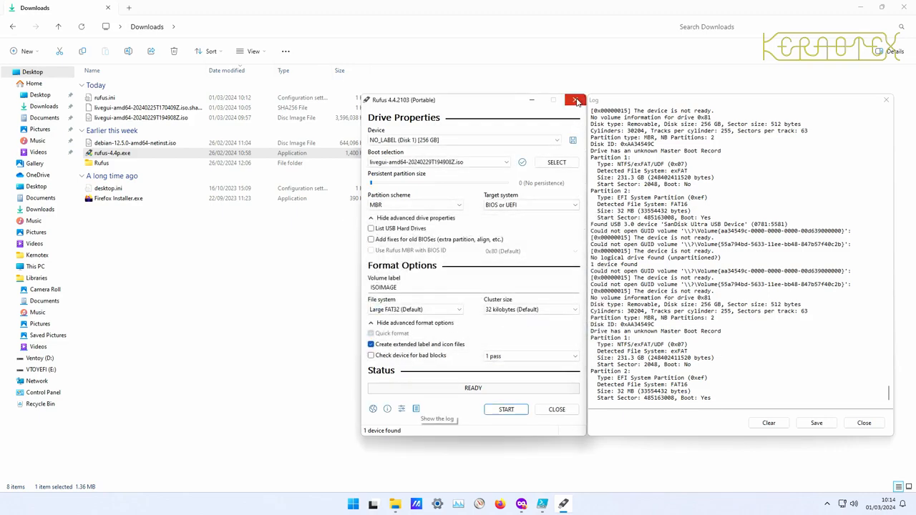
# Step: Quit Rufus and relaunch rufus-4.4p.exe, approving the User Account Control prompt
pyautogui.click(576, 100)
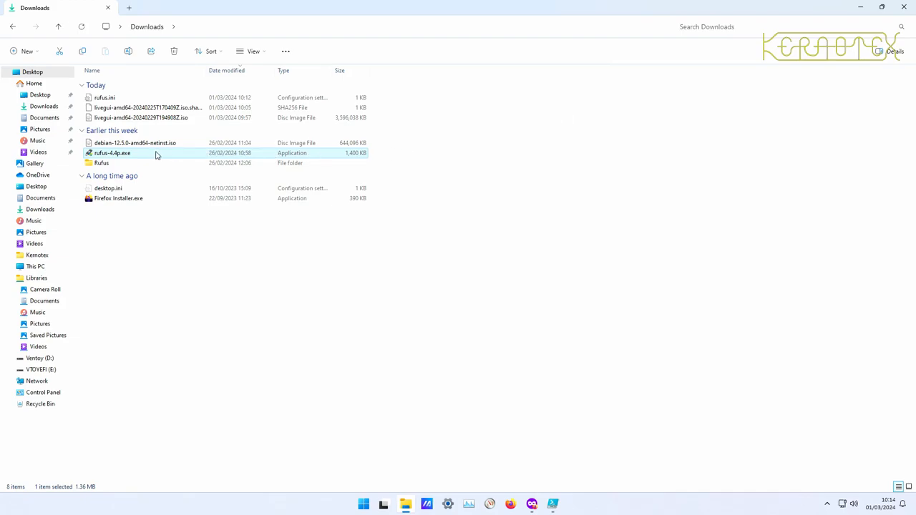
pyautogui.doubleClick(113, 153)
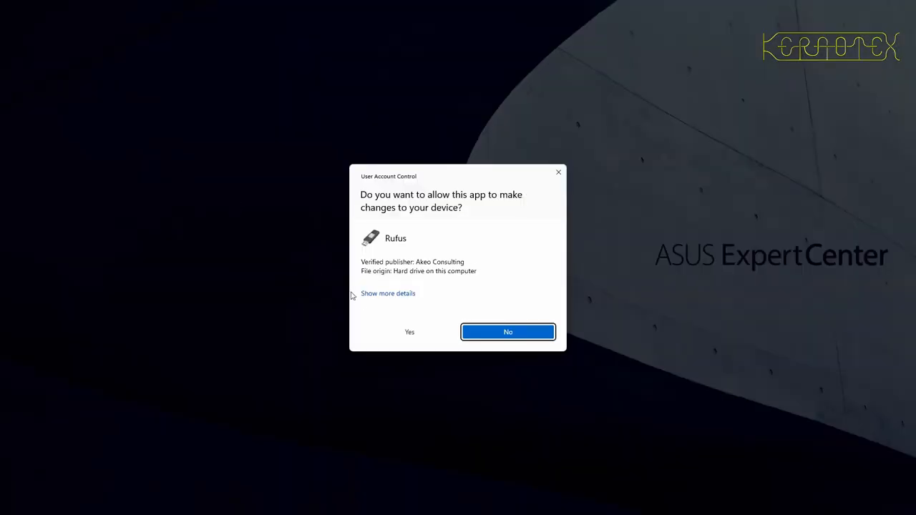
pyautogui.click(409, 332)
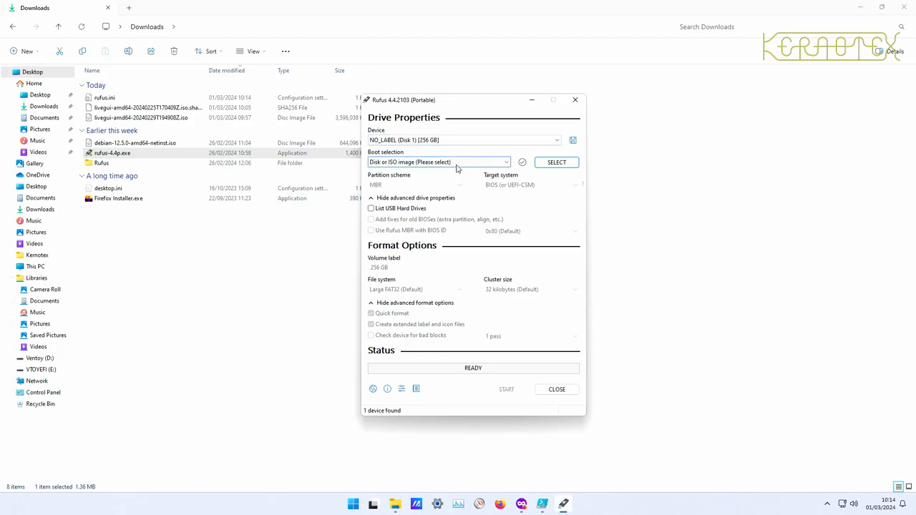
# Step: Set Boot selection to 'Disk or ISO image' for the 256 GB drive
pyautogui.click(507, 162)
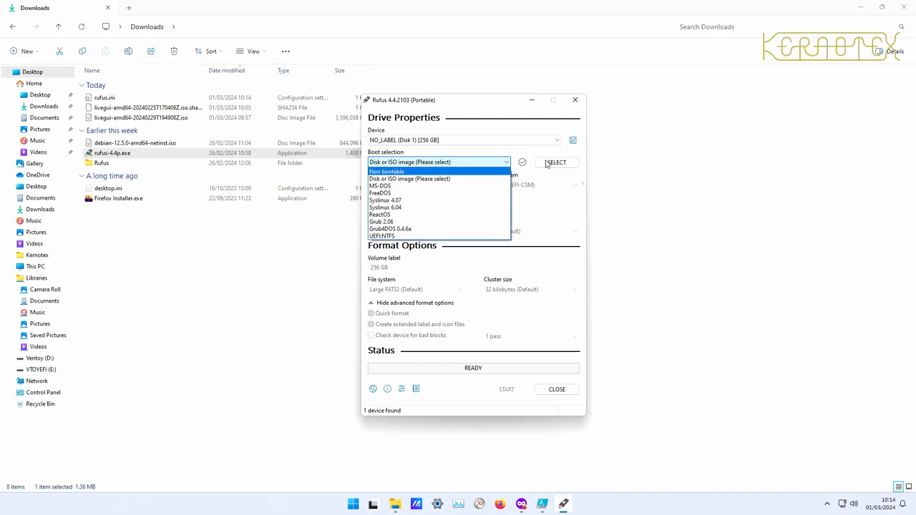
pyautogui.click(555, 163)
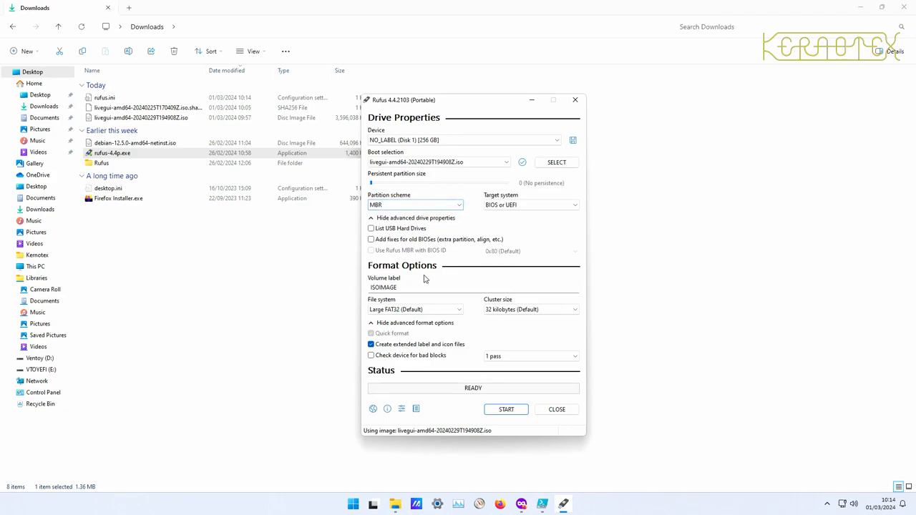
pyautogui.moveTo(506, 409)
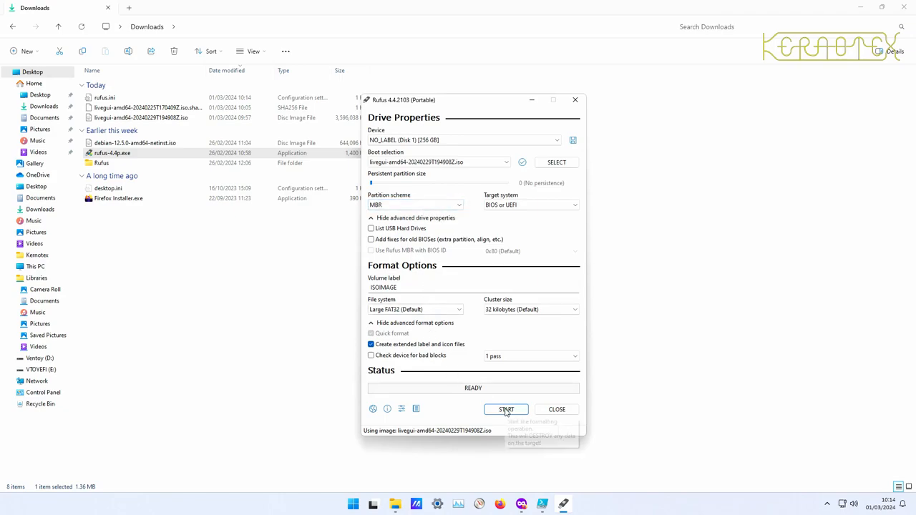
# Step: Start the write and pick 'Write in DD Image mode' in the ISOHybrid dialog
pyautogui.click(506, 409)
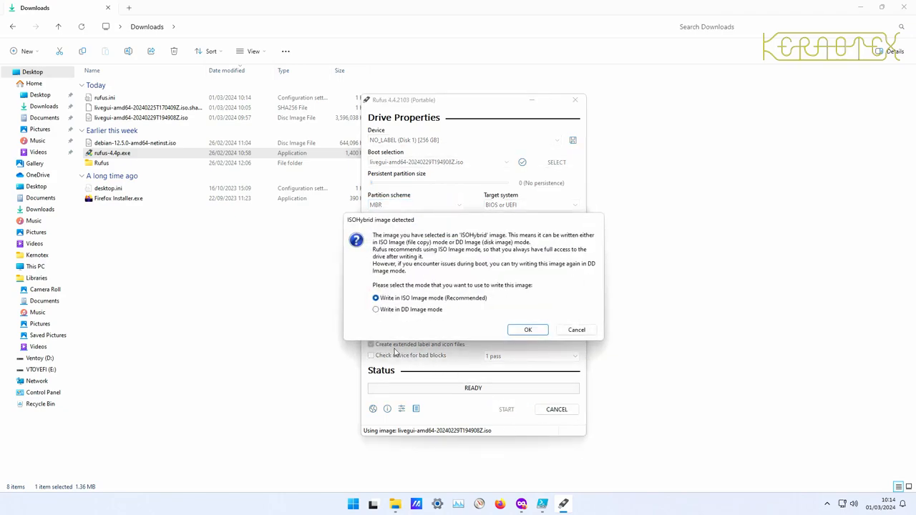
pyautogui.click(375, 309)
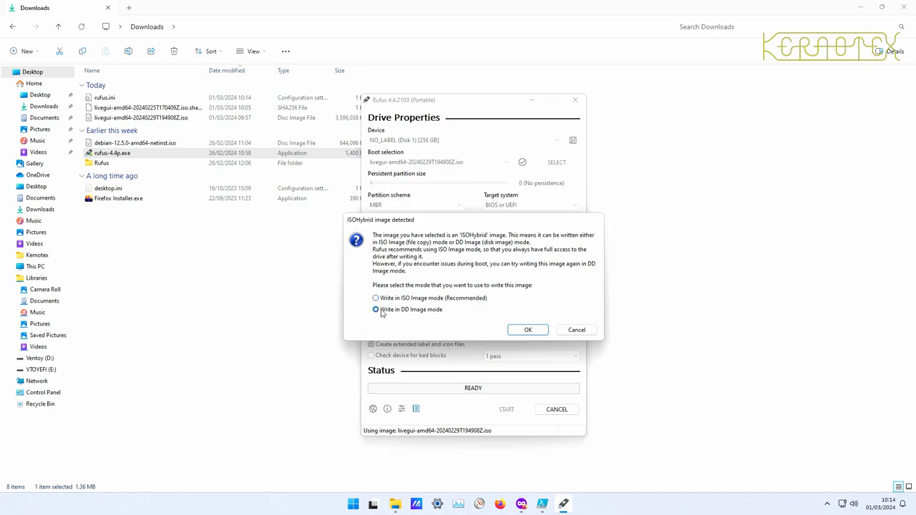
pyautogui.moveTo(425, 315)
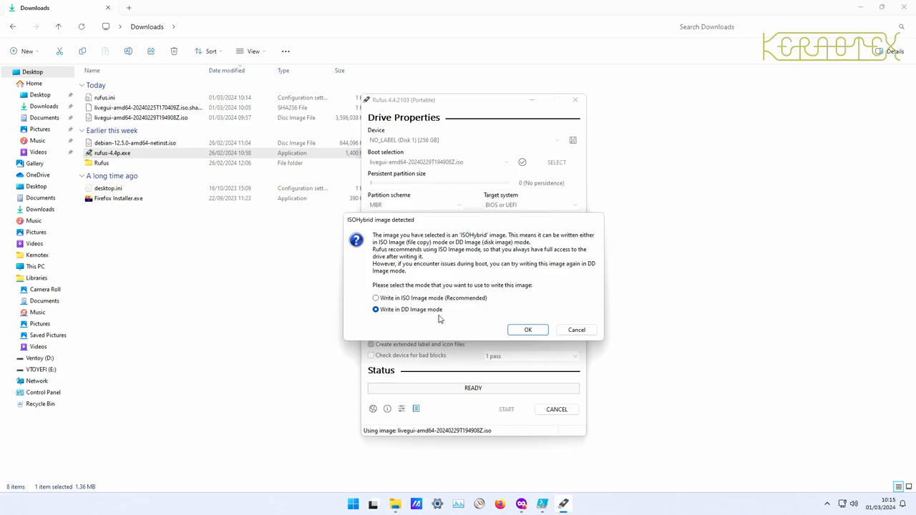
pyautogui.moveTo(432, 313)
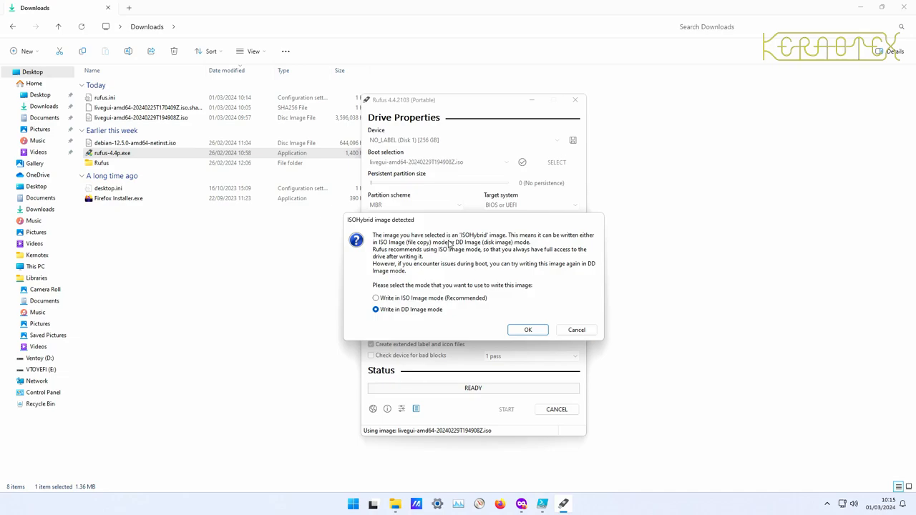
pyautogui.moveTo(435, 259)
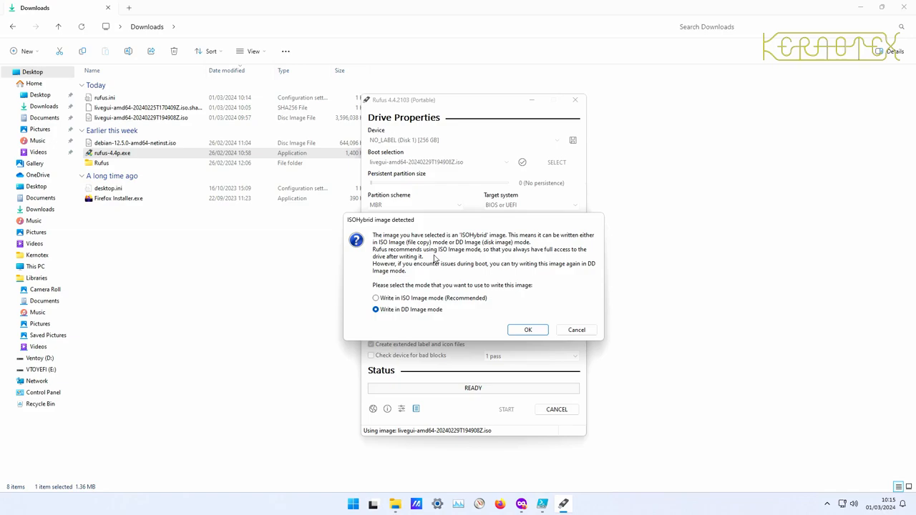
pyautogui.moveTo(439, 259)
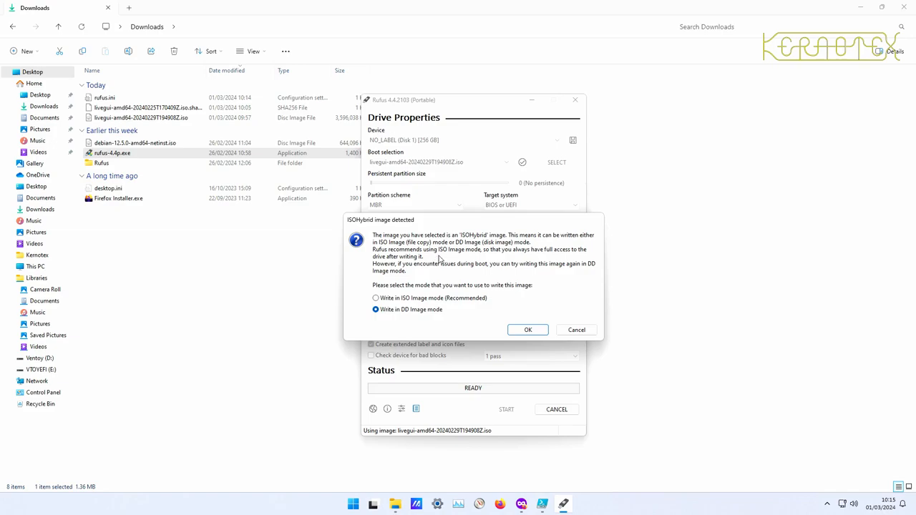
pyautogui.moveTo(458, 239)
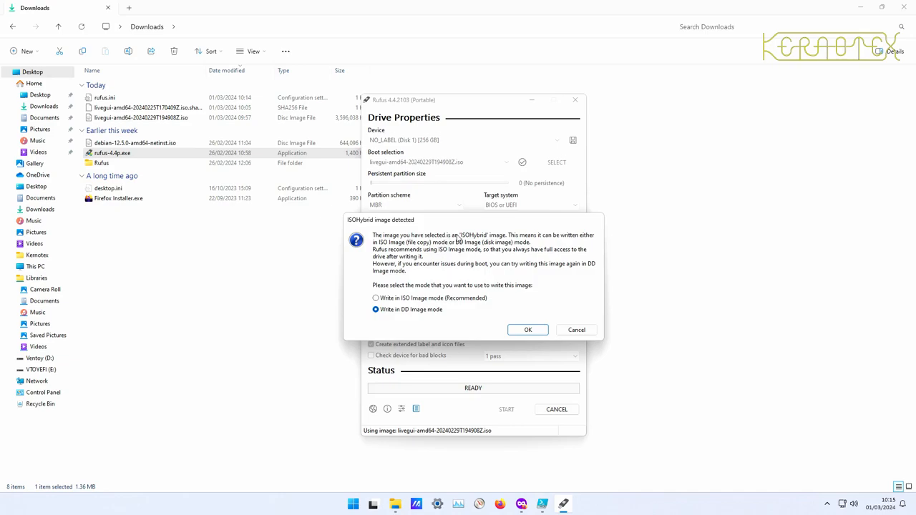
pyautogui.moveTo(494, 241)
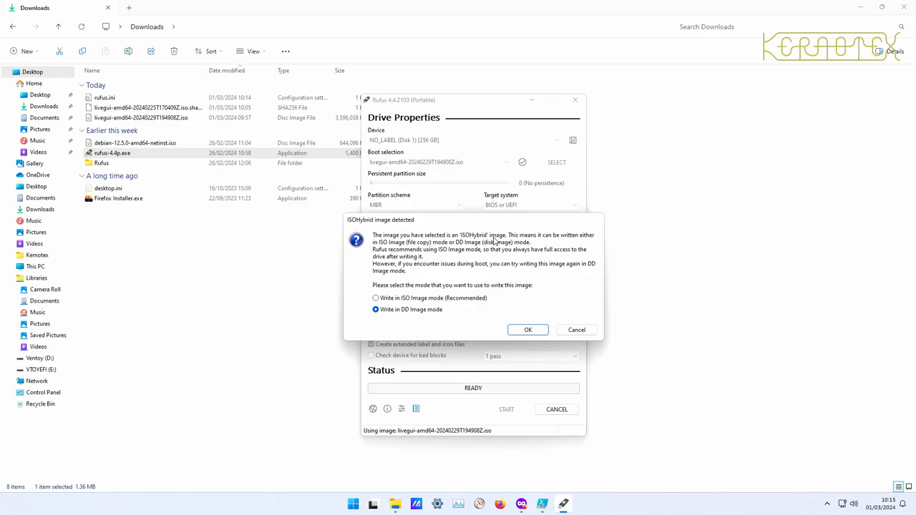
pyautogui.moveTo(457, 274)
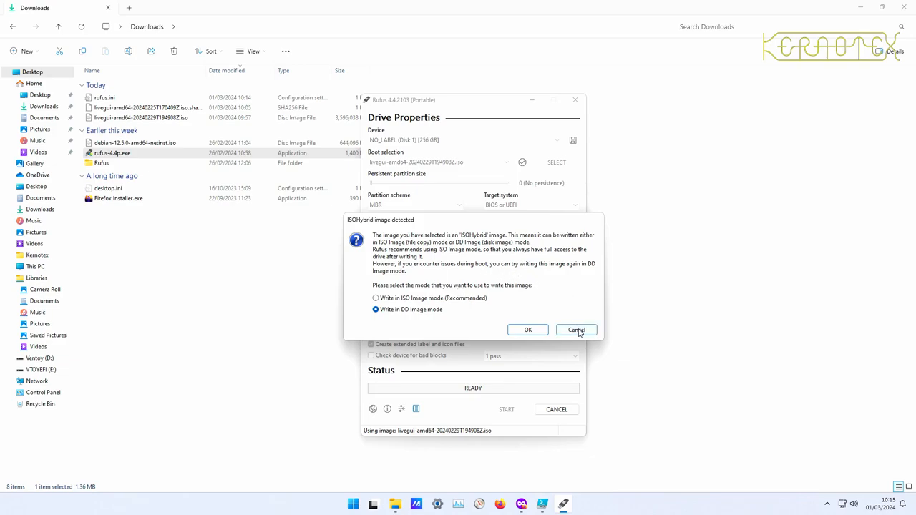
# Step: Cancel the ISOHybrid dialog so nothing gets written
pyautogui.click(577, 330)
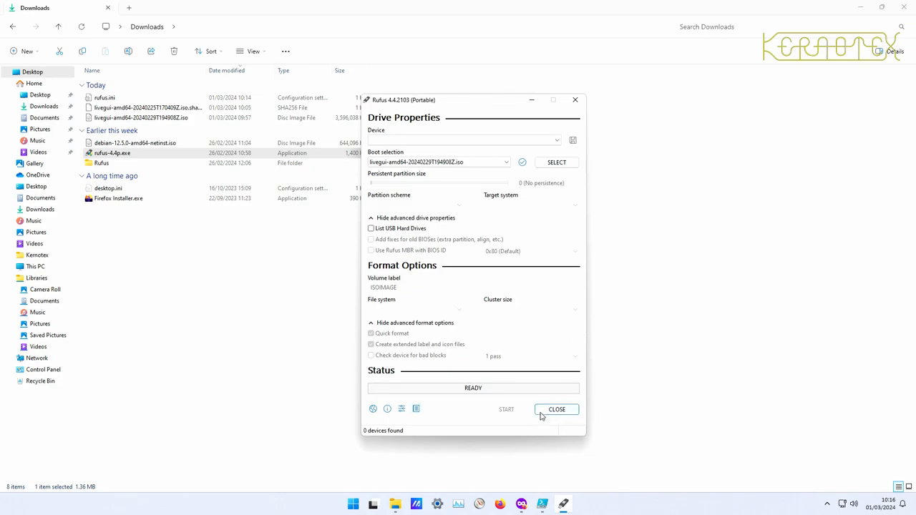
# Step: Close Rufus, browse Rufus > syslinux-6.04 in File Explorer, then return to Downloads
pyautogui.click(556, 409)
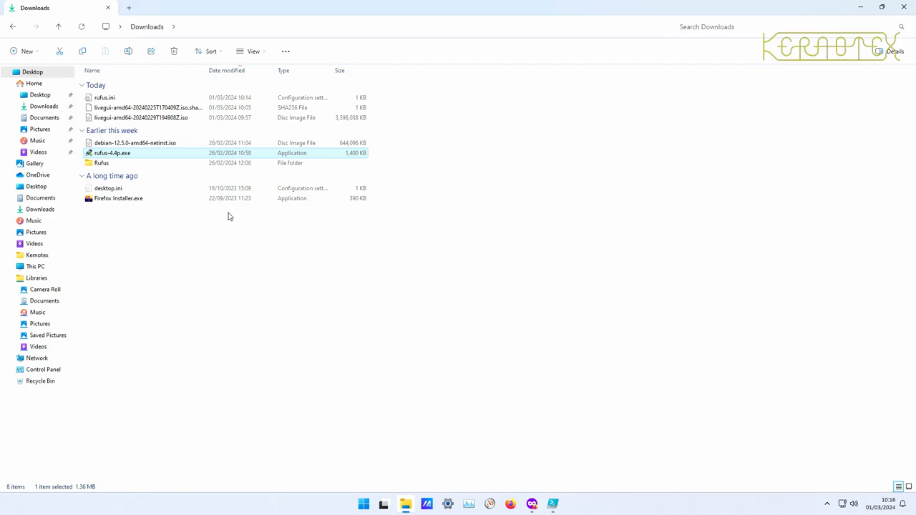
pyautogui.moveTo(100, 166)
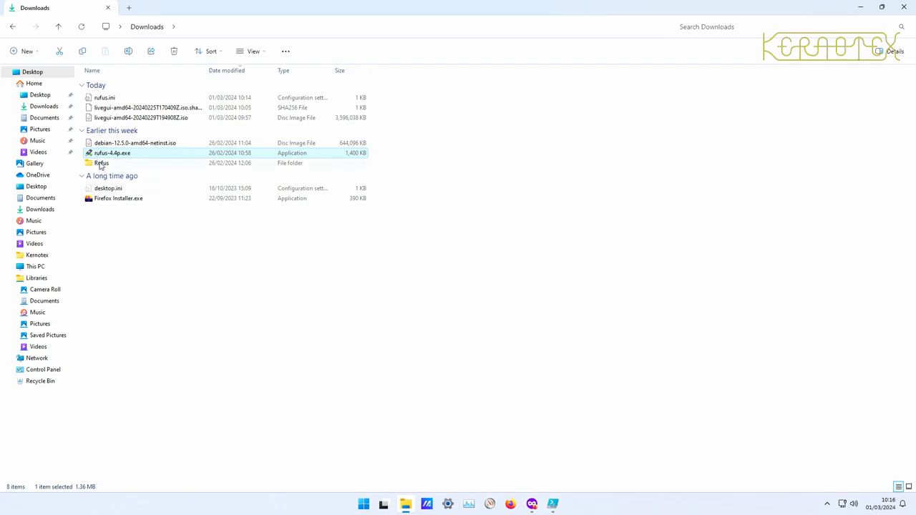
pyautogui.doubleClick(102, 164)
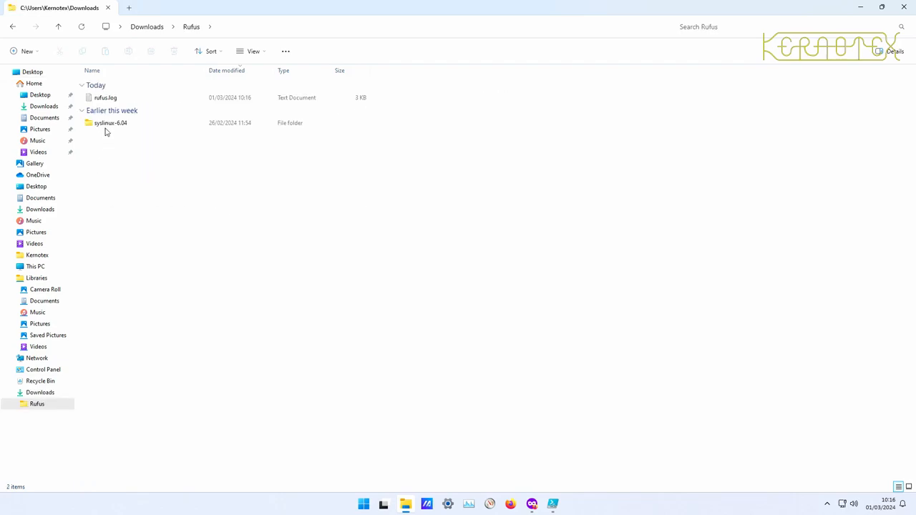
pyautogui.doubleClick(110, 123)
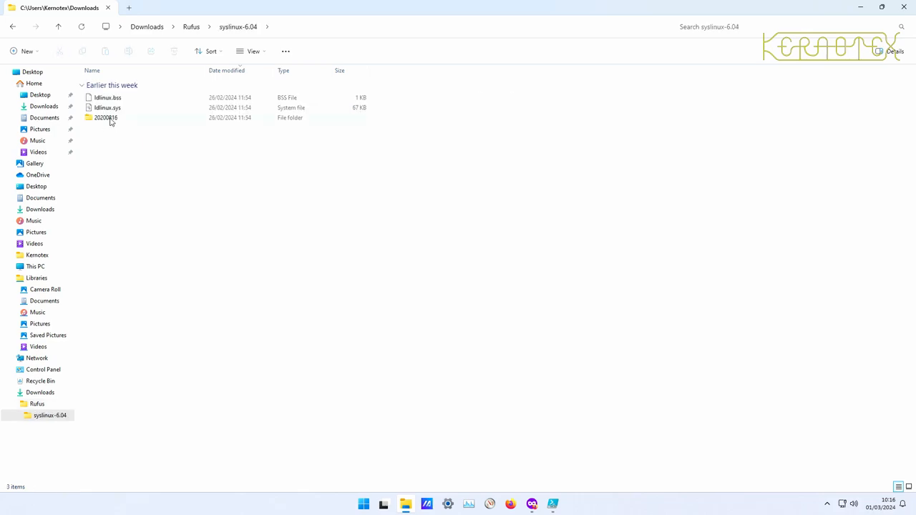
pyautogui.moveTo(106, 118)
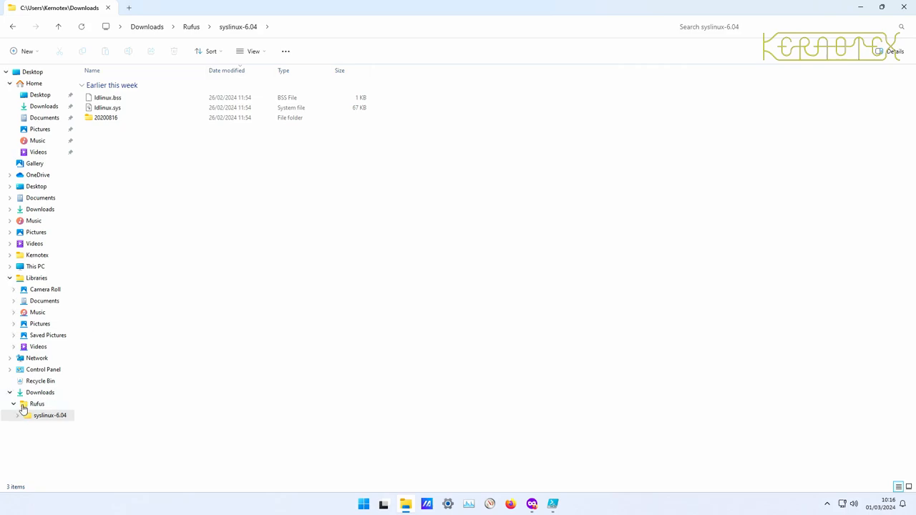
pyautogui.click(40, 392)
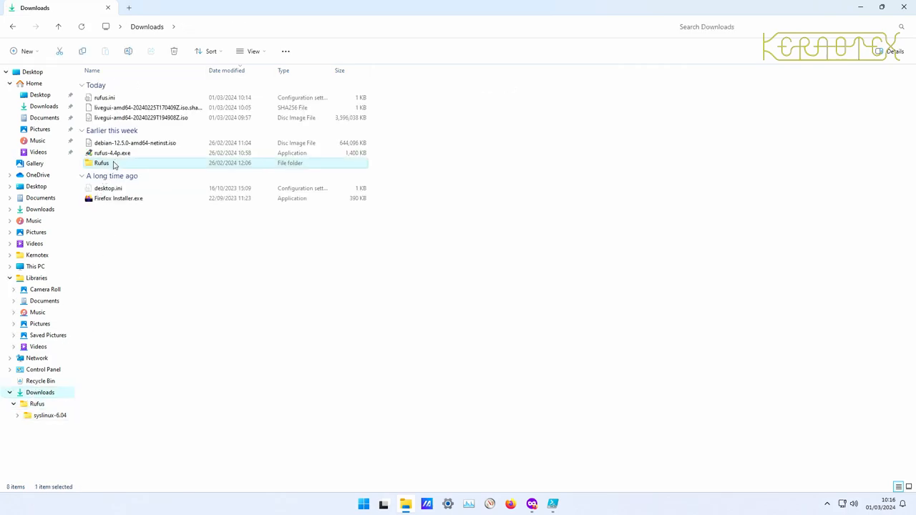
pyautogui.moveTo(113, 154)
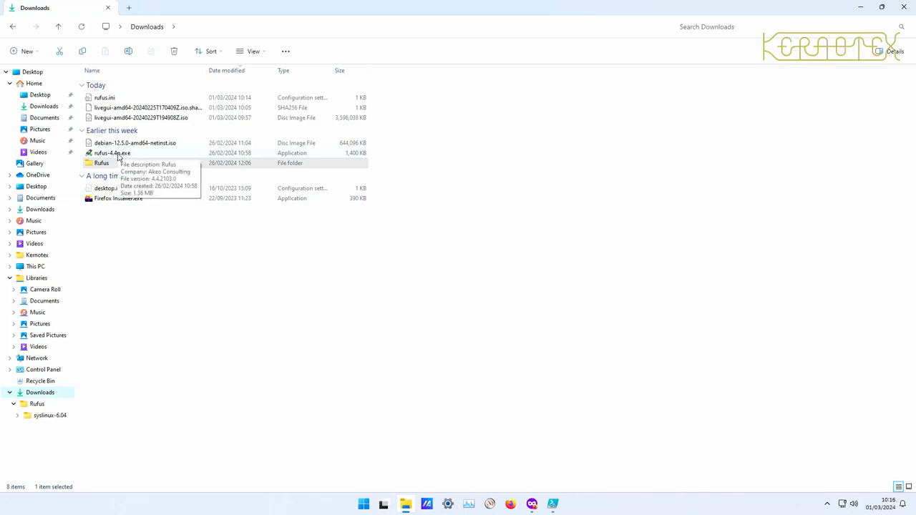
pyautogui.moveTo(154, 247)
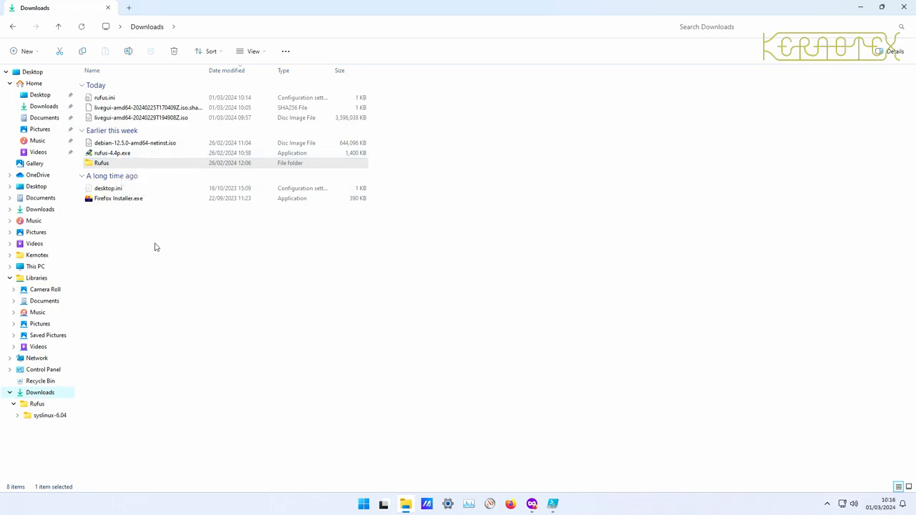
pyautogui.moveTo(131, 234)
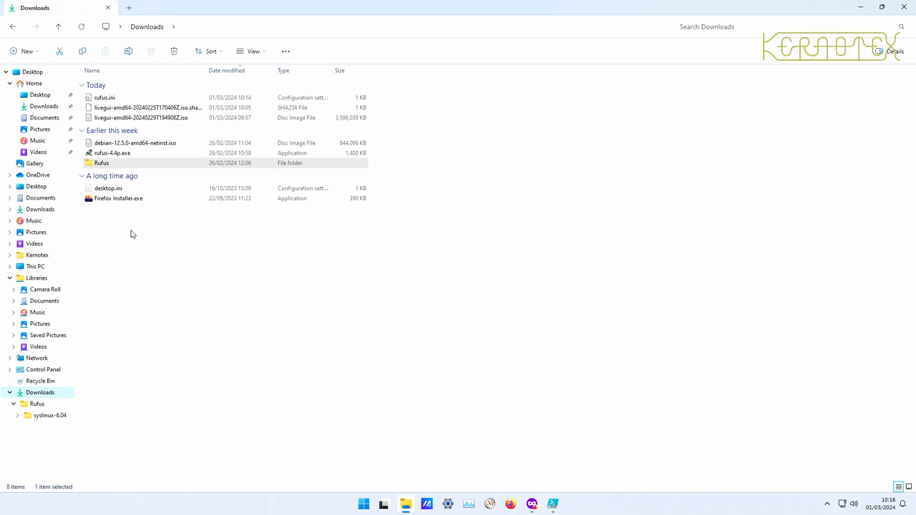
pyautogui.moveTo(275, 202)
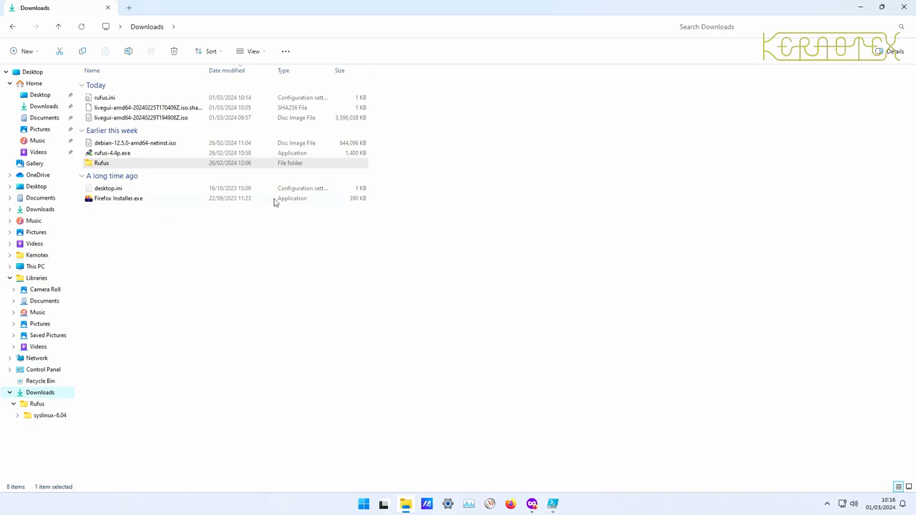
pyautogui.moveTo(576, 468)
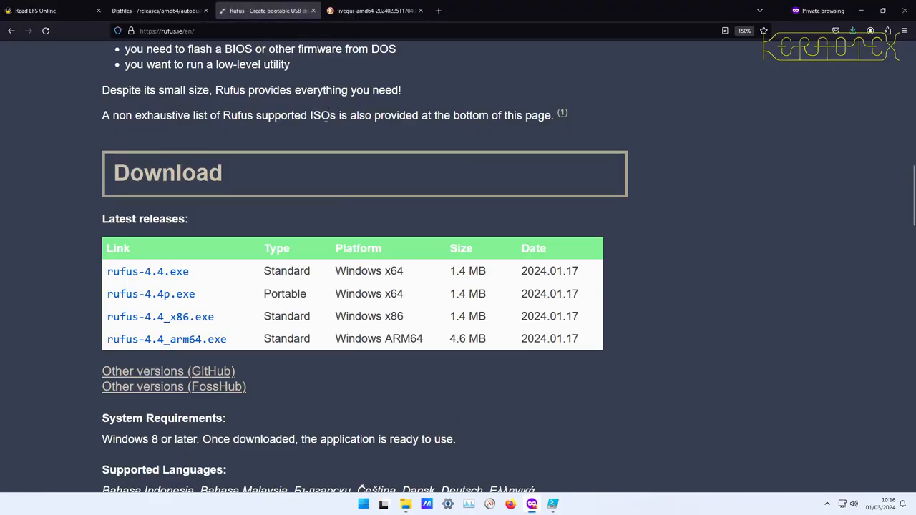
pyautogui.moveTo(367, 219)
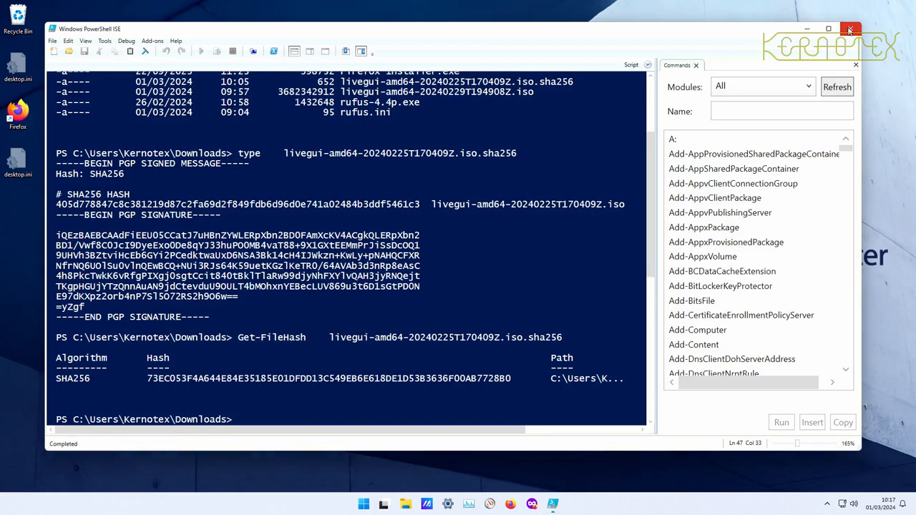
# Step: Close PowerShell ISE and open the Start menu's 'Shut down or sign out' options
pyautogui.click(850, 29)
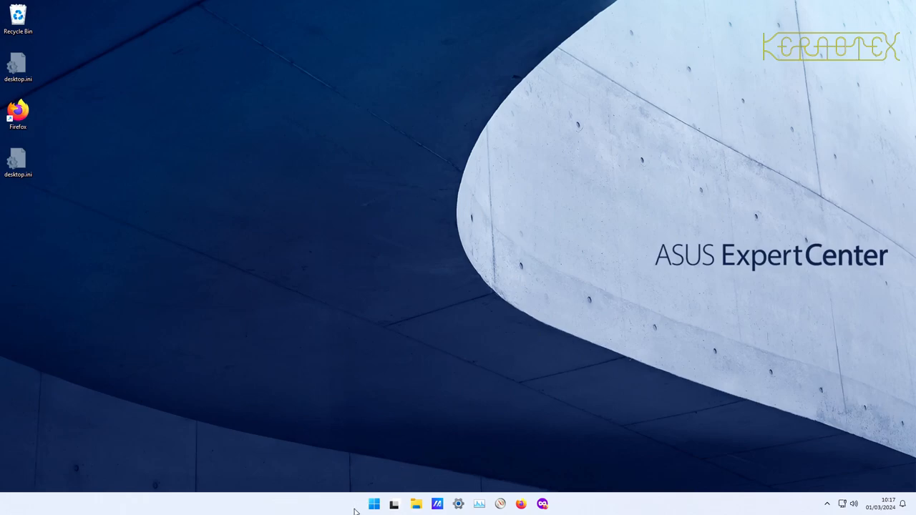
pyautogui.rightClick(373, 504)
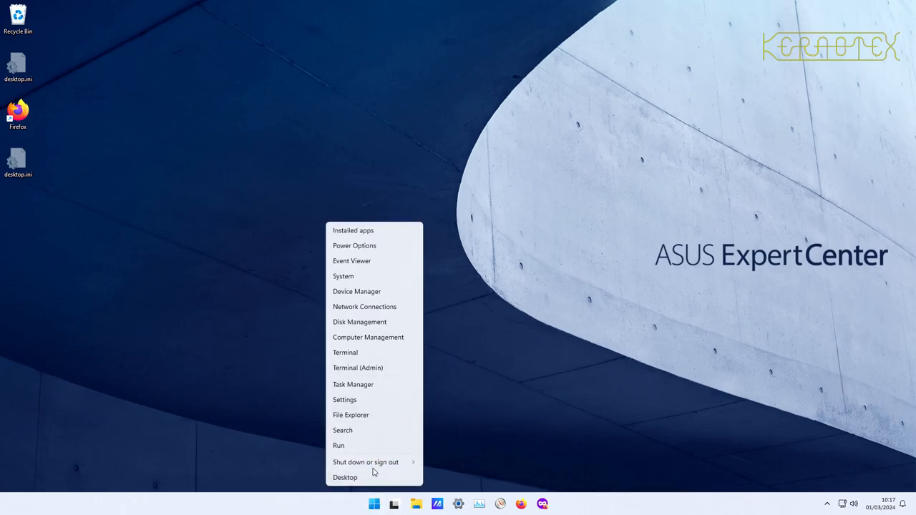
pyautogui.click(365, 461)
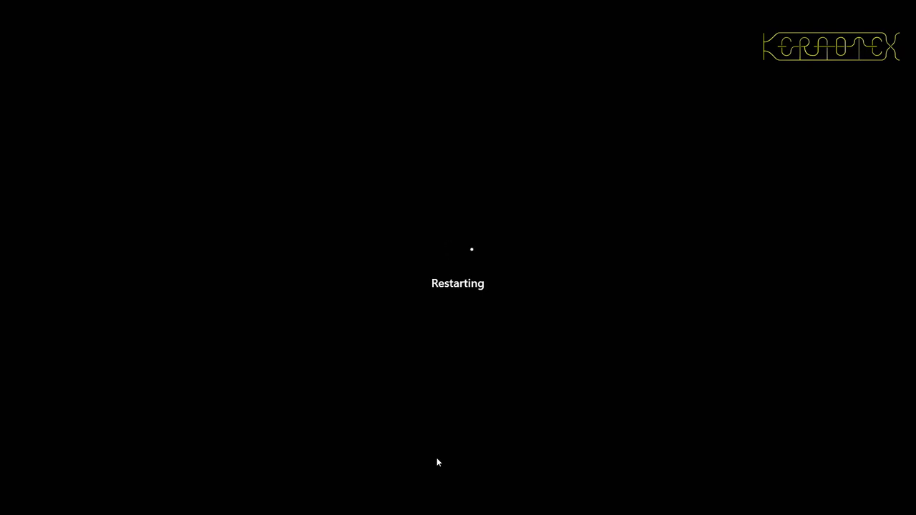